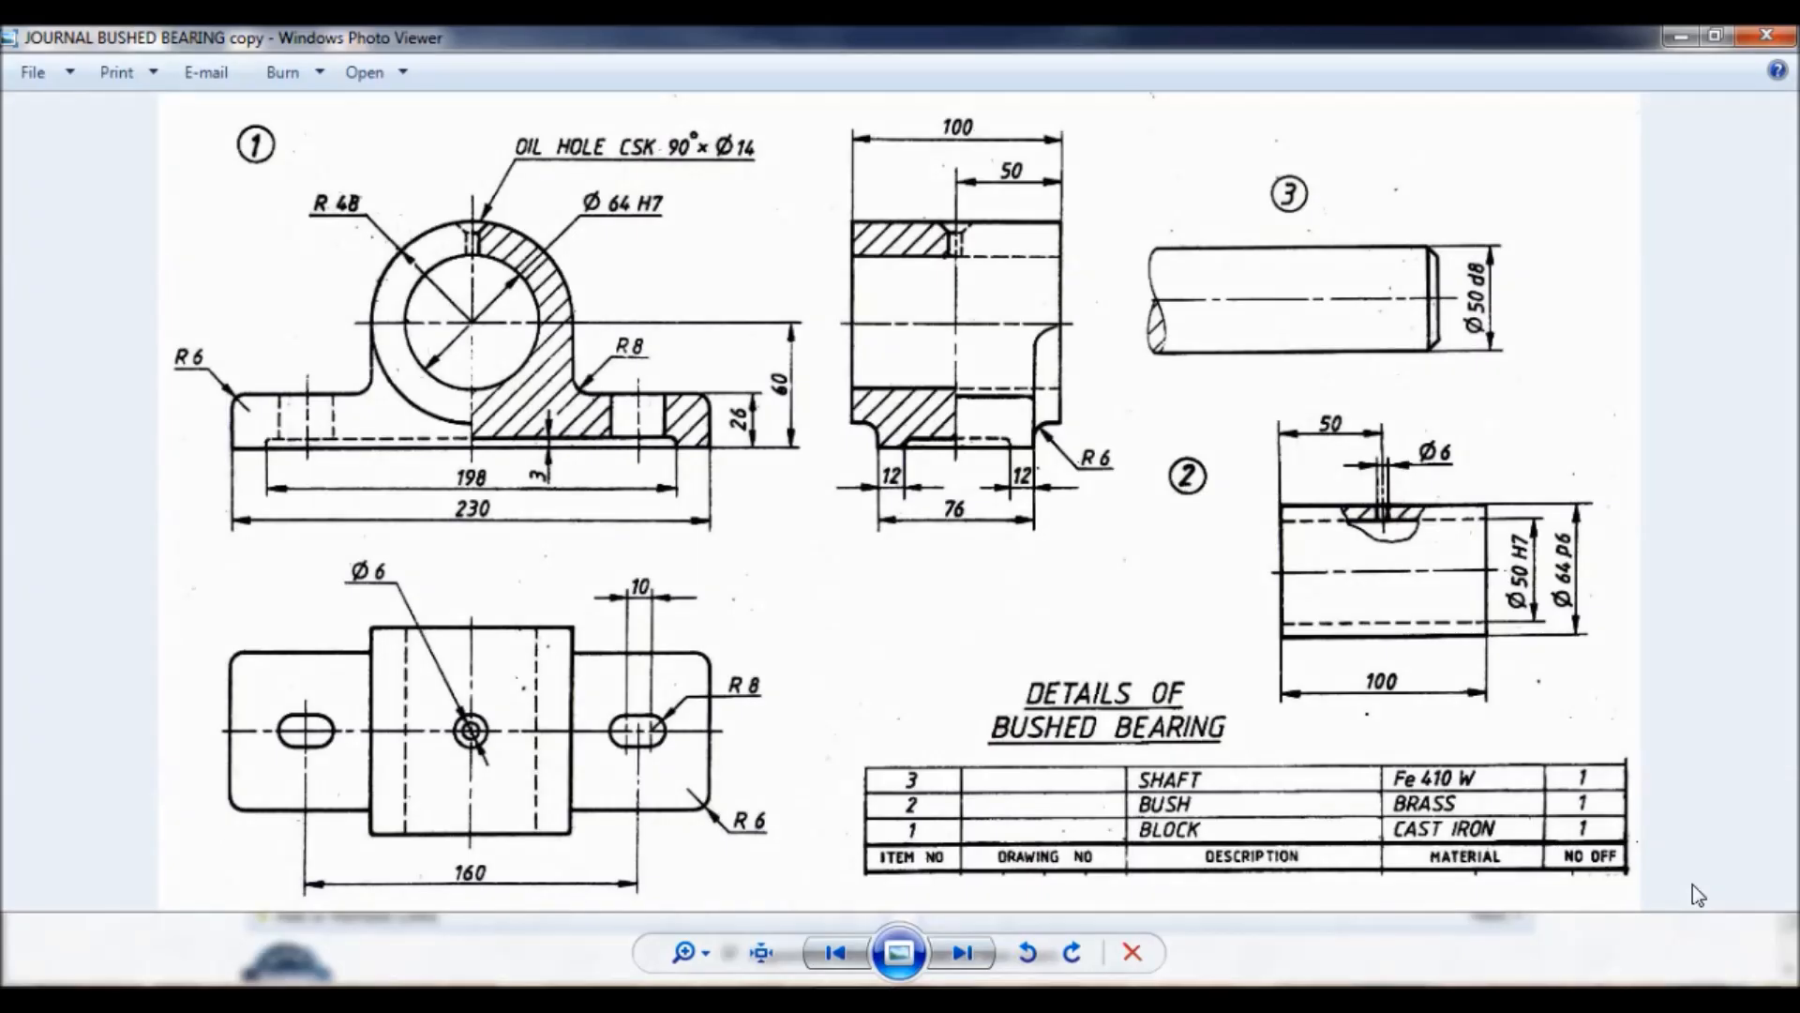
mouse_move(26, 148)
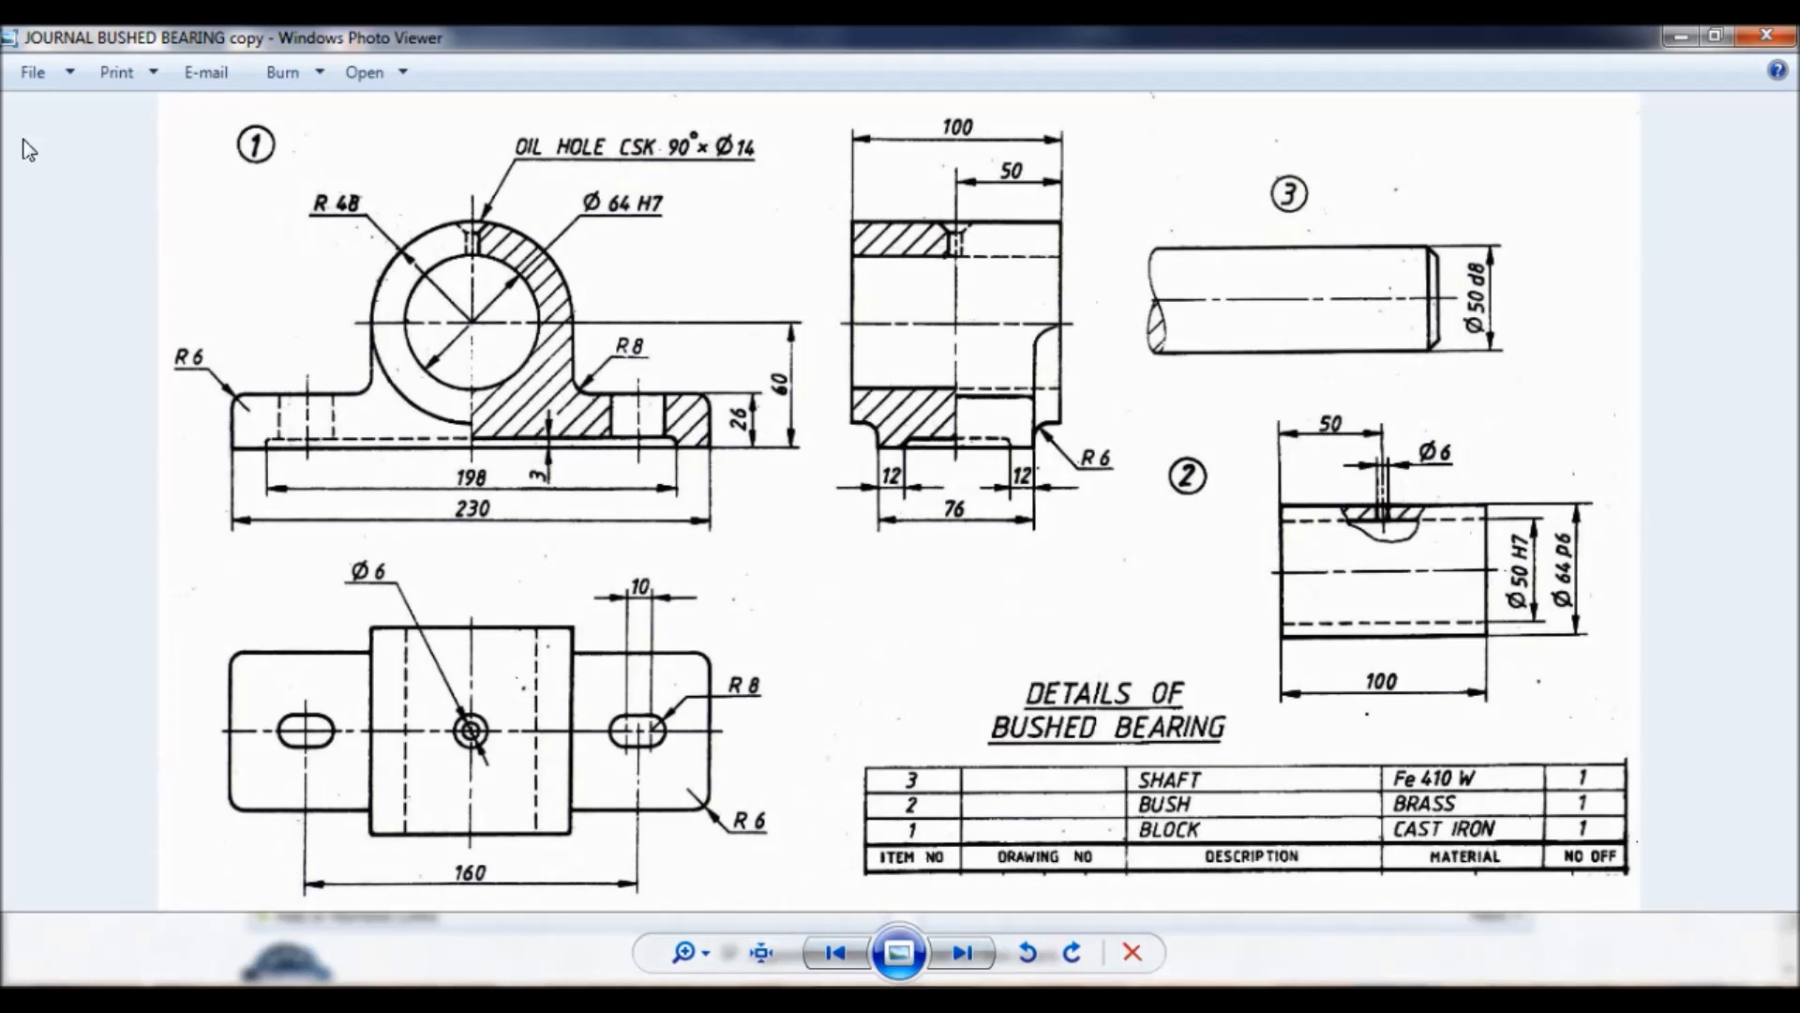
mouse_move(1320, 754)
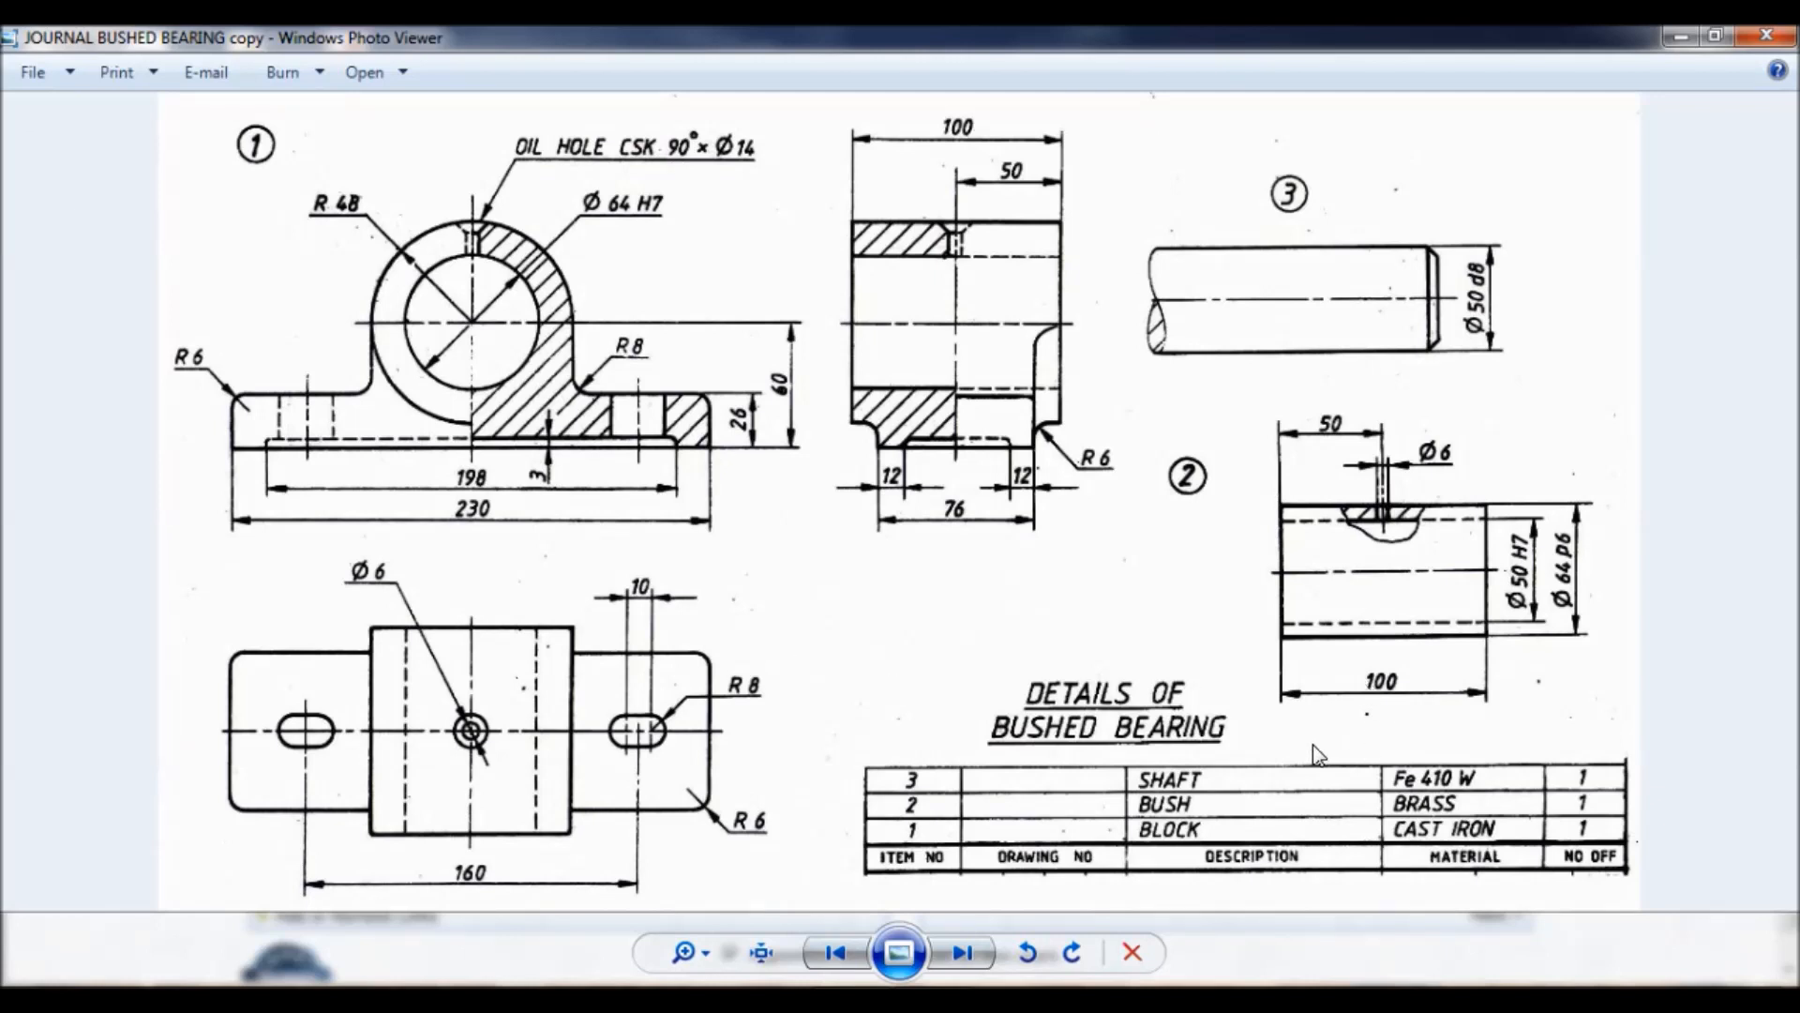
mouse_move(1238, 864)
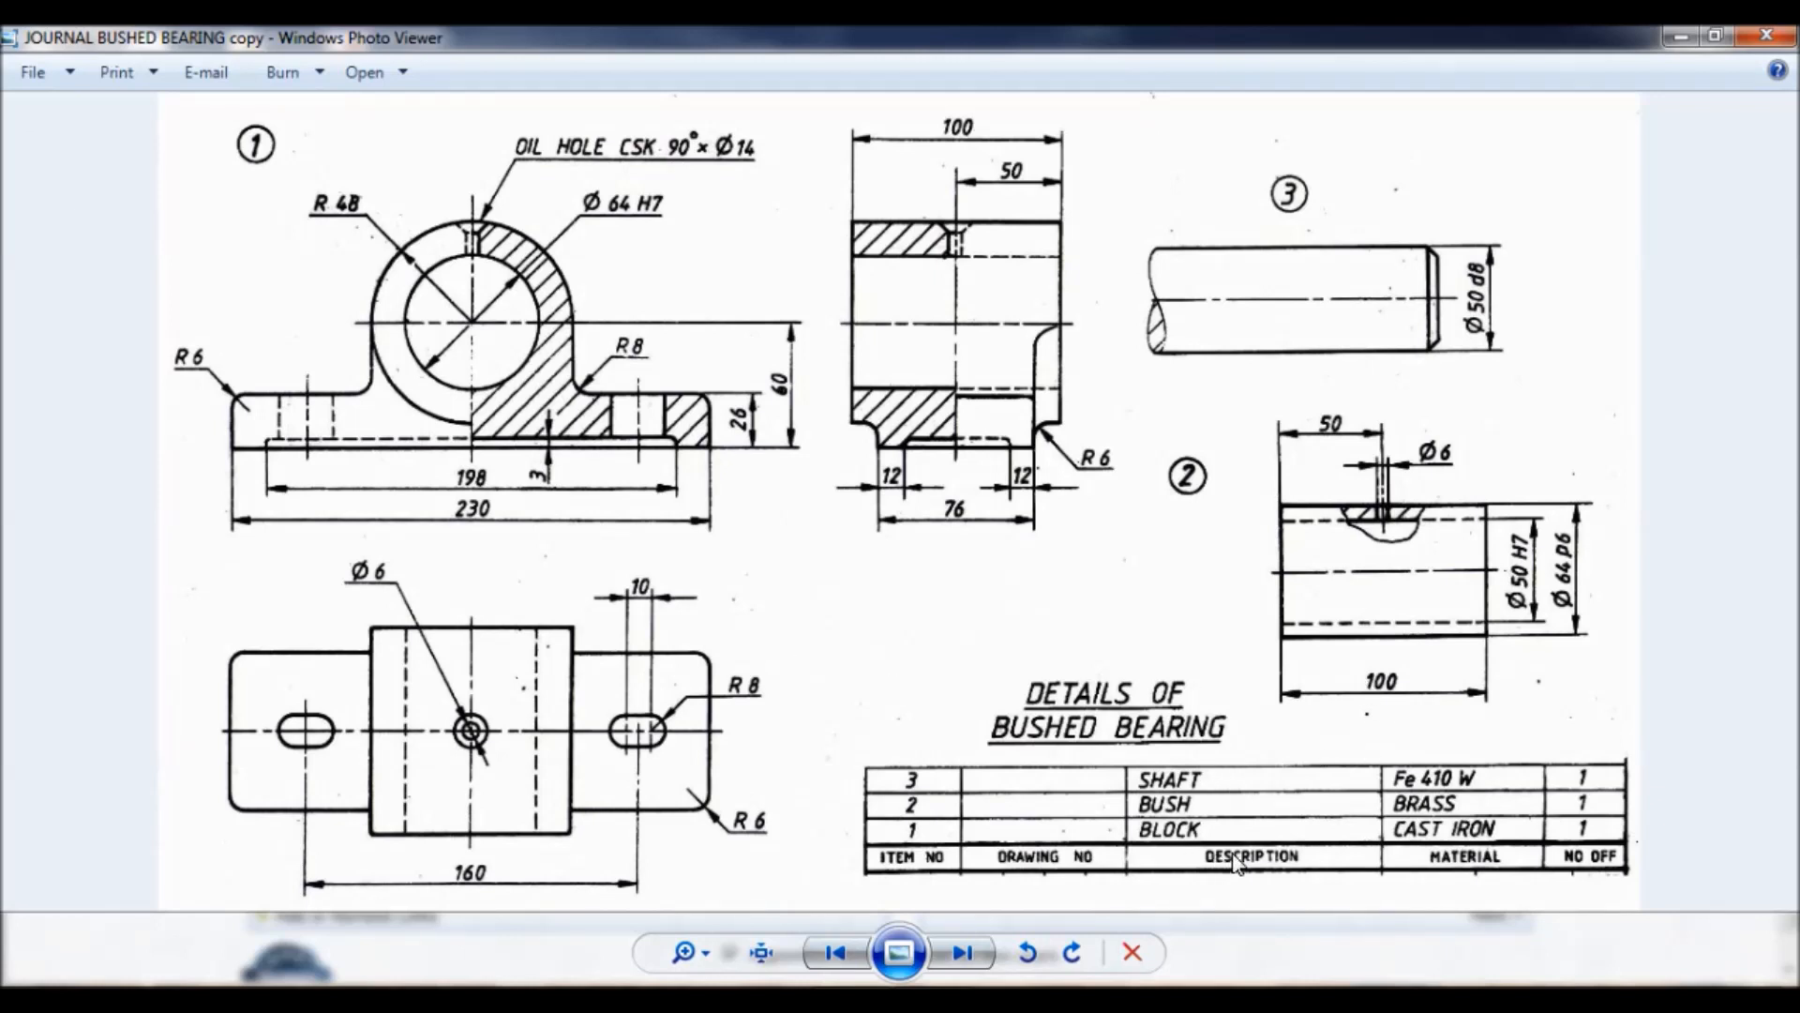
mouse_move(1344, 859)
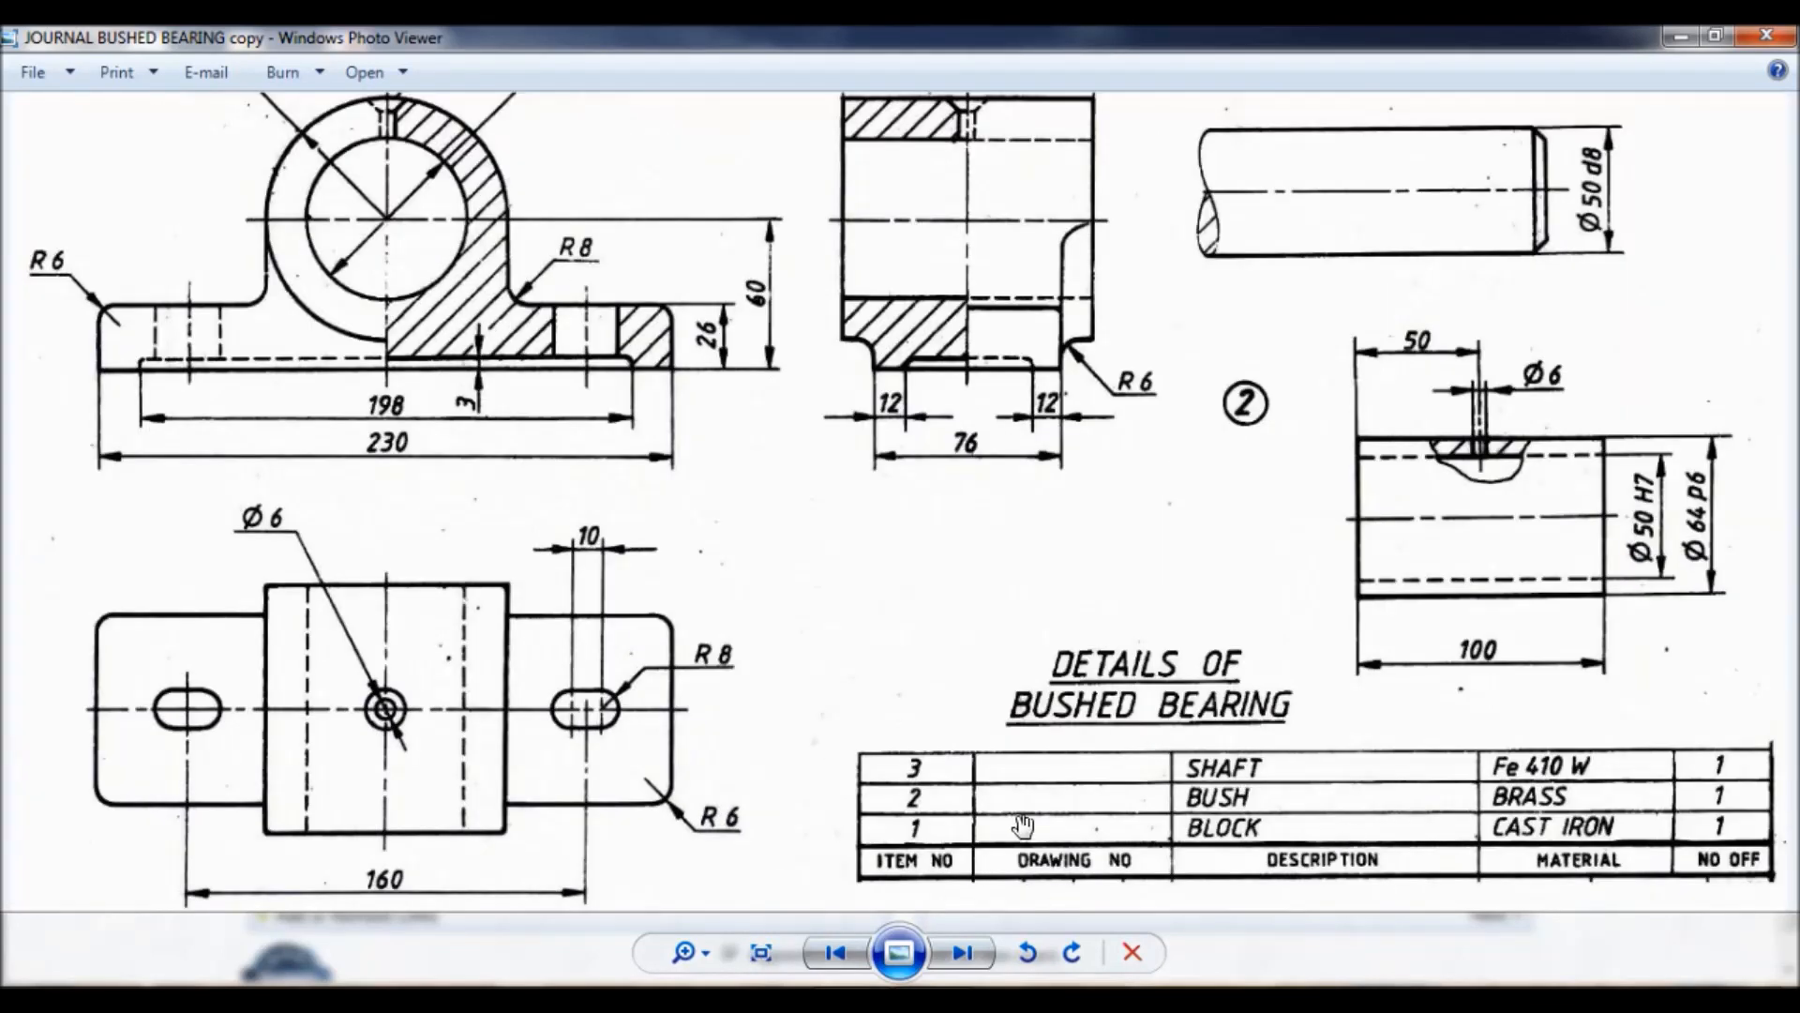
mouse_move(1249, 799)
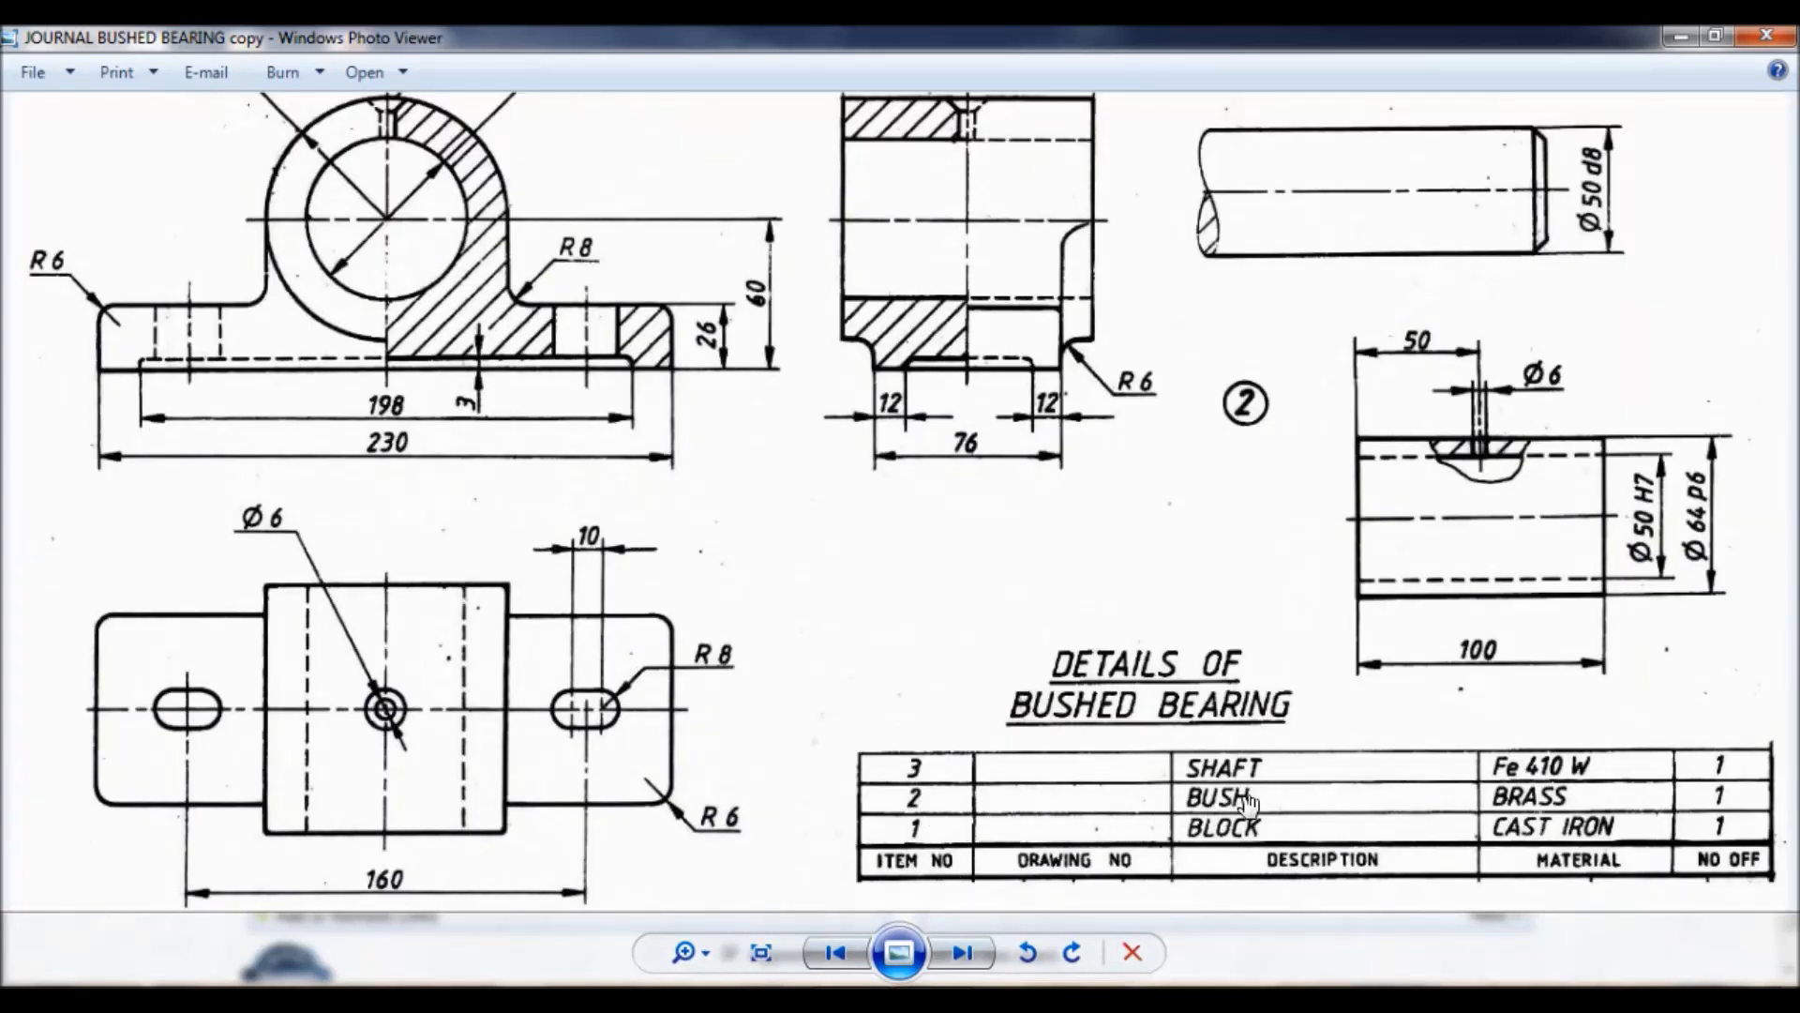
mouse_move(1609, 870)
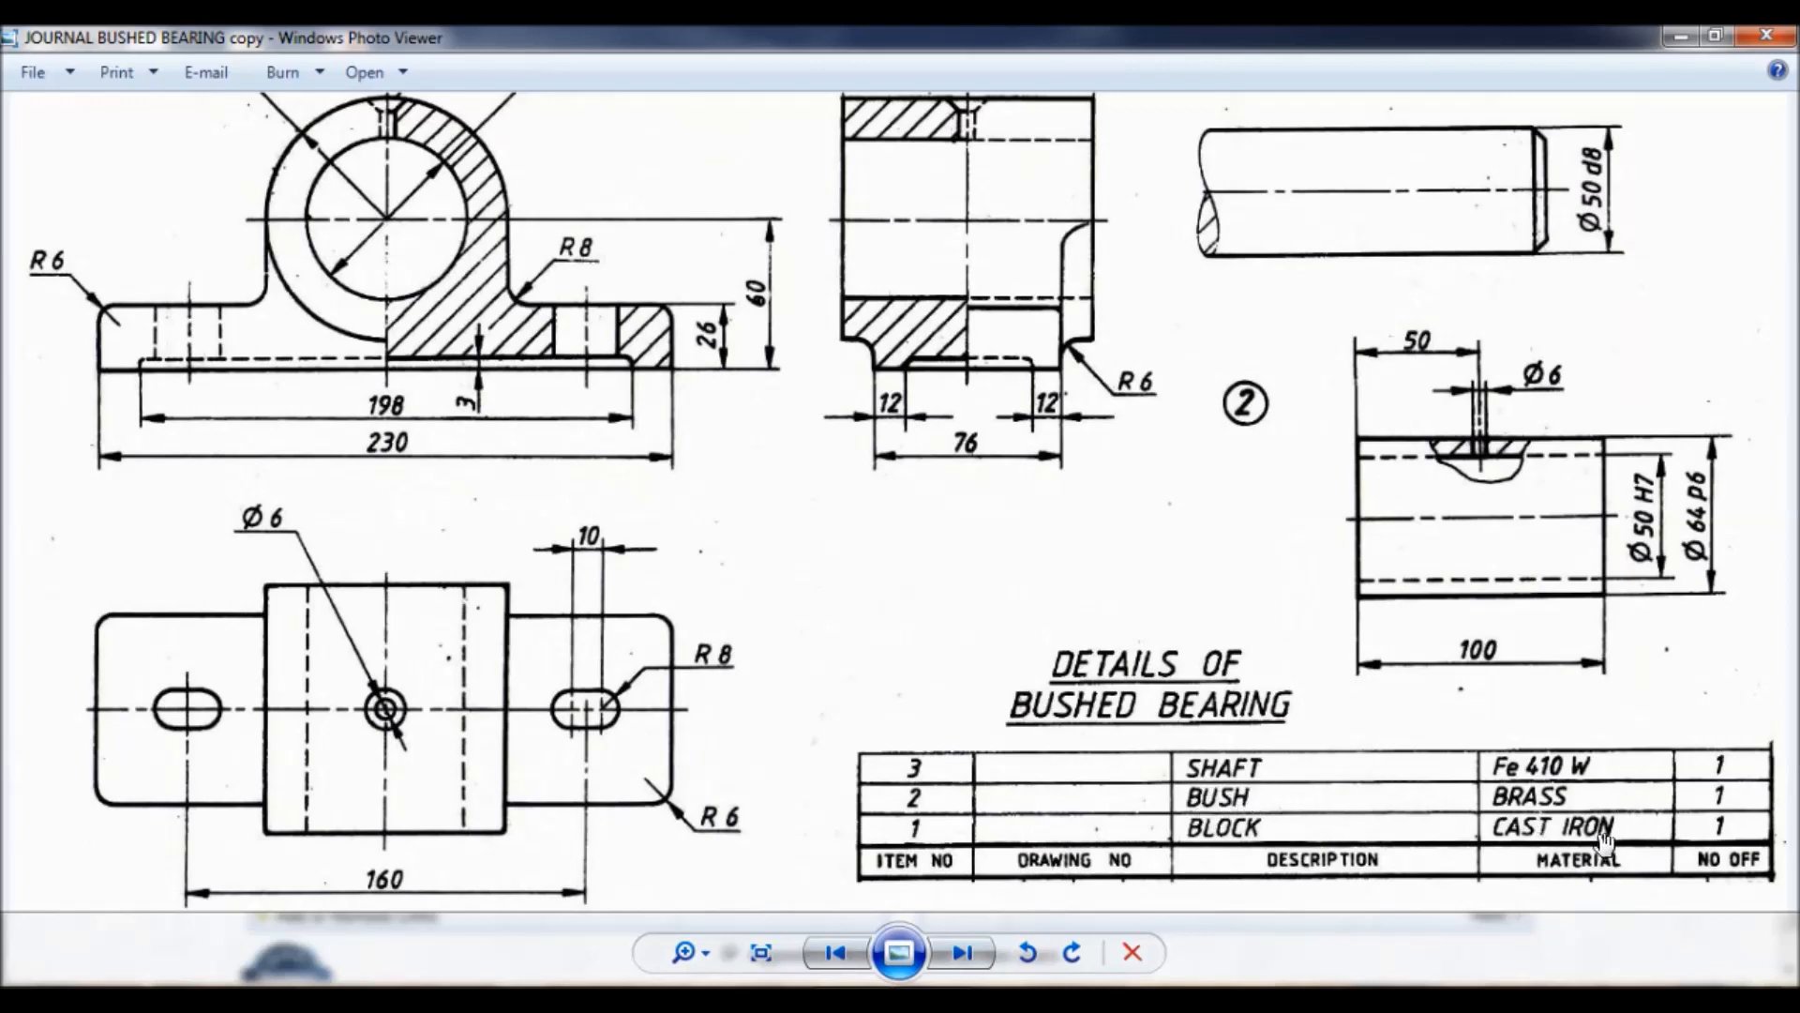
mouse_move(1632, 833)
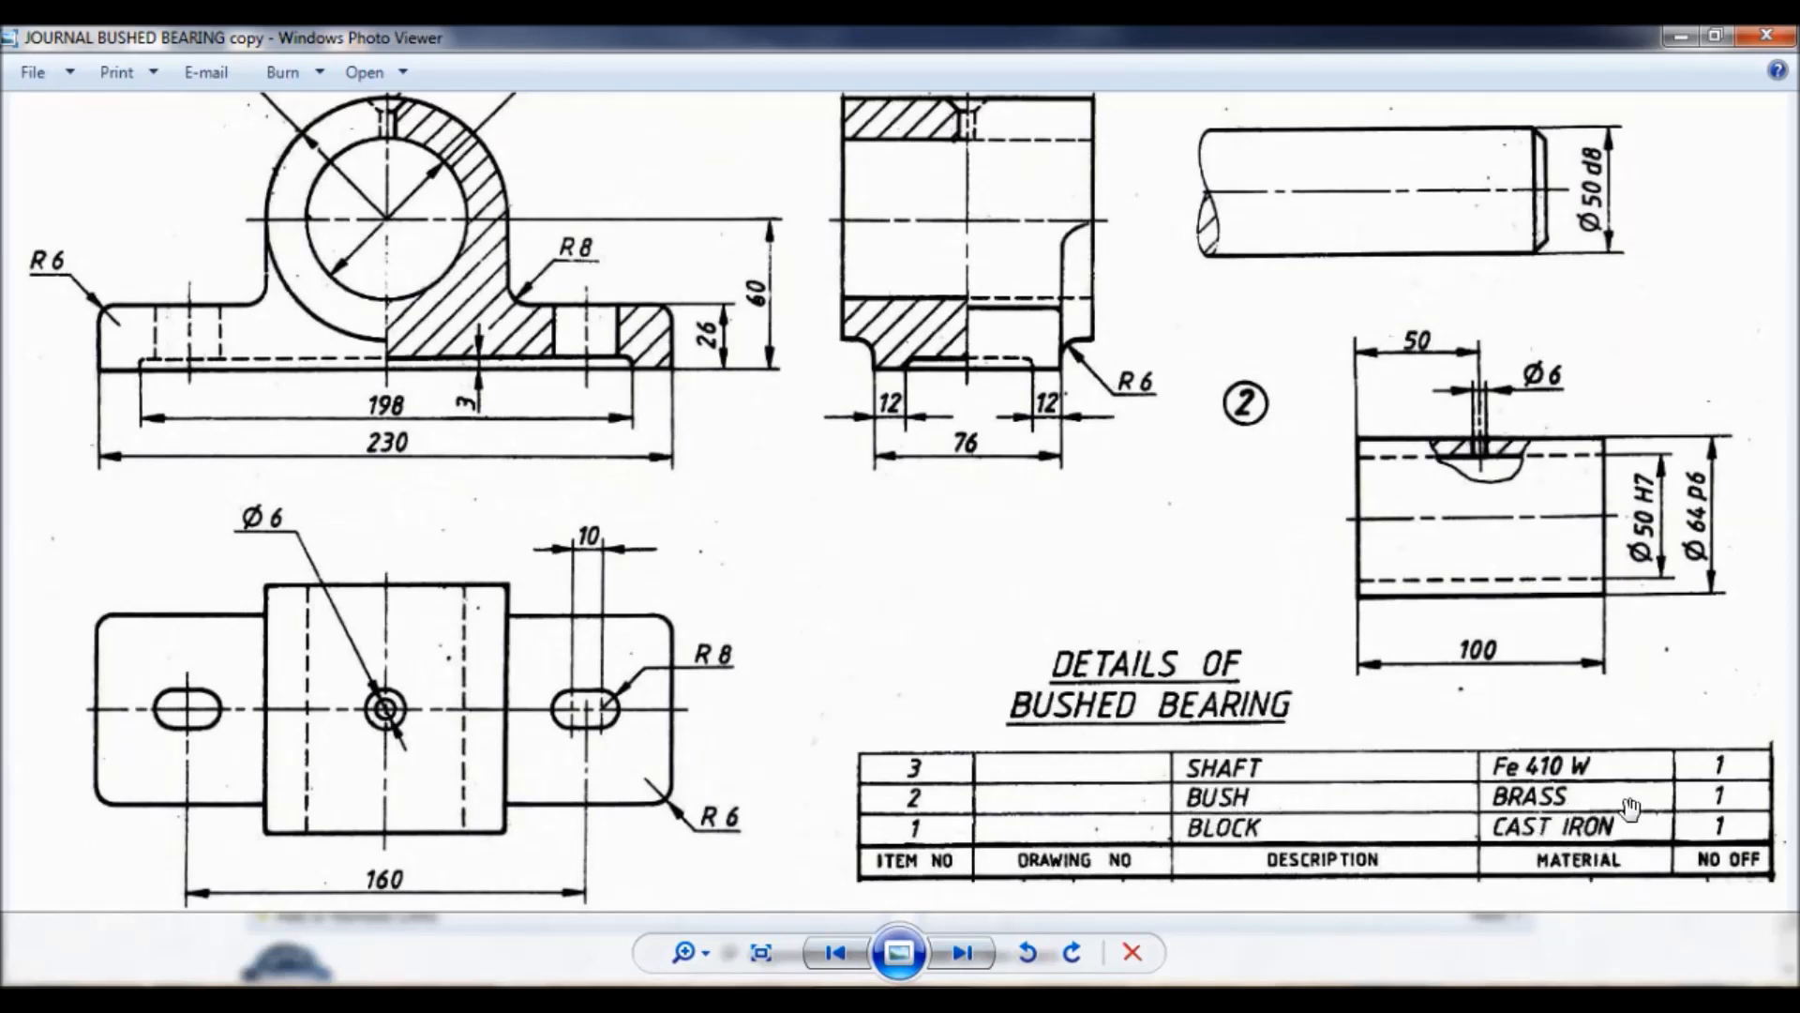
mouse_move(1639, 598)
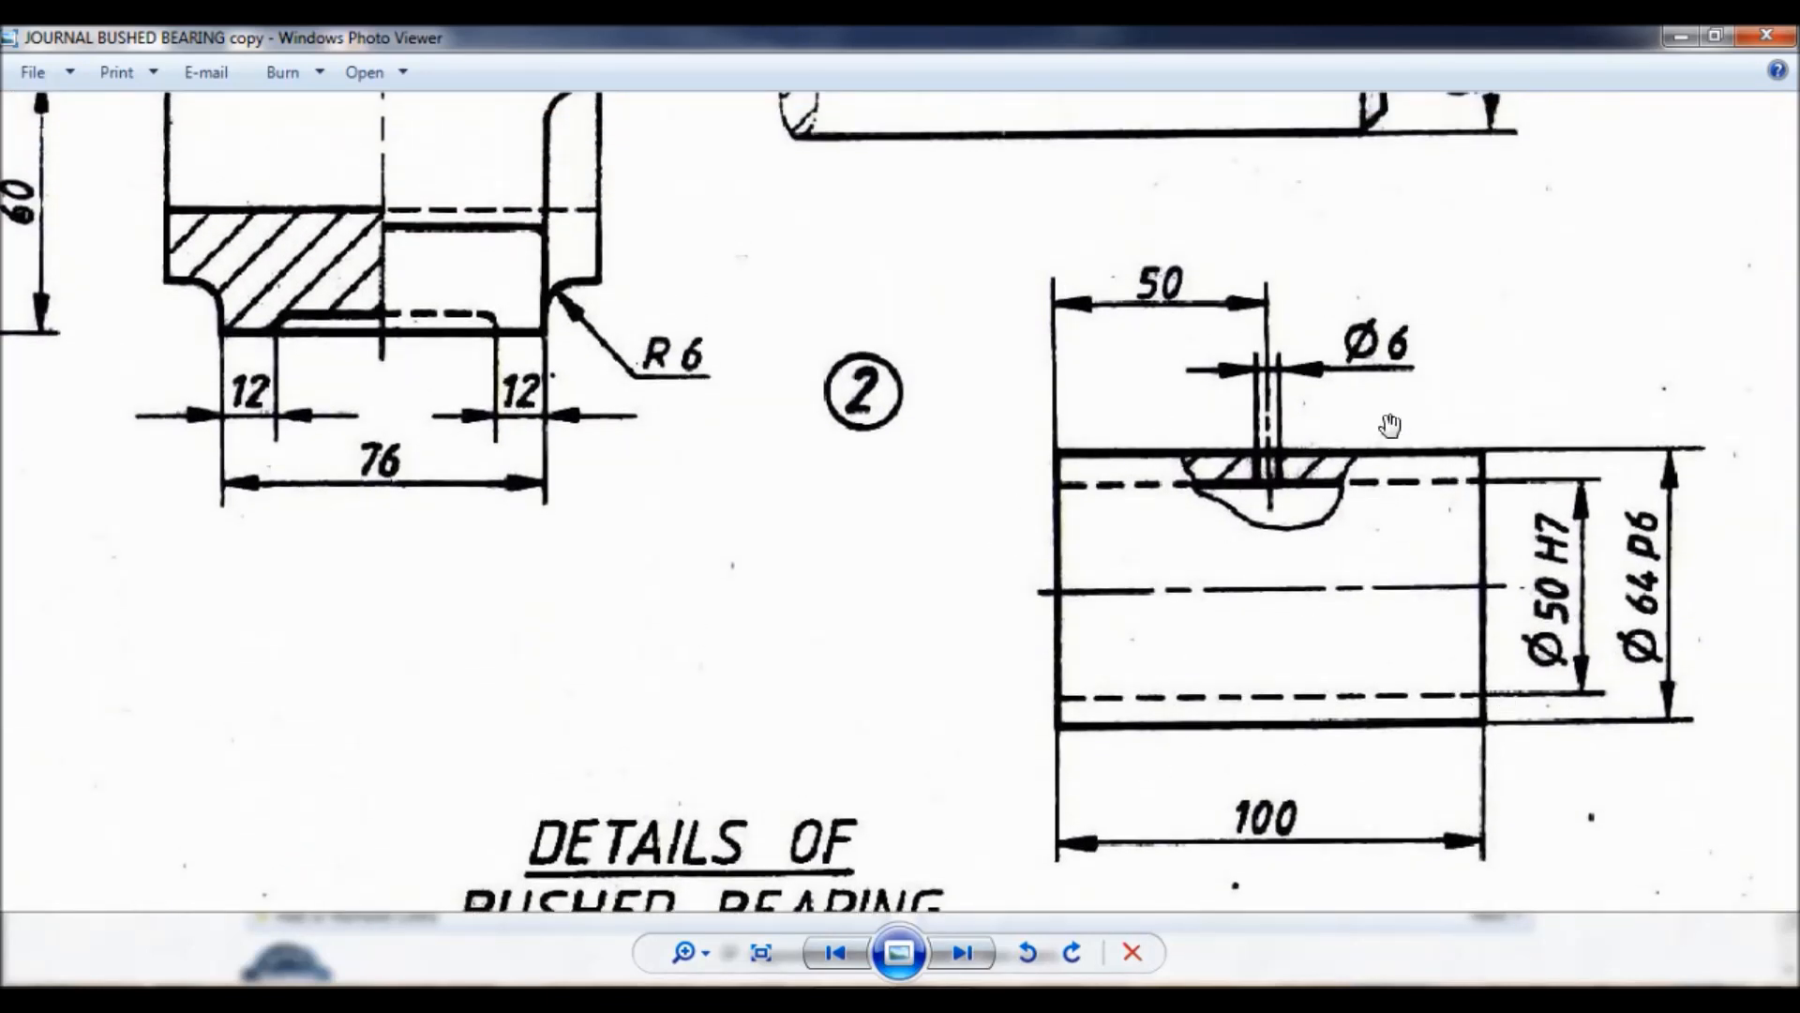
mouse_move(1464, 653)
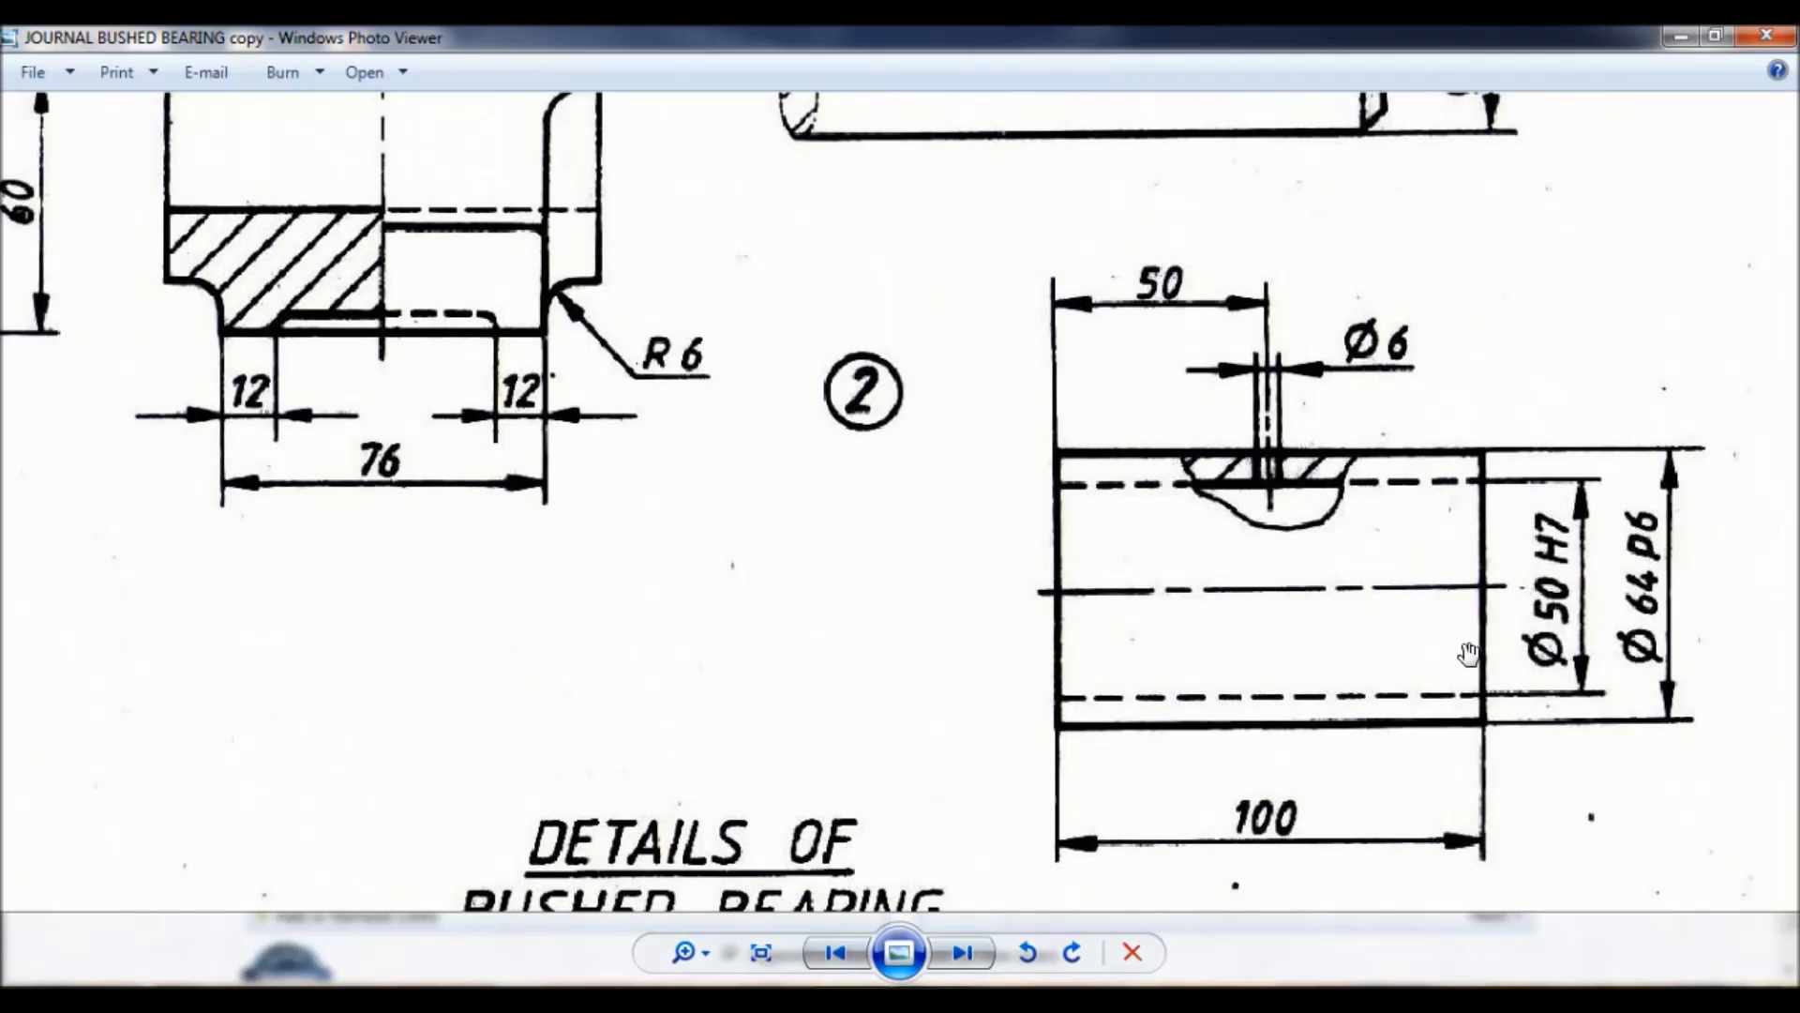
mouse_move(1204, 855)
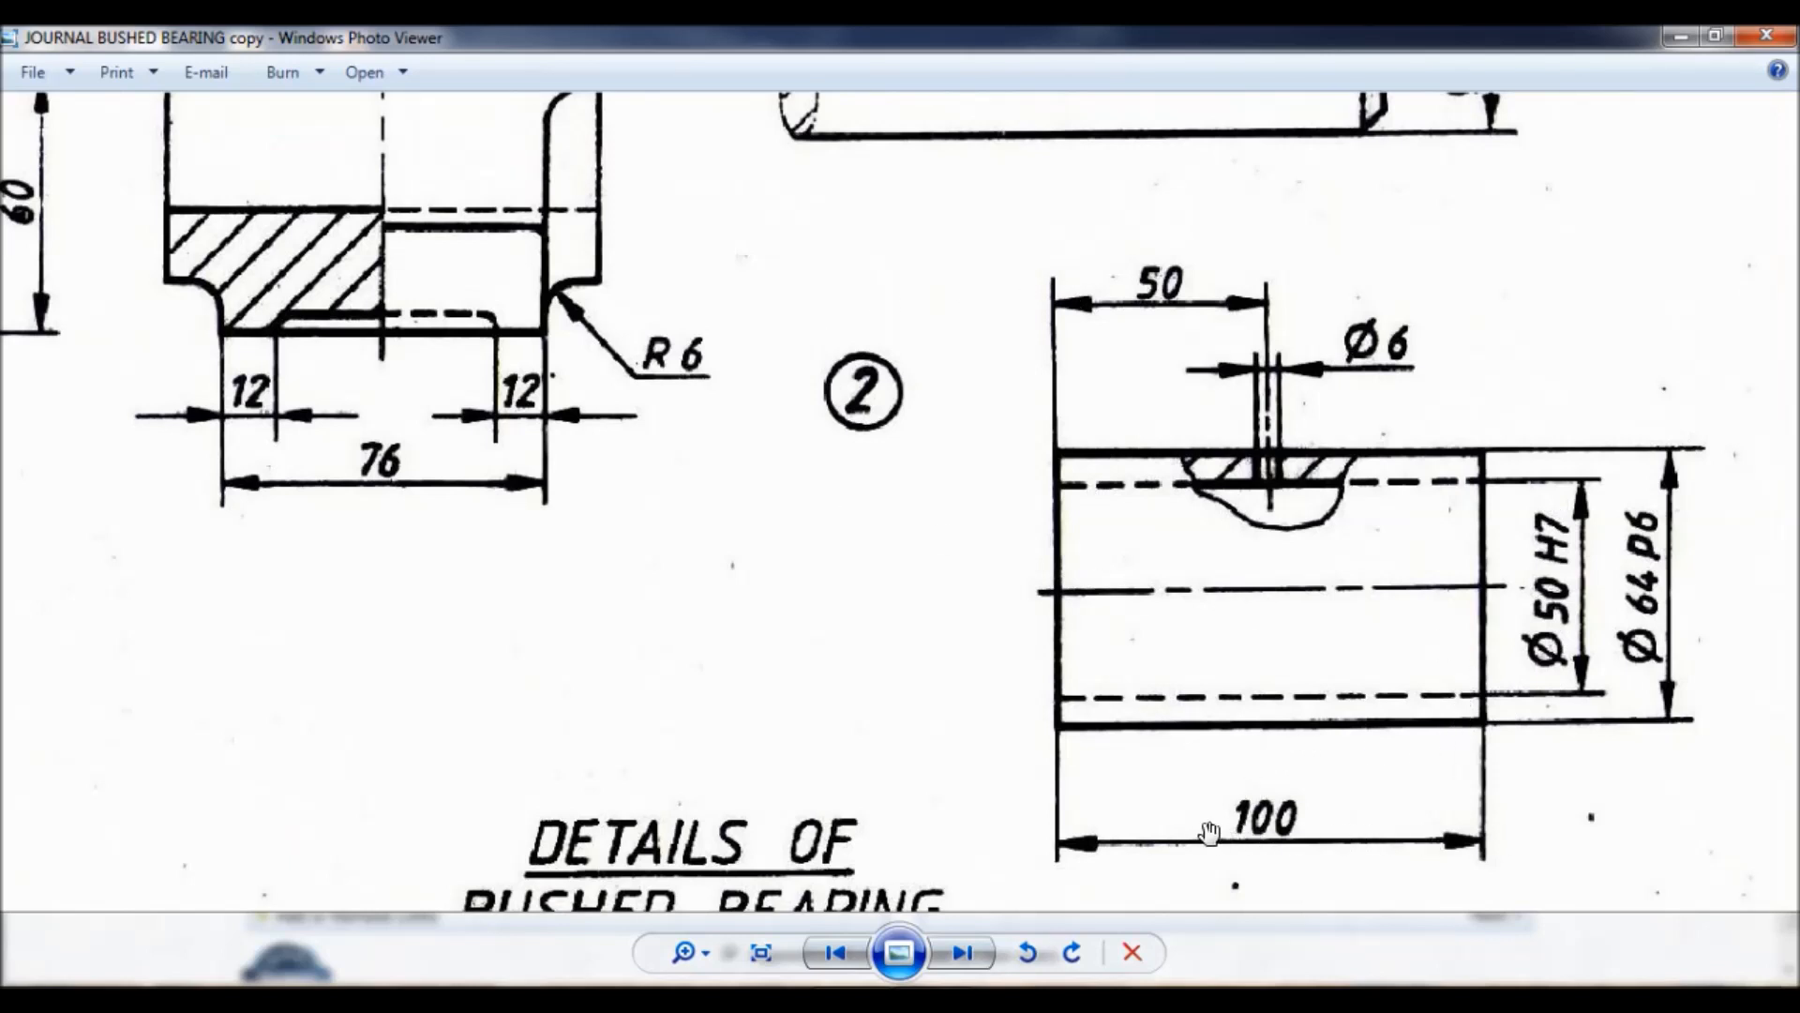
mouse_move(1511, 488)
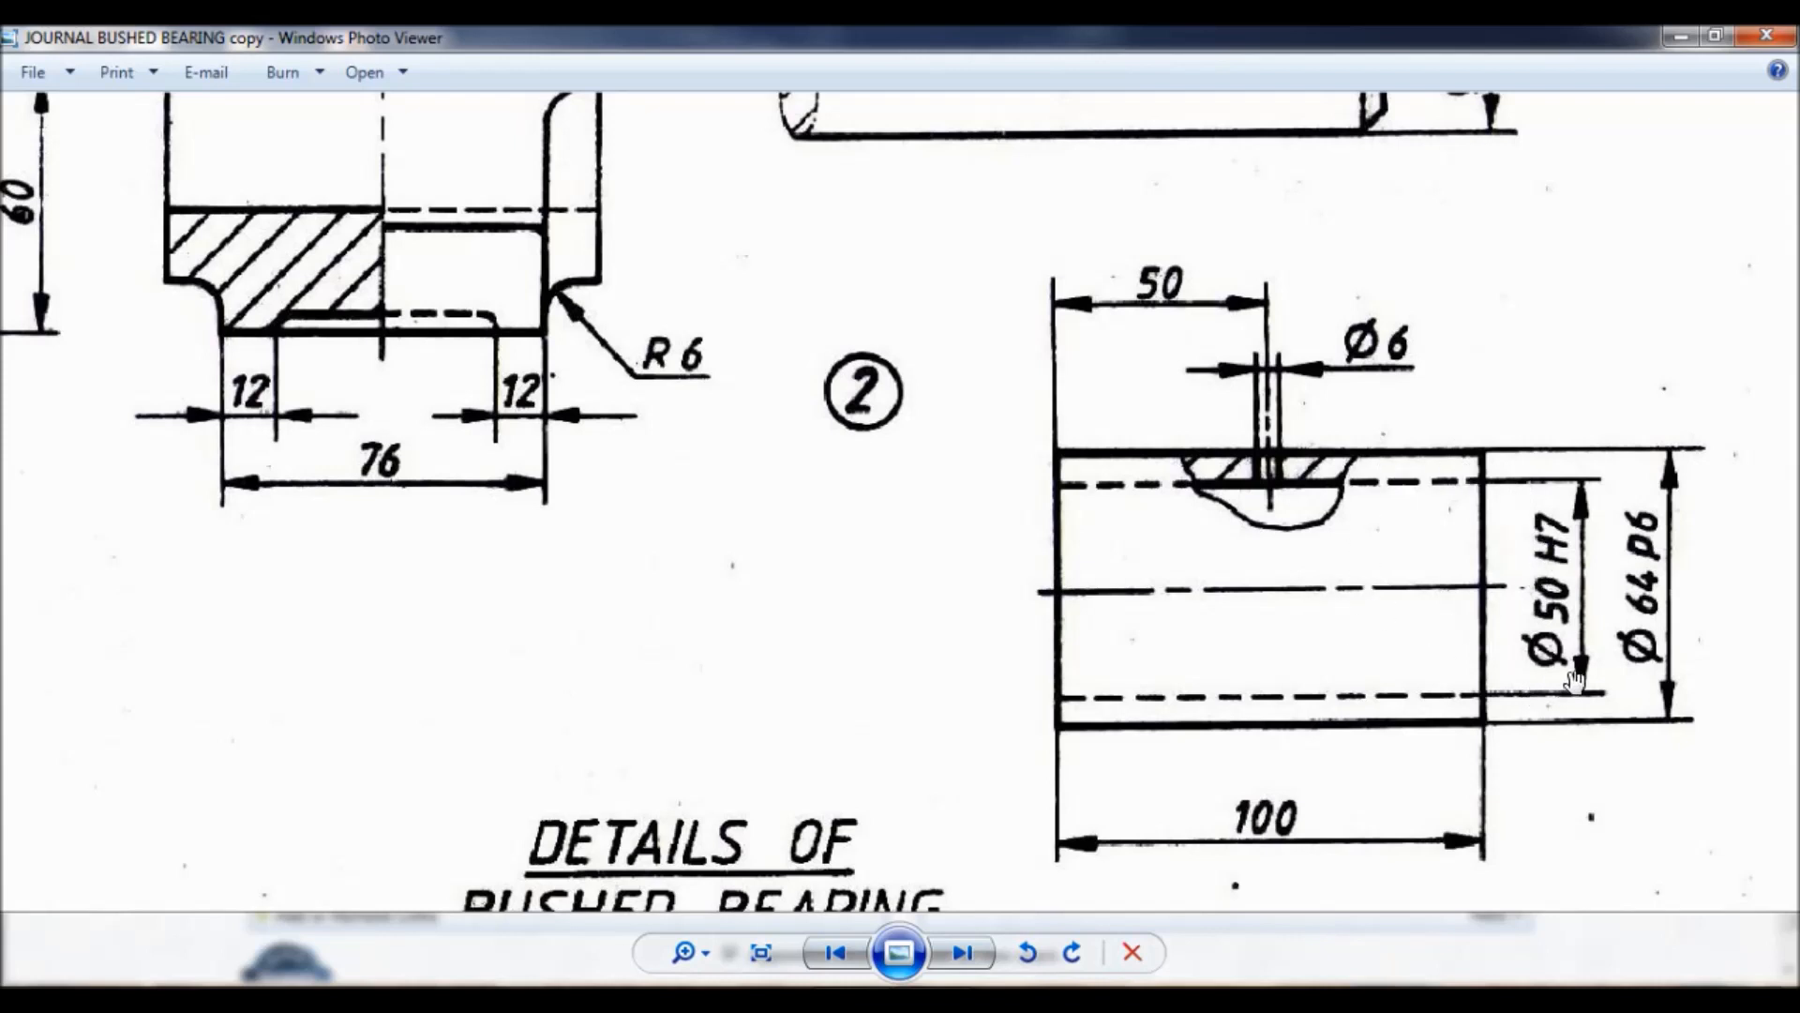
mouse_move(1613, 671)
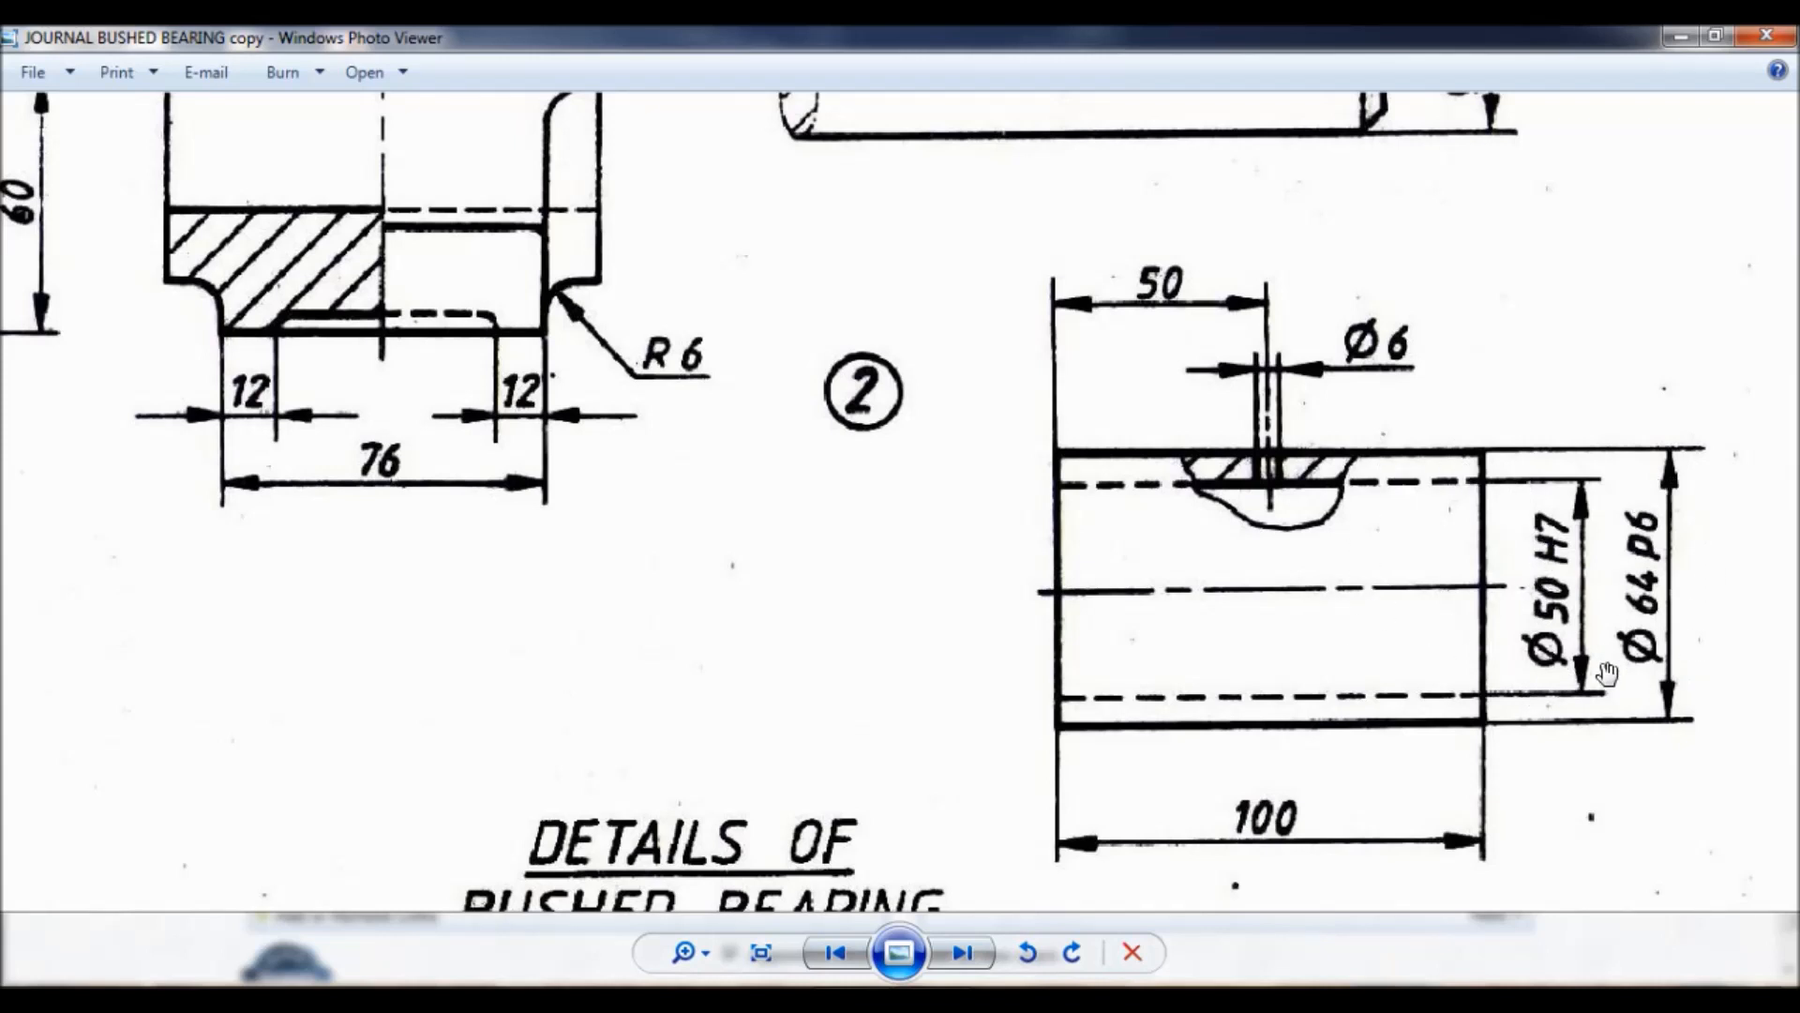
mouse_move(1575, 664)
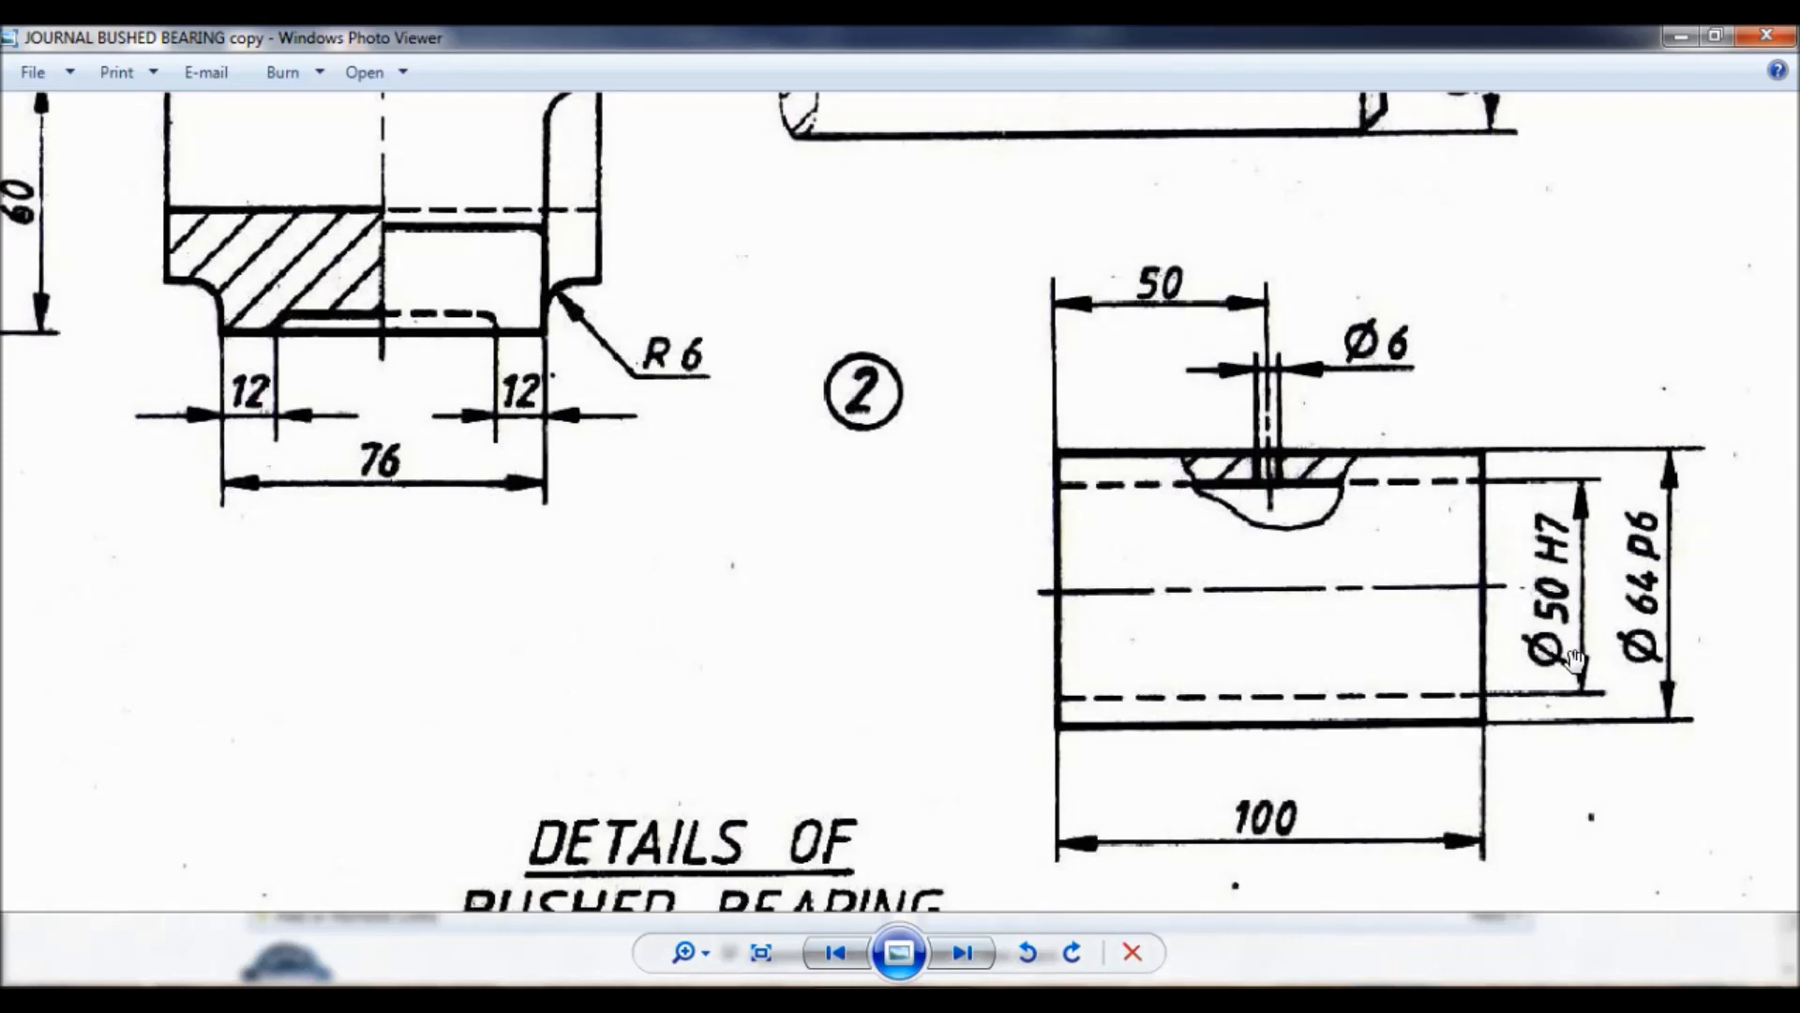
mouse_move(1271, 465)
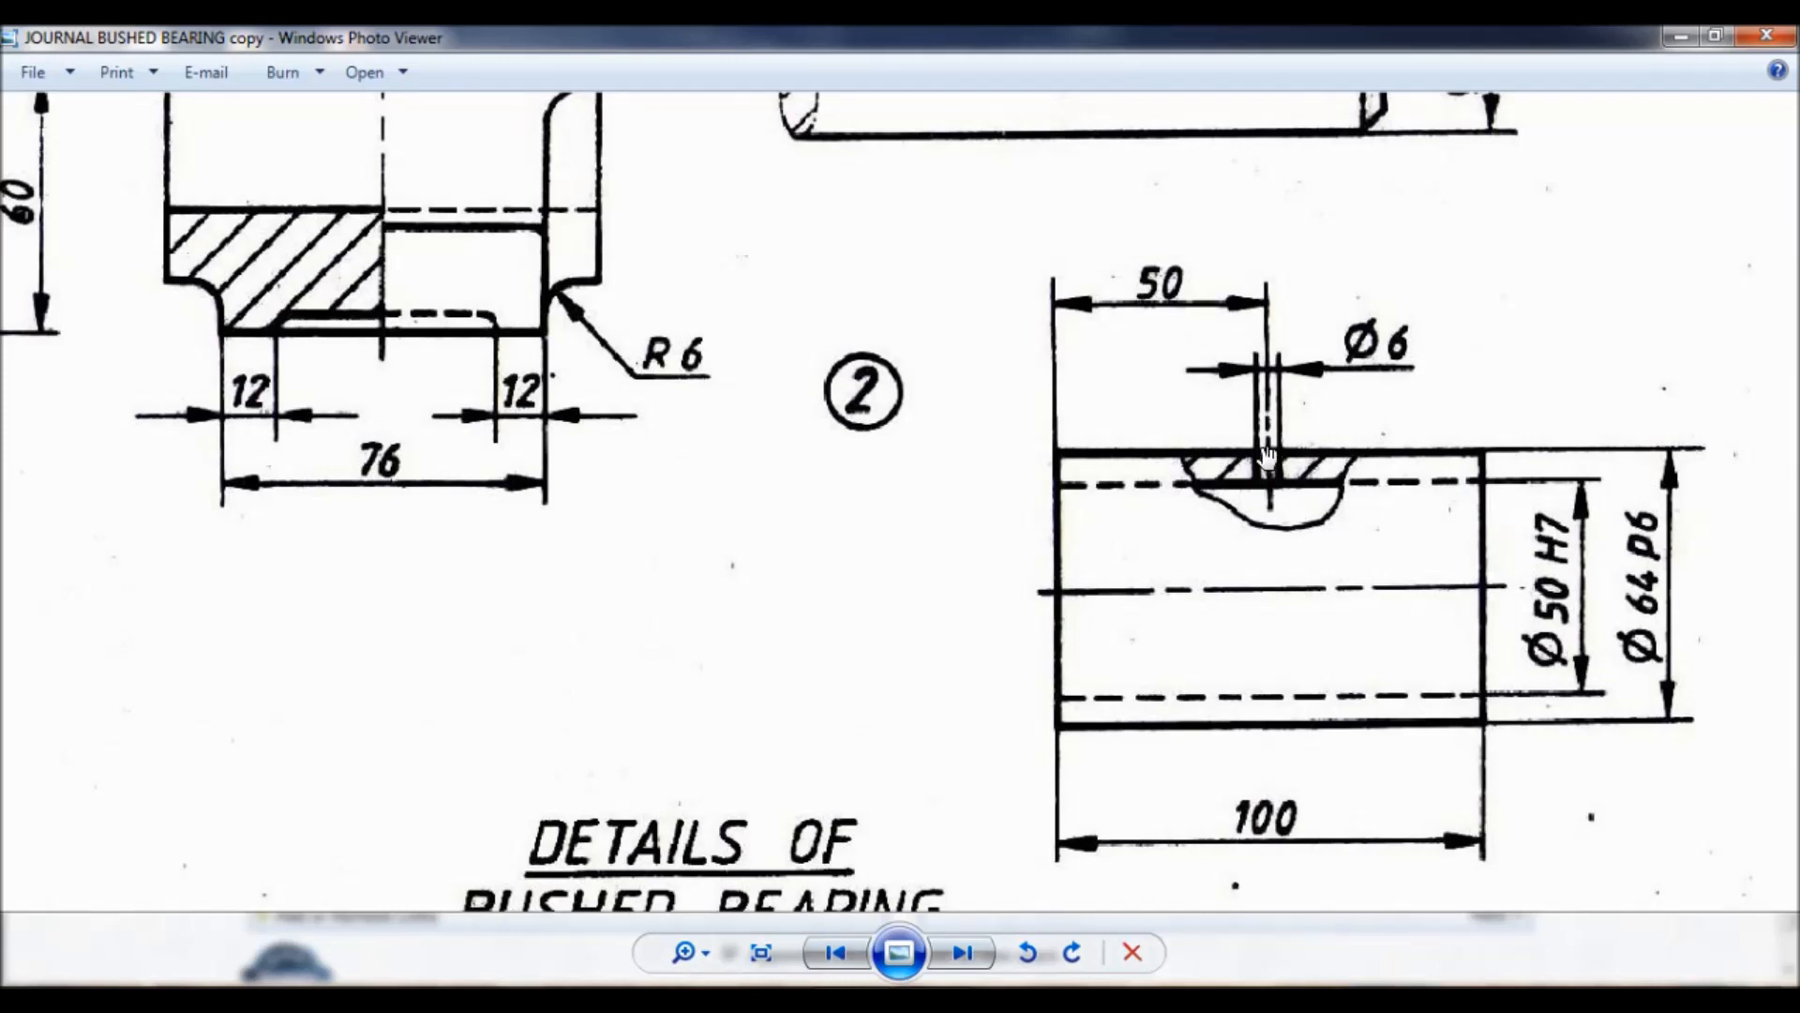
mouse_move(1337, 417)
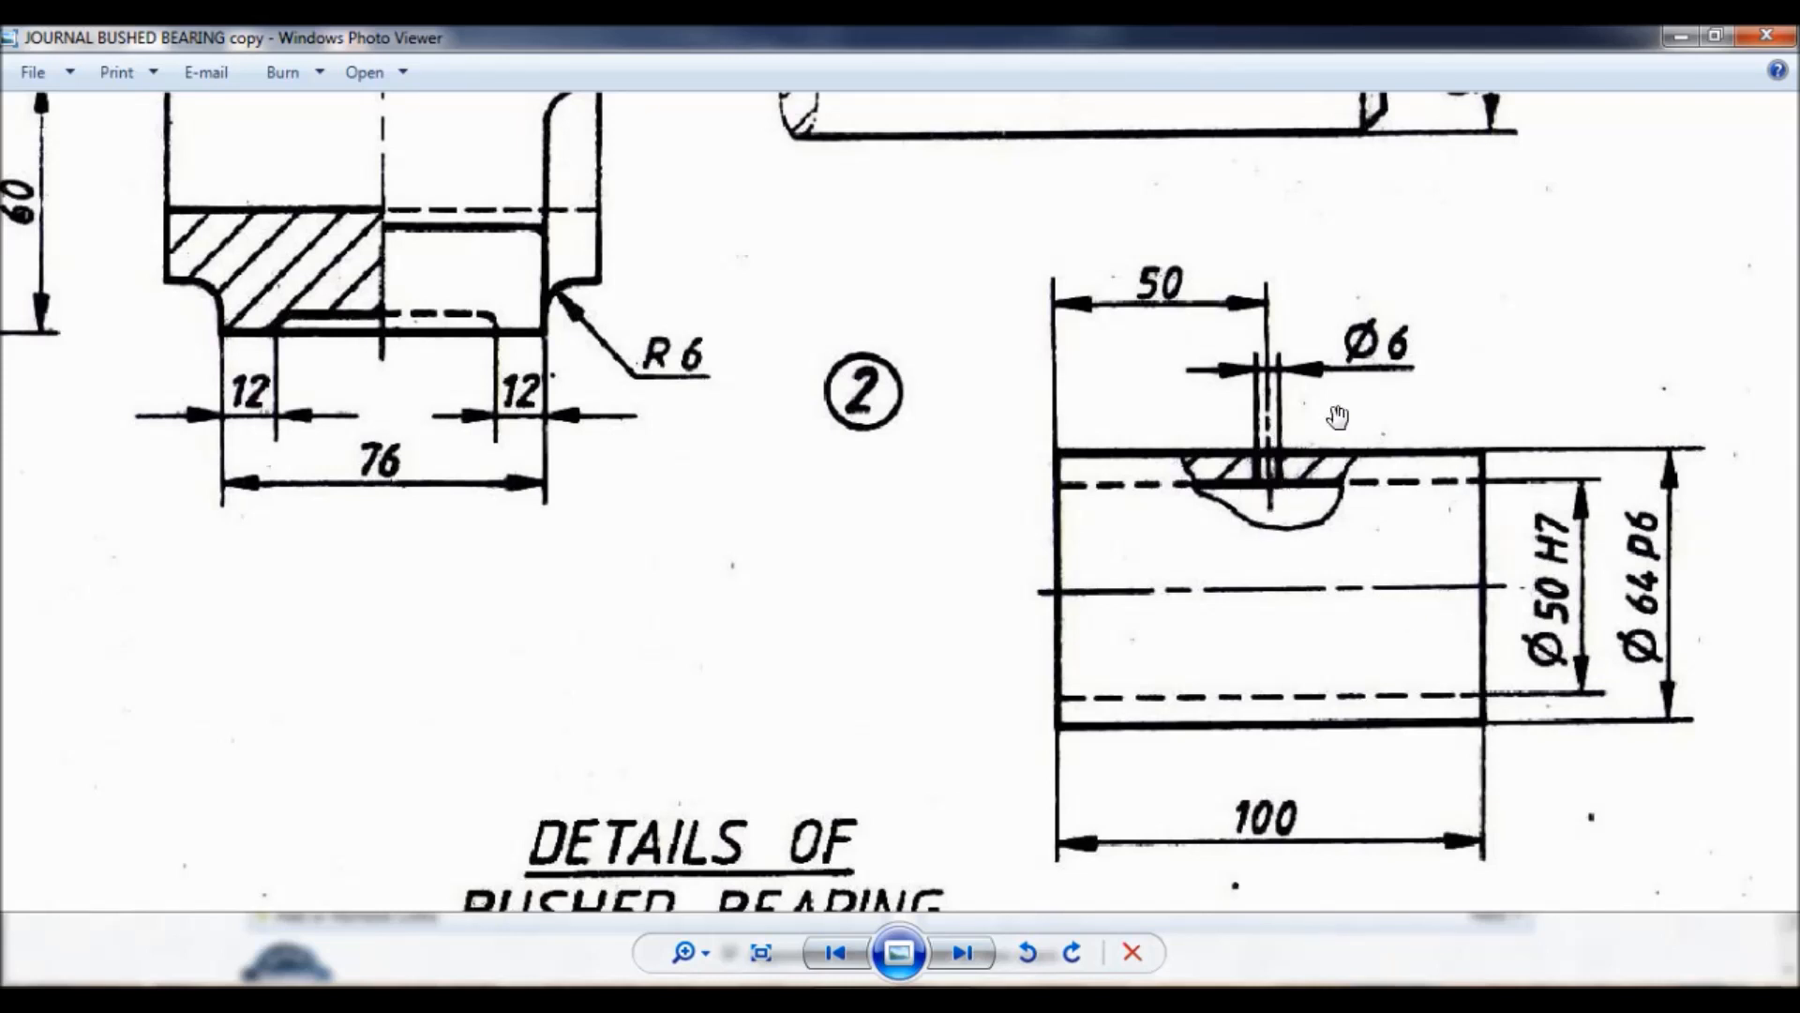
mouse_move(1388, 386)
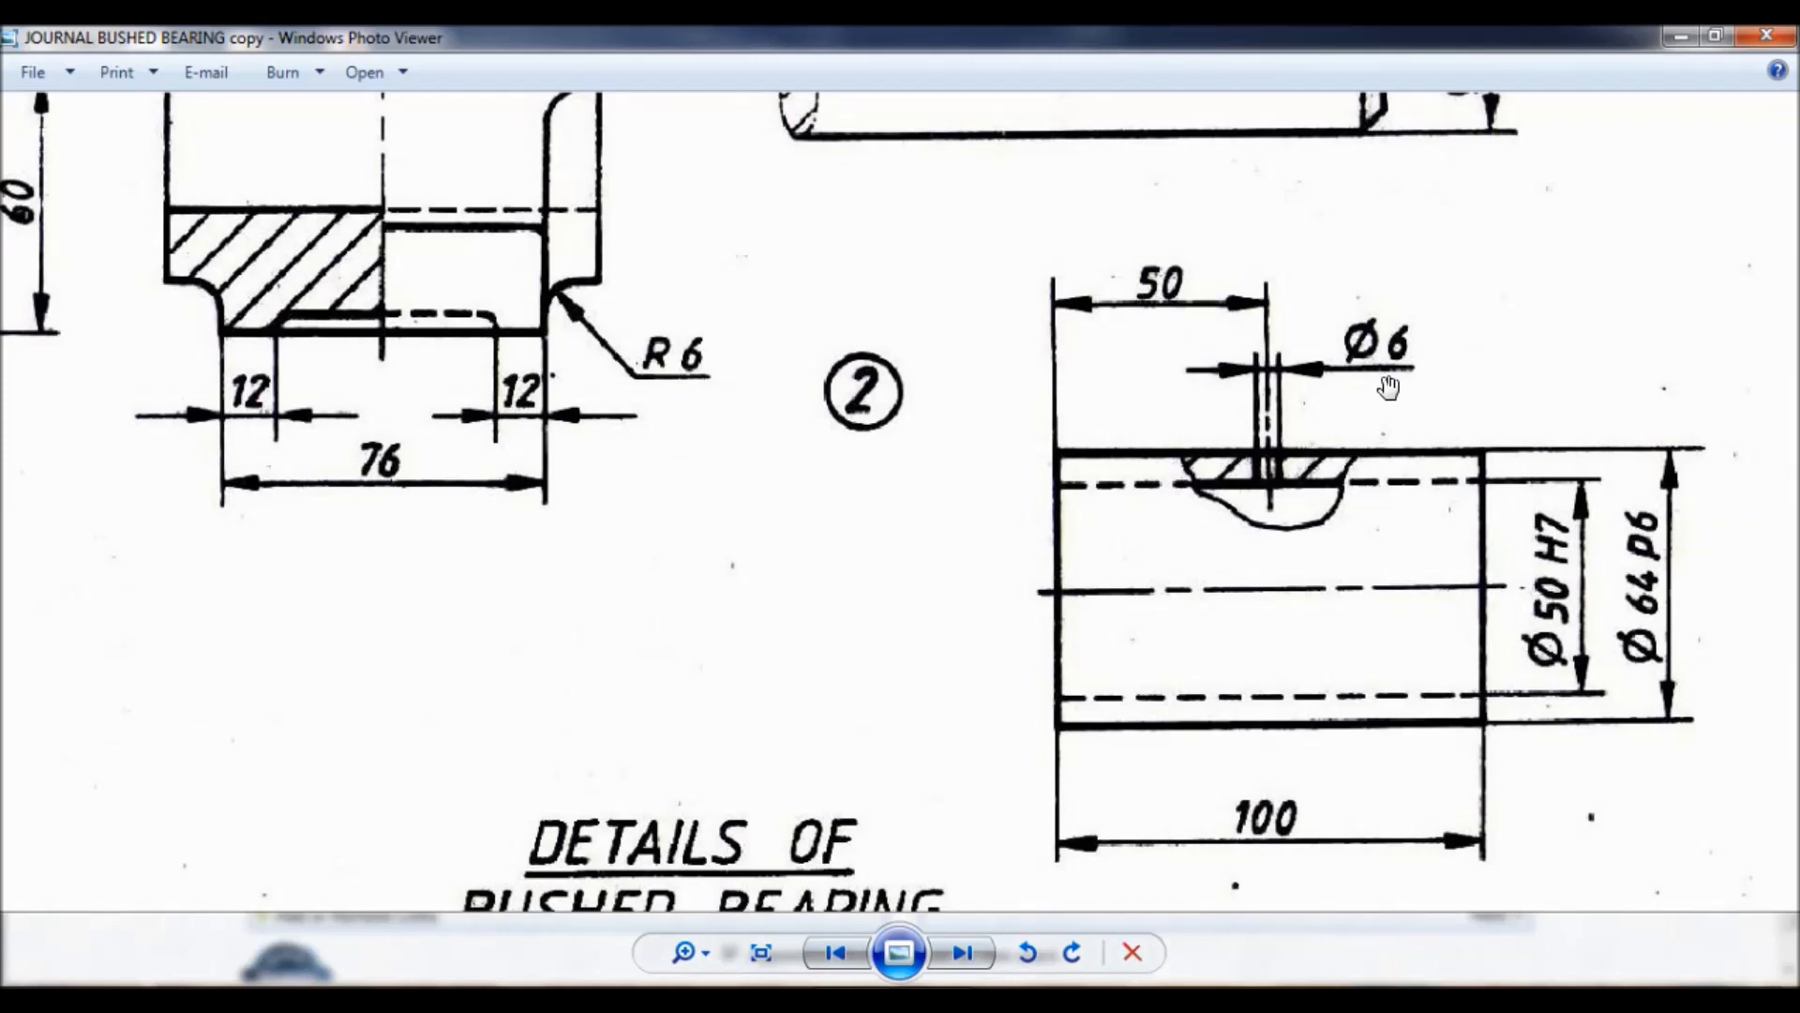
mouse_move(1270, 424)
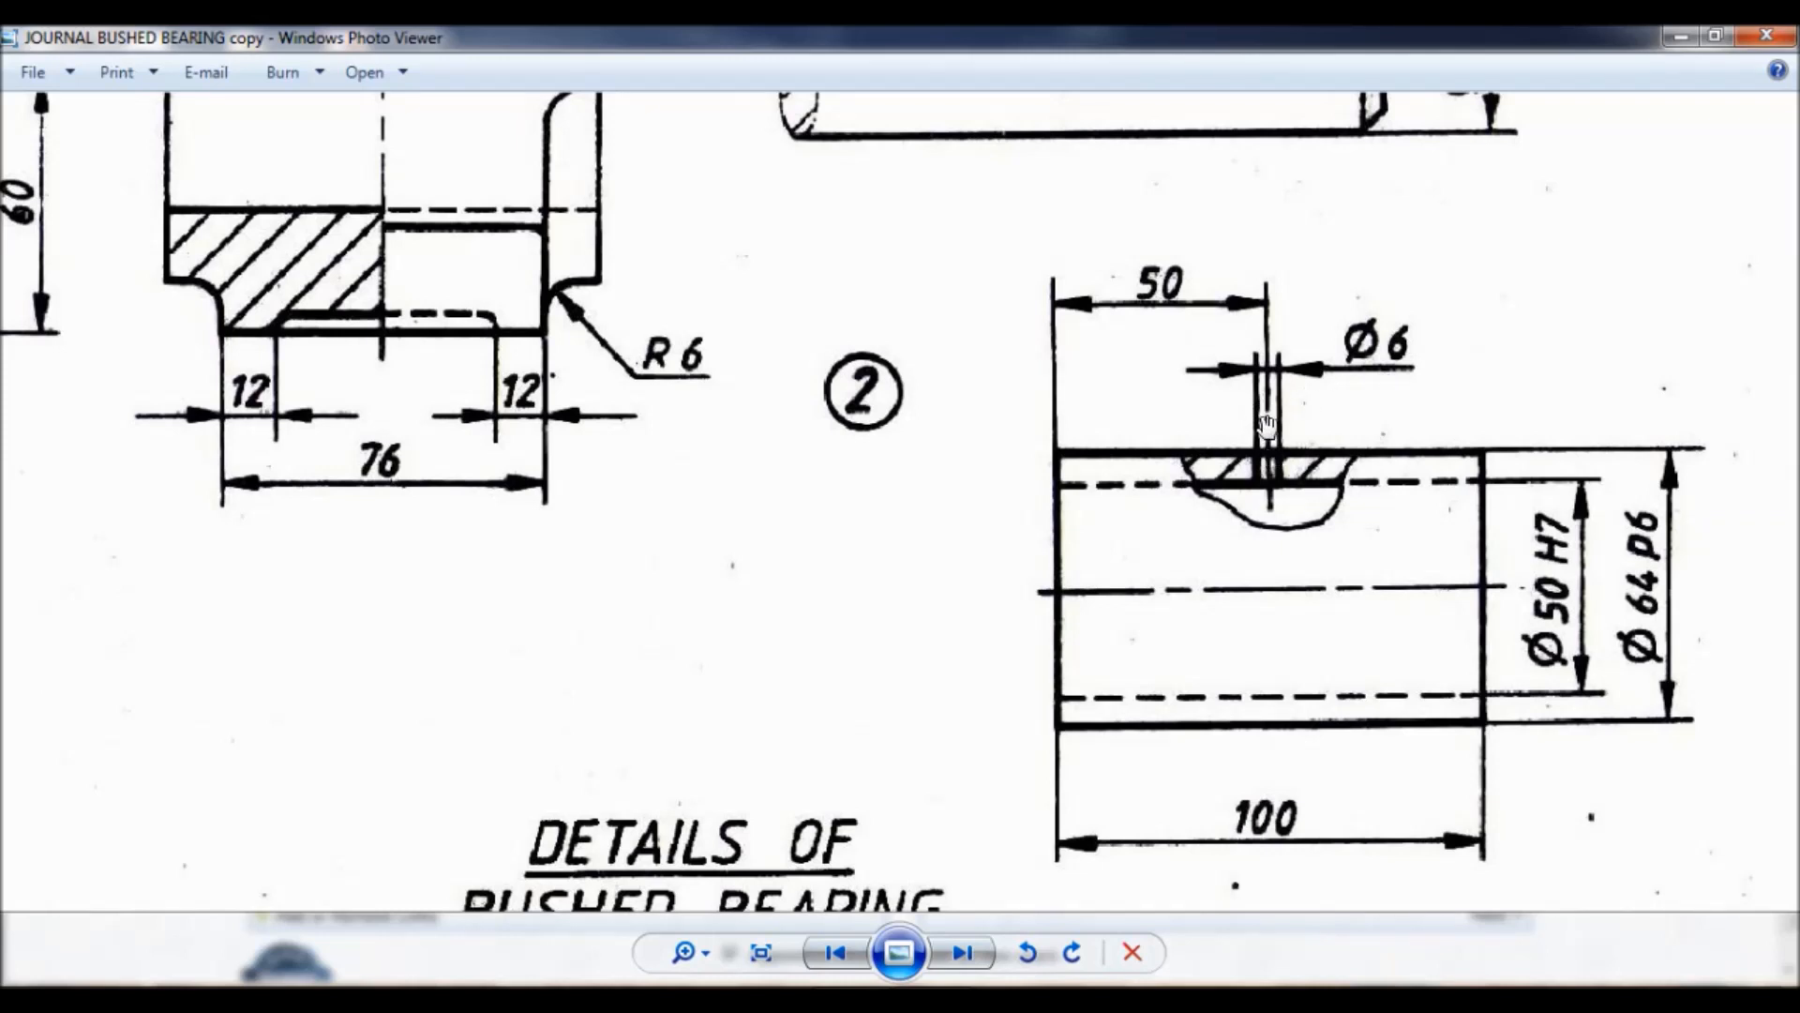
mouse_move(1271, 480)
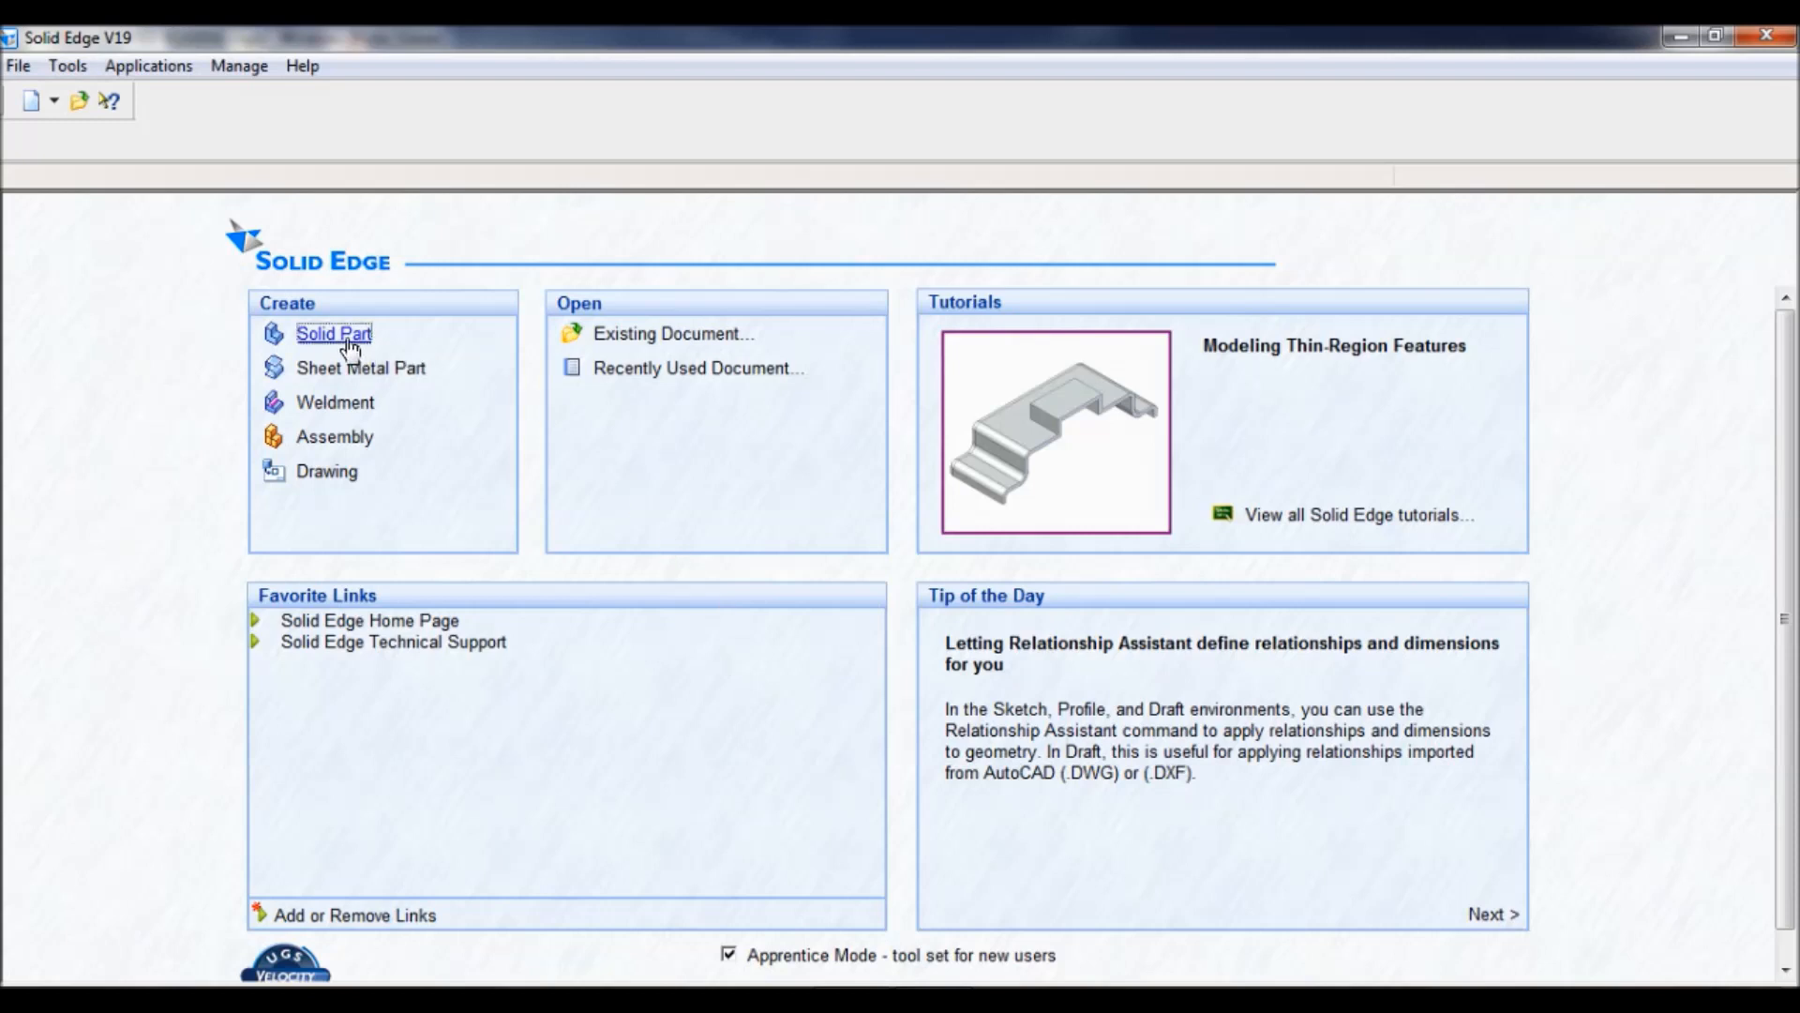
- Create a new Solid Part document and show its reference planes in the iso named view
click(334, 334)
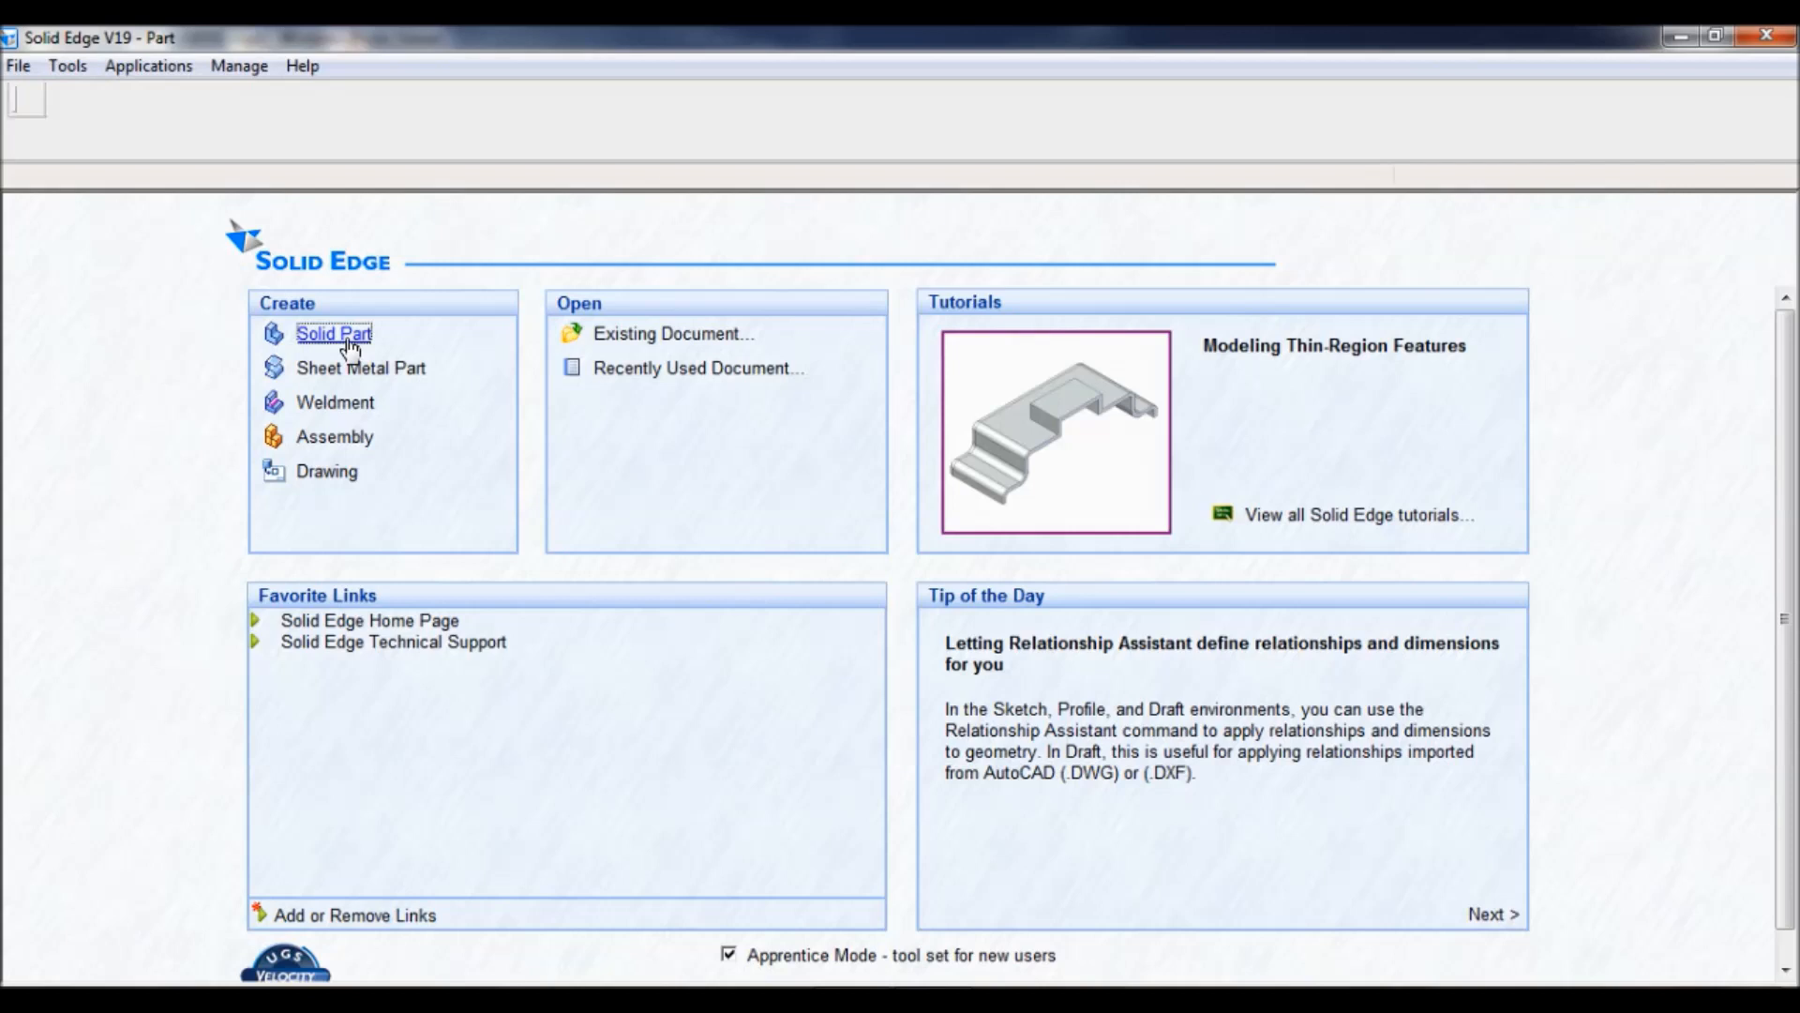
click(334, 334)
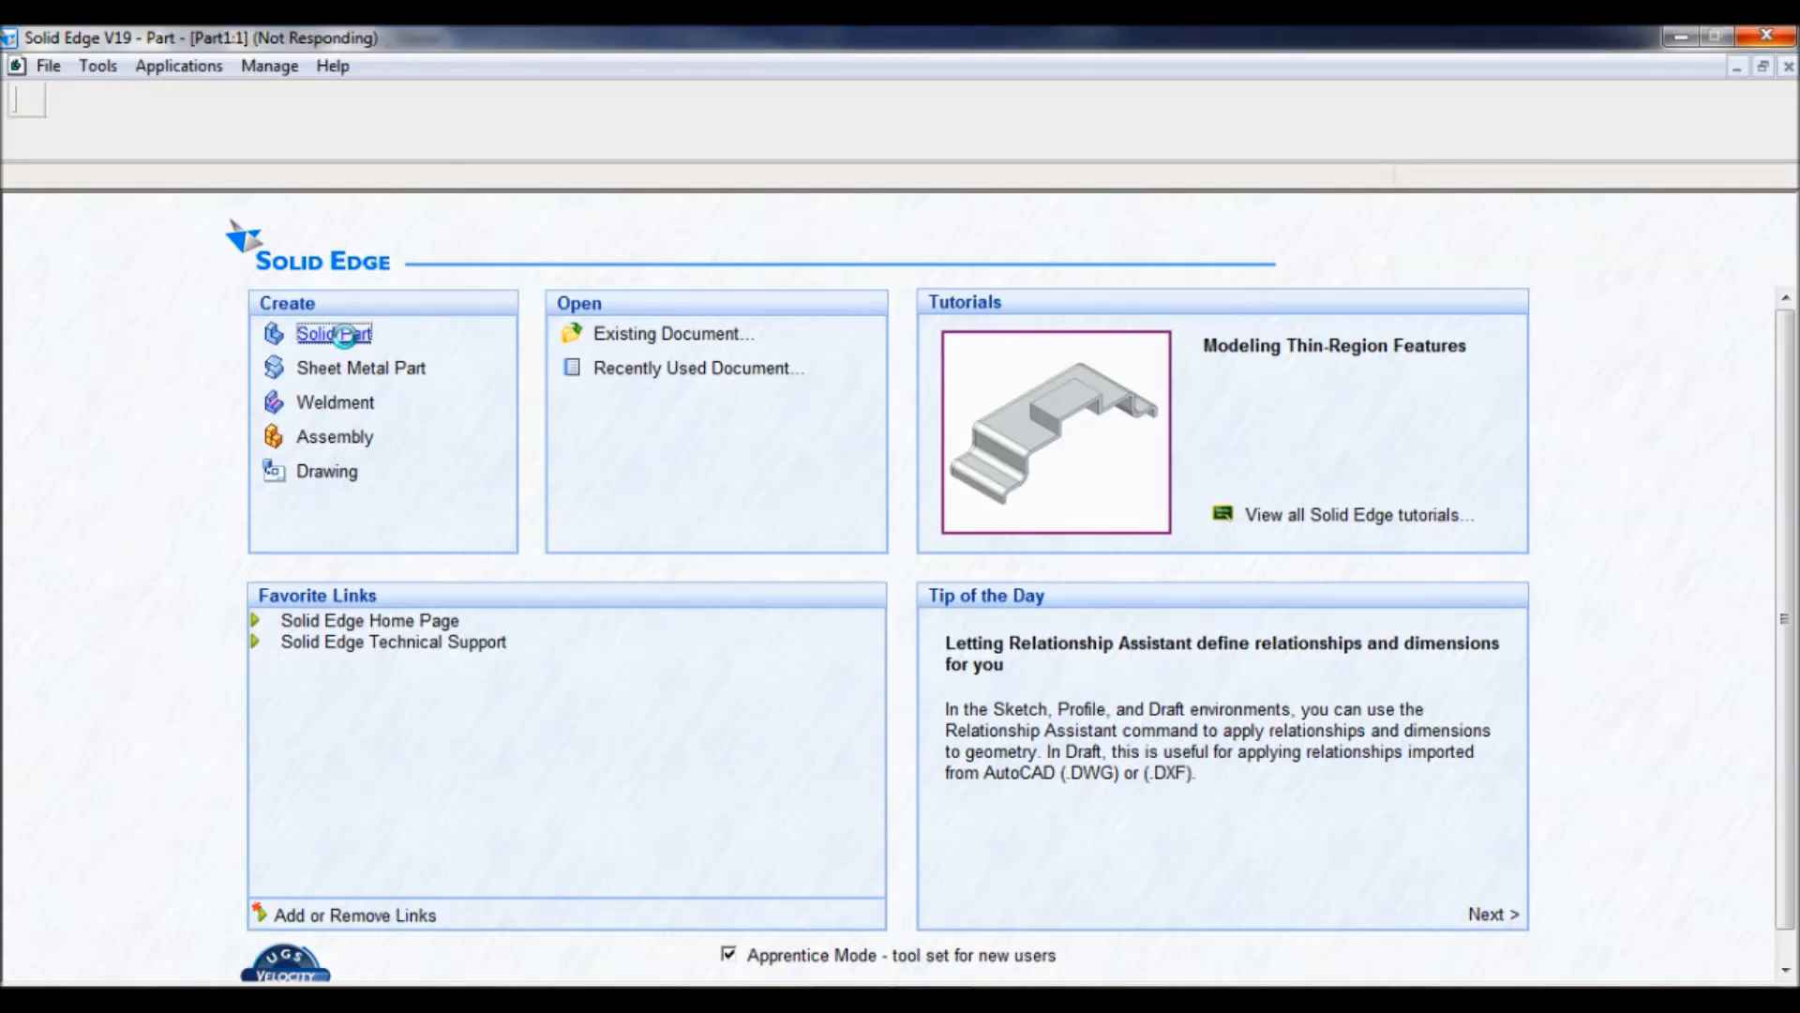
click(334, 333)
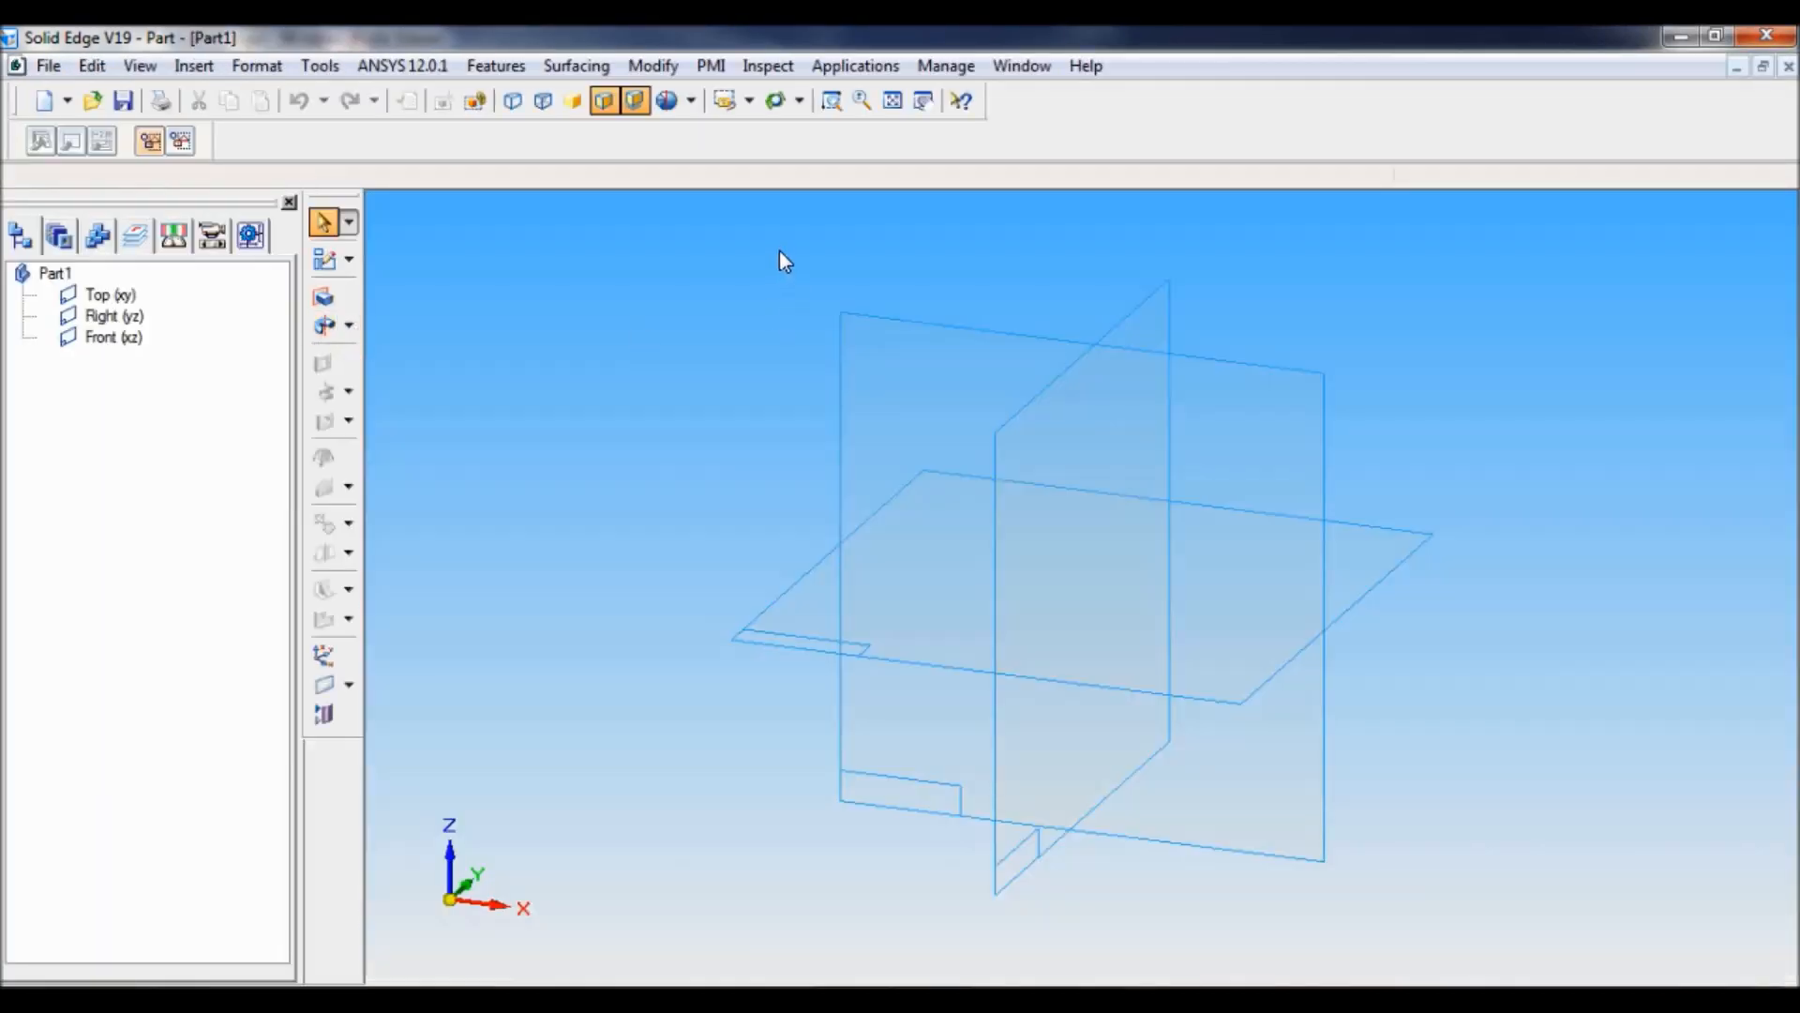
mouse_move(724, 103)
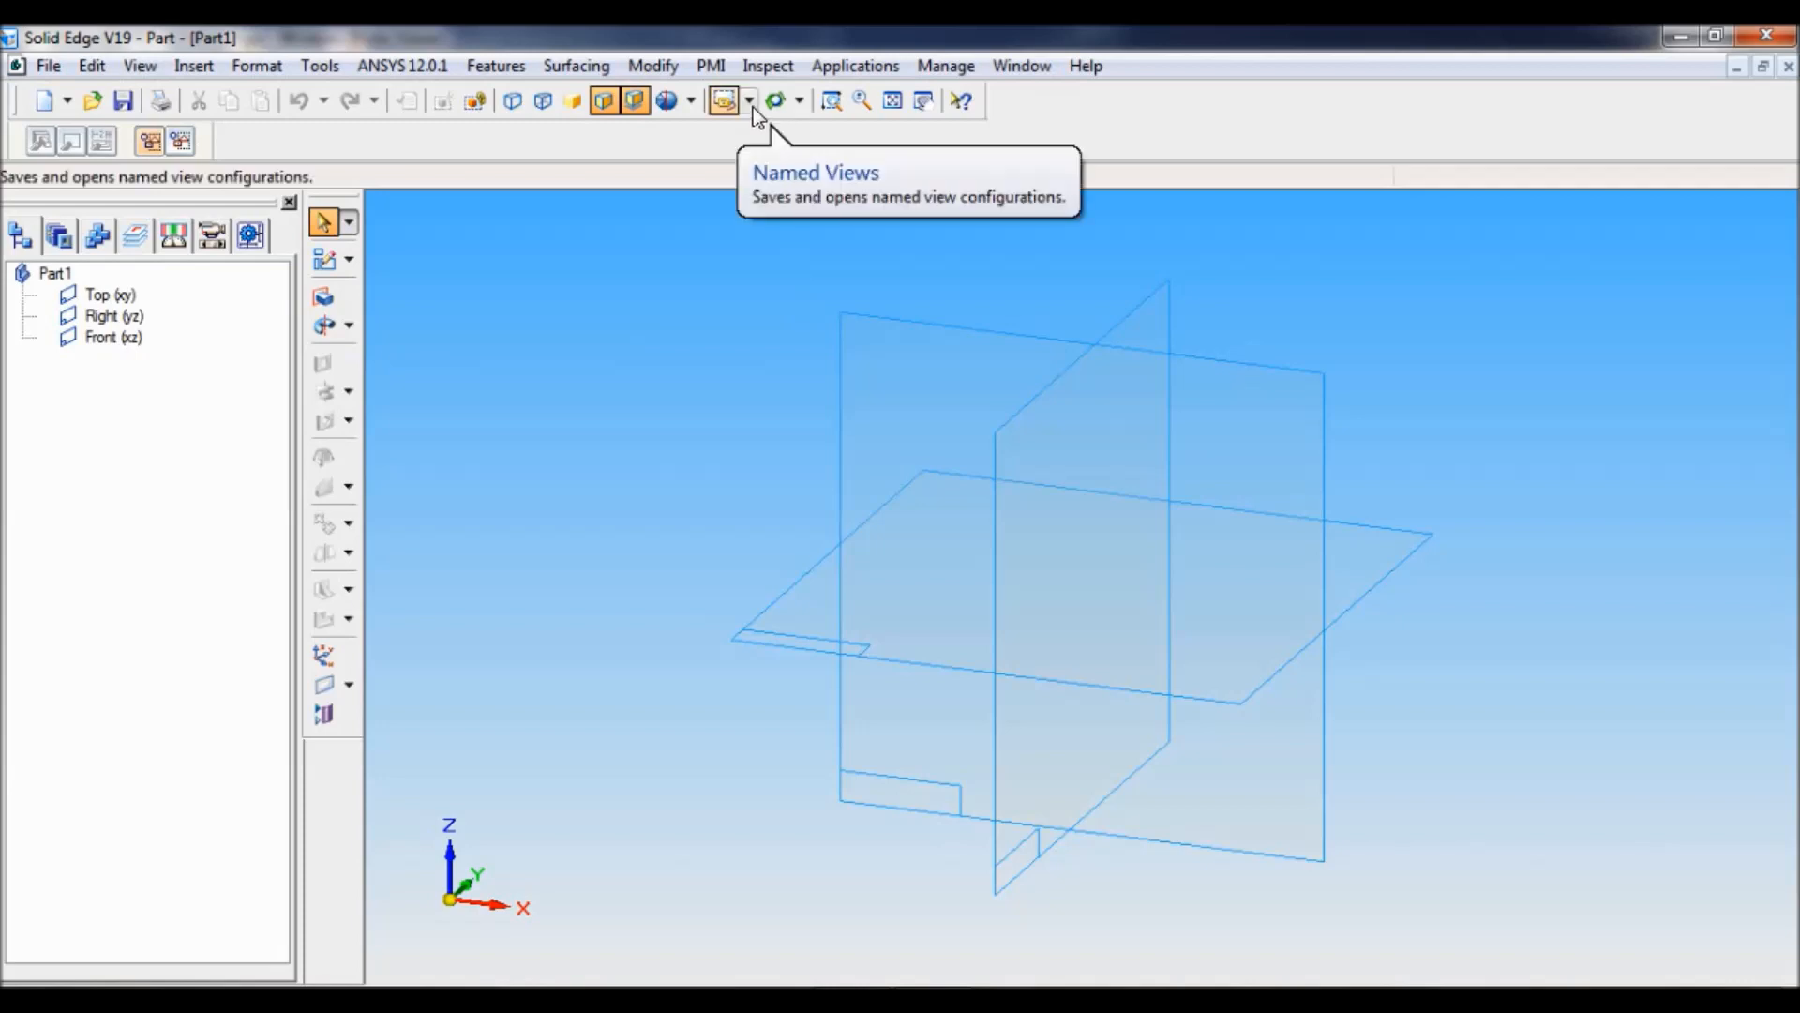
click(751, 99)
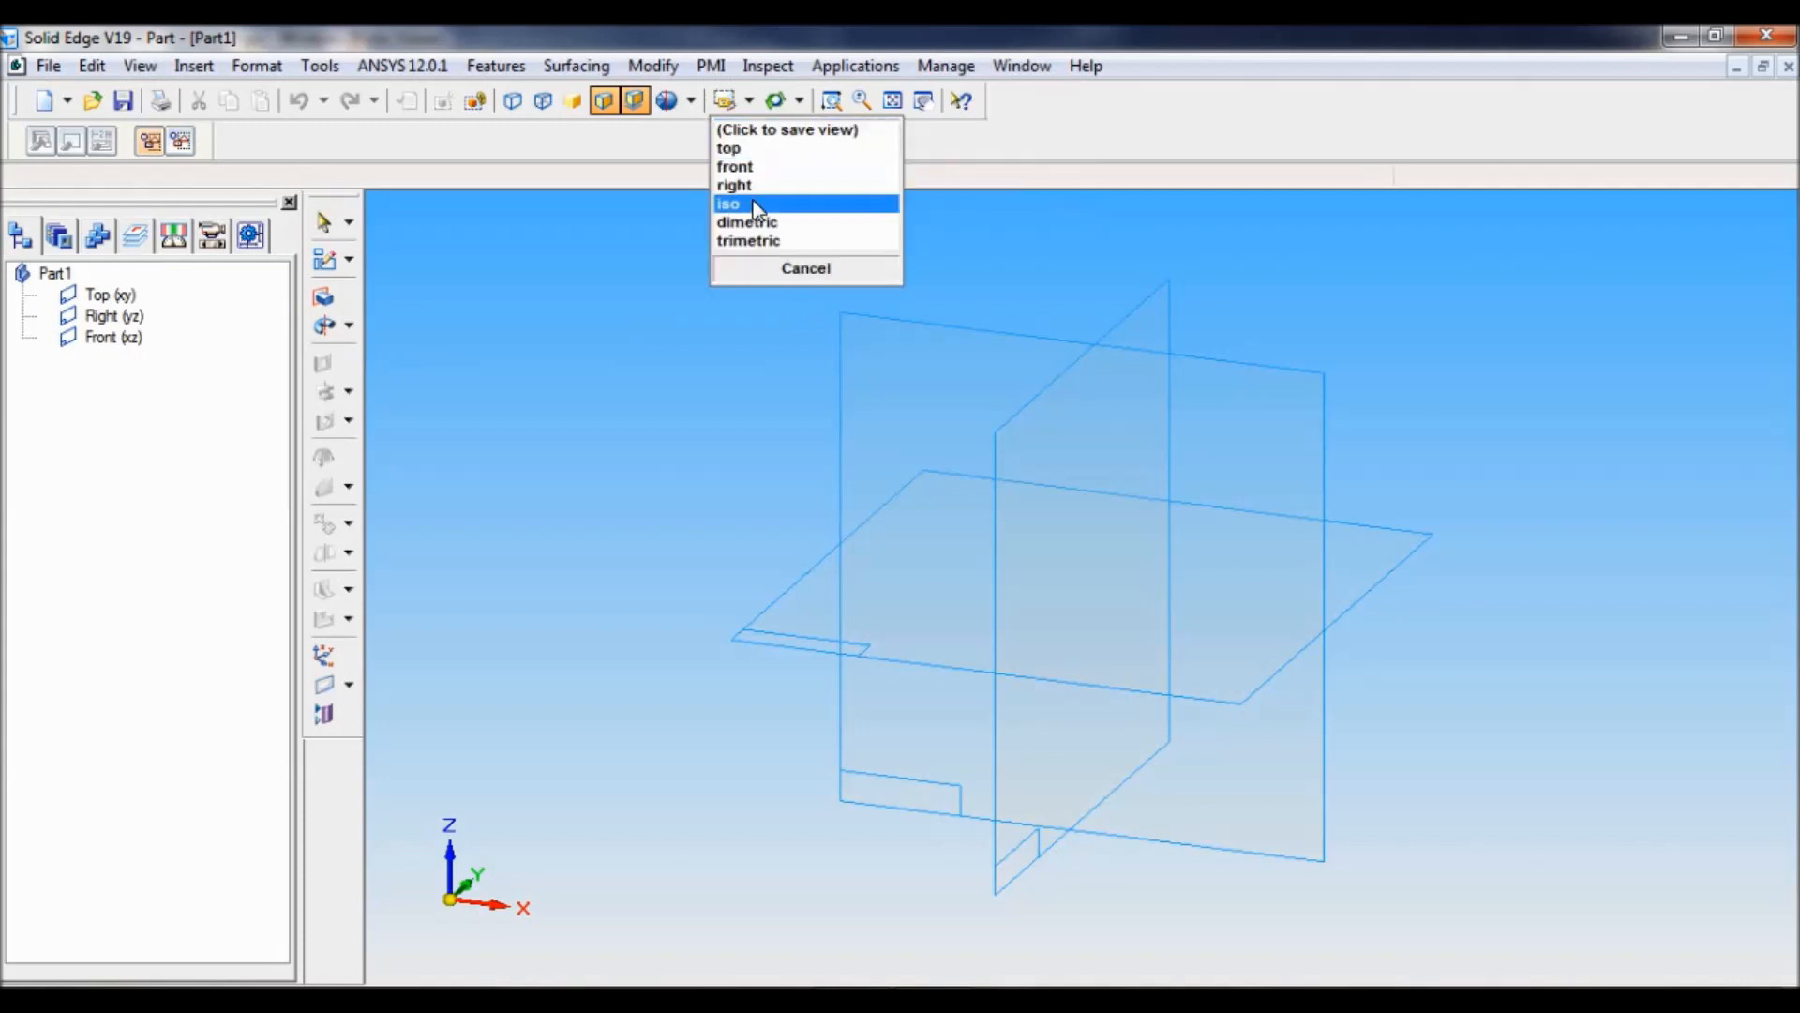
click(728, 203)
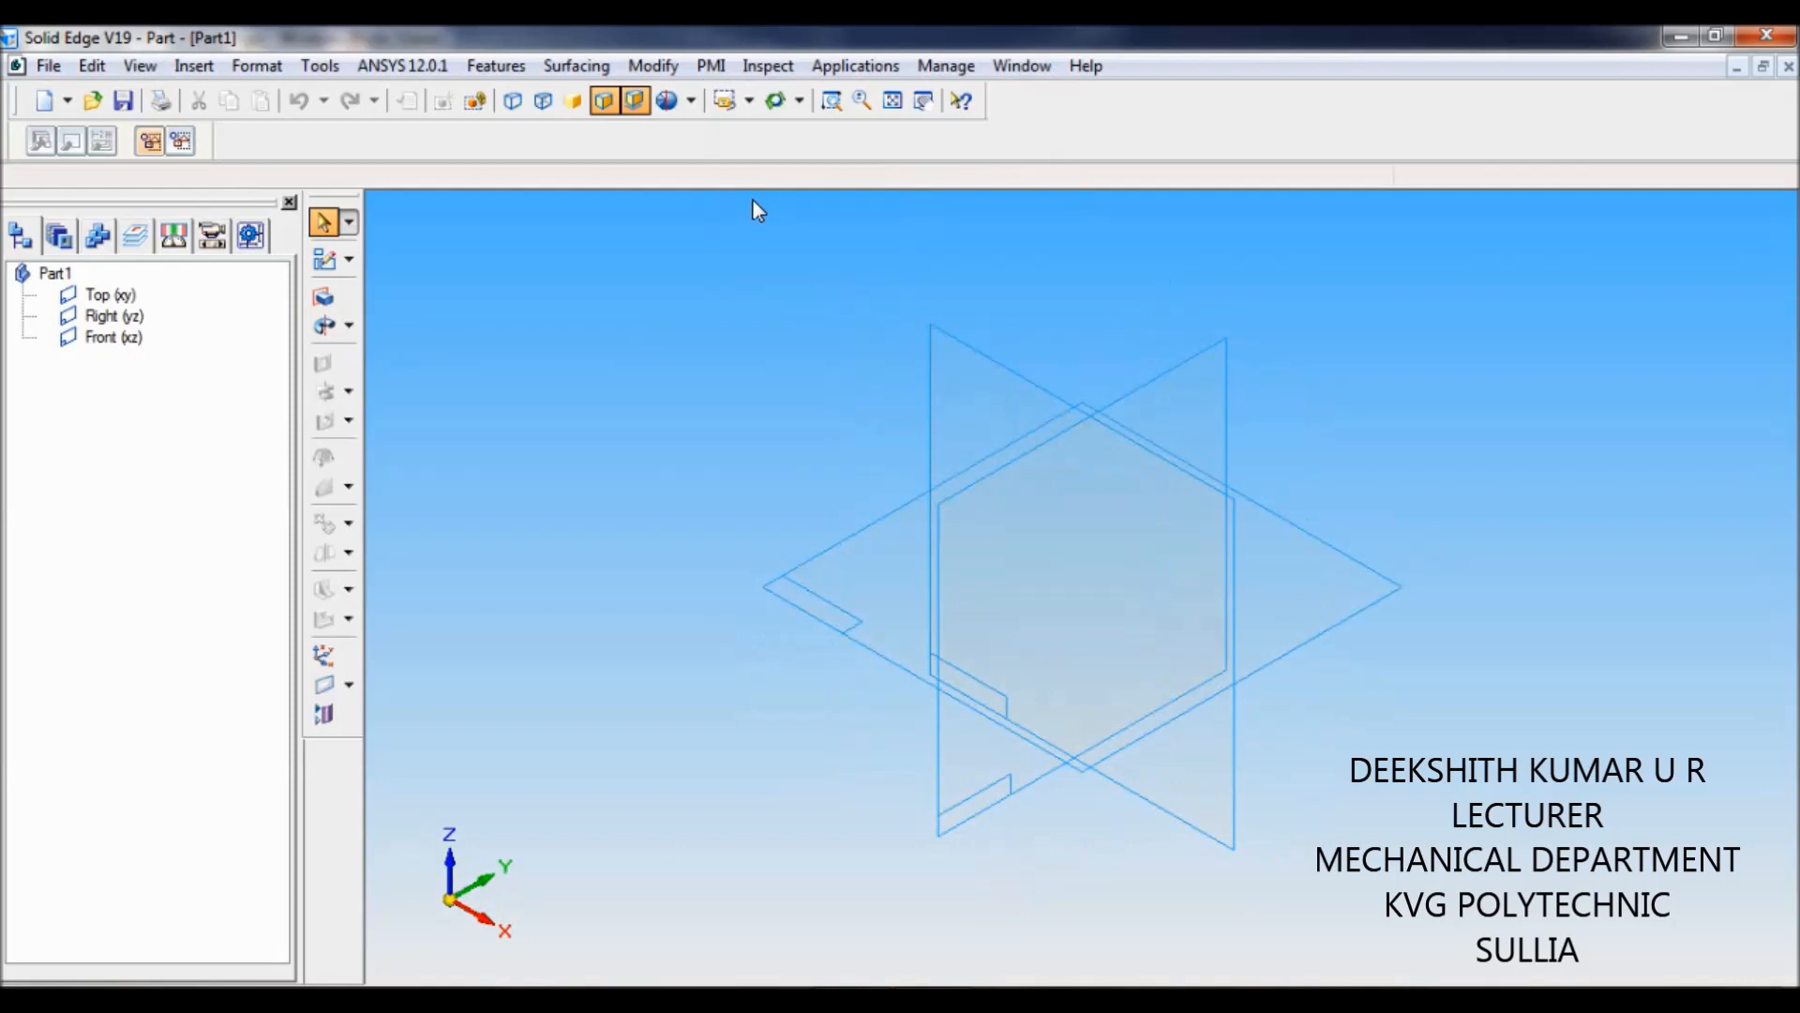
mouse_move(326, 296)
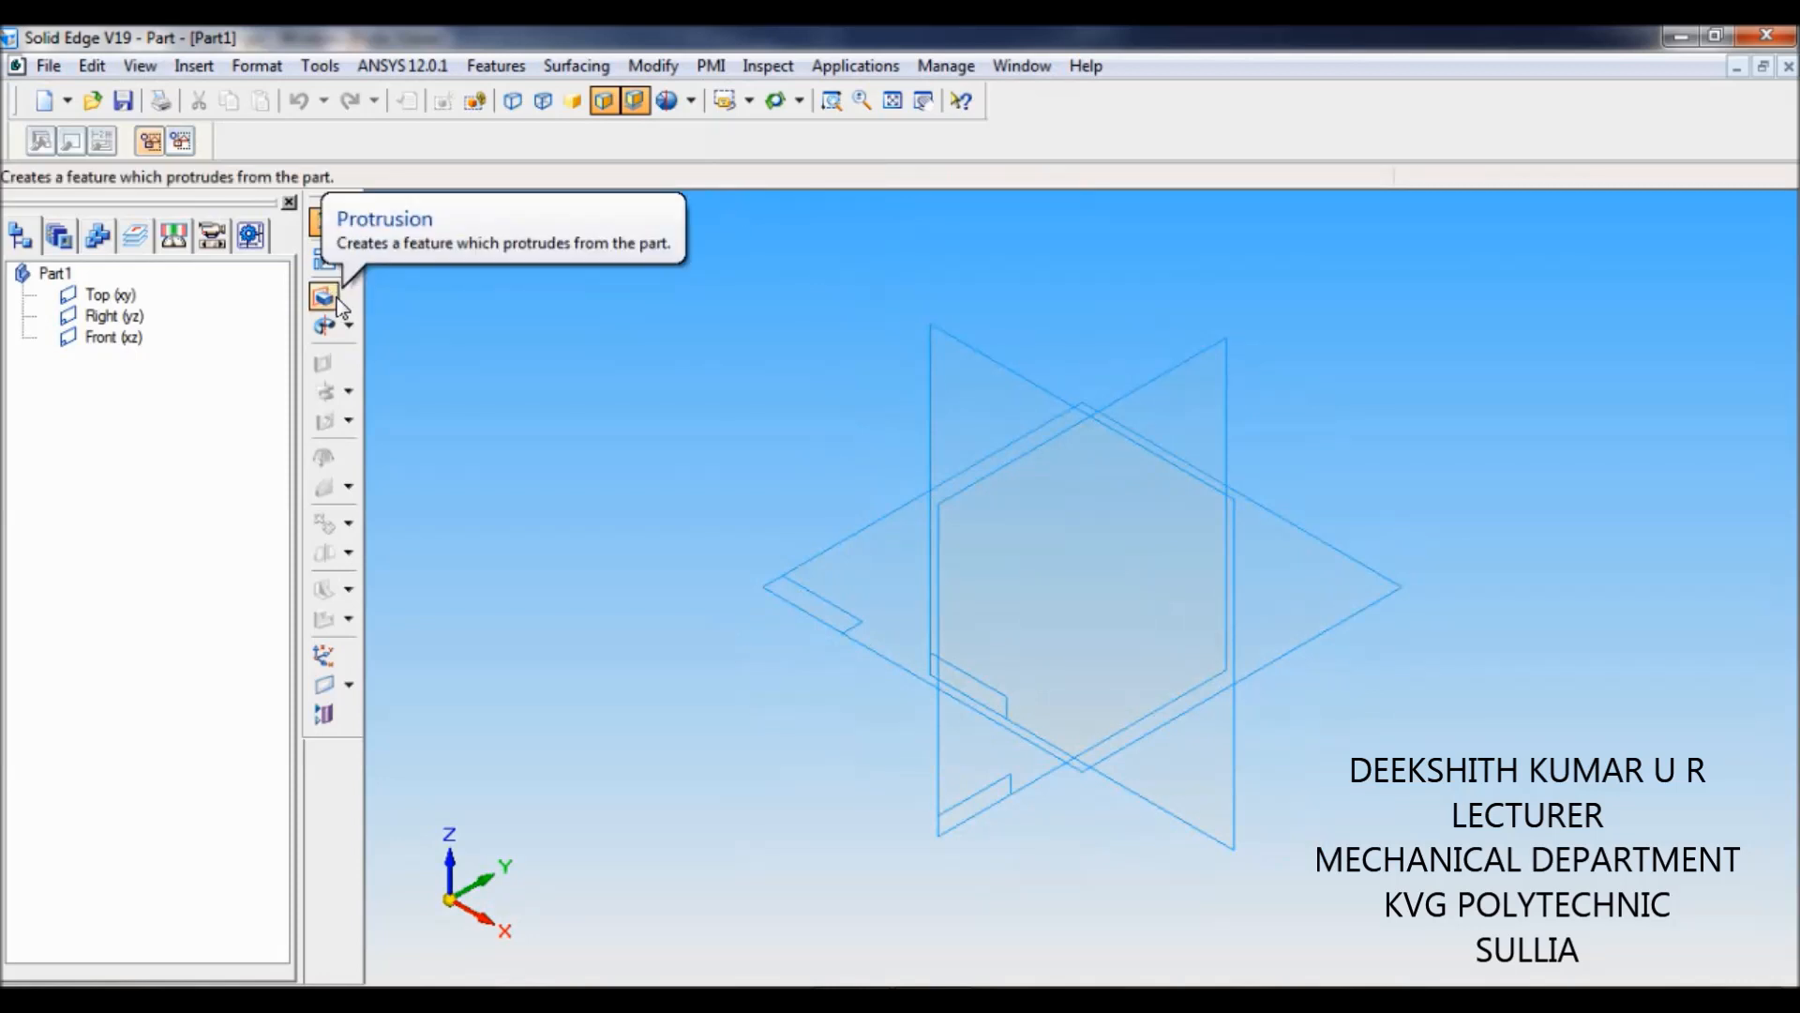
- Start a Protrusion and draw two concentric circles from the reference origin with Circle by Center
click(322, 296)
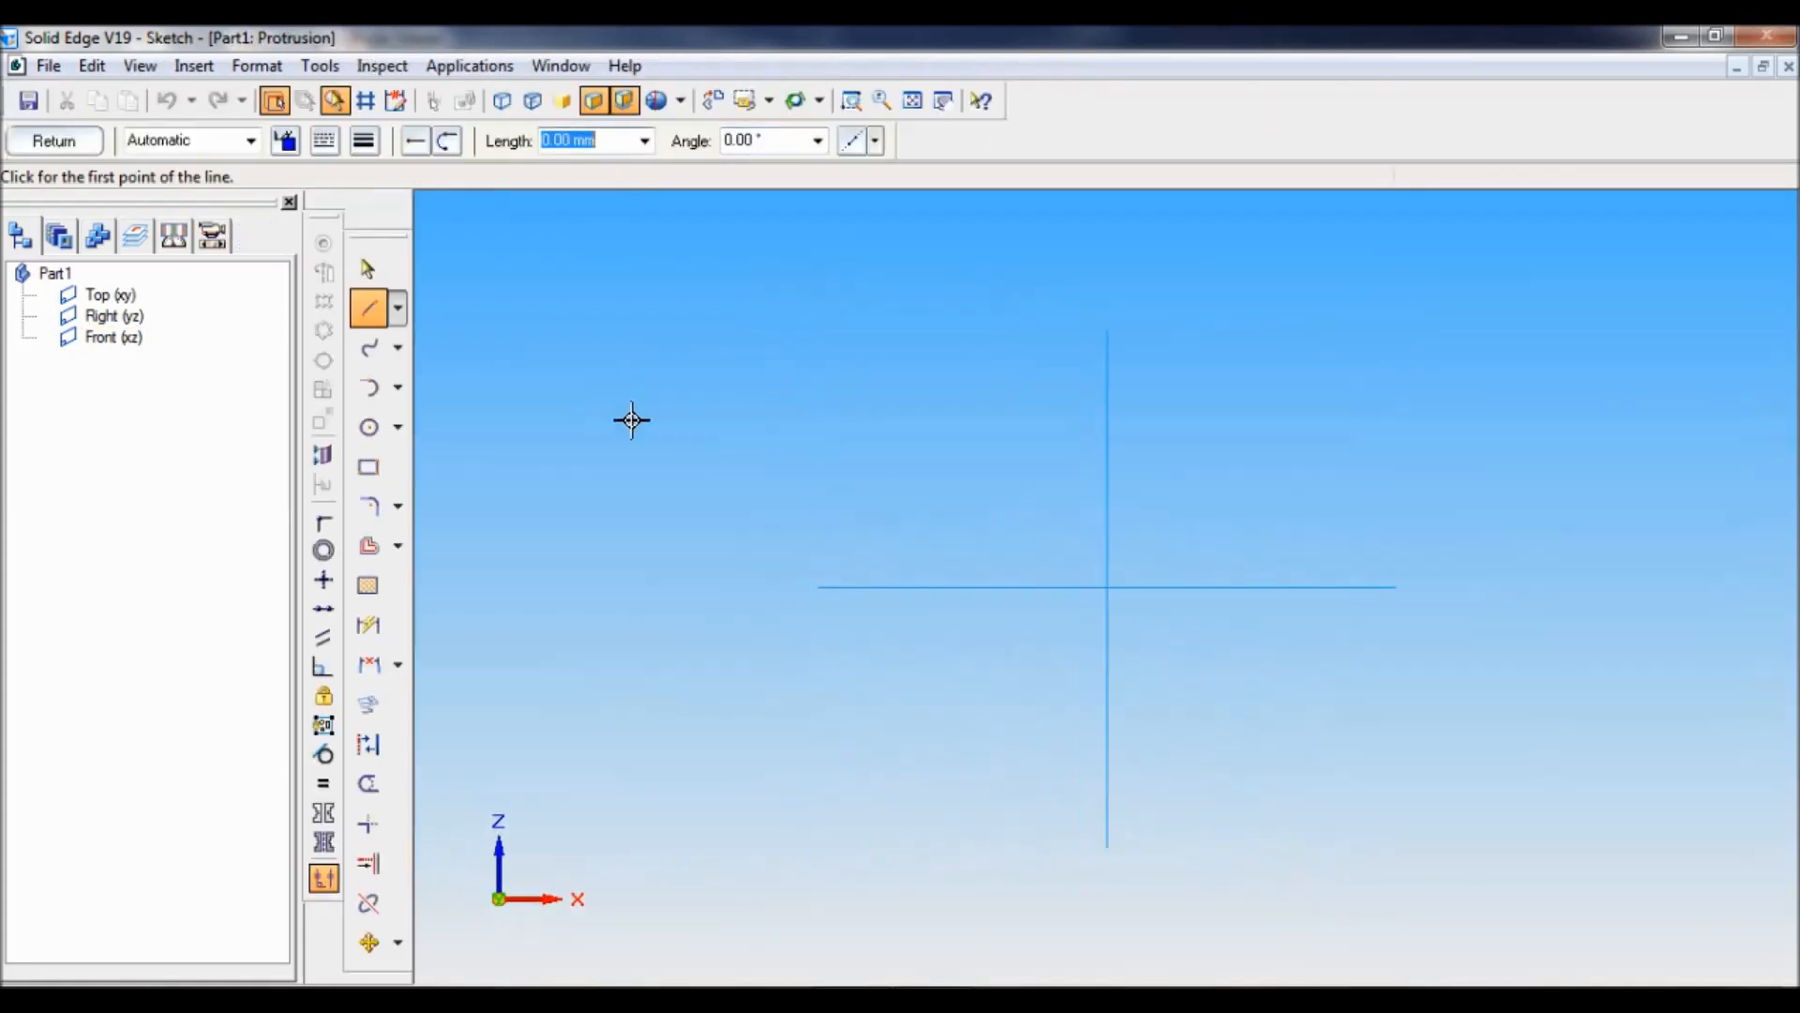
mouse_move(368, 427)
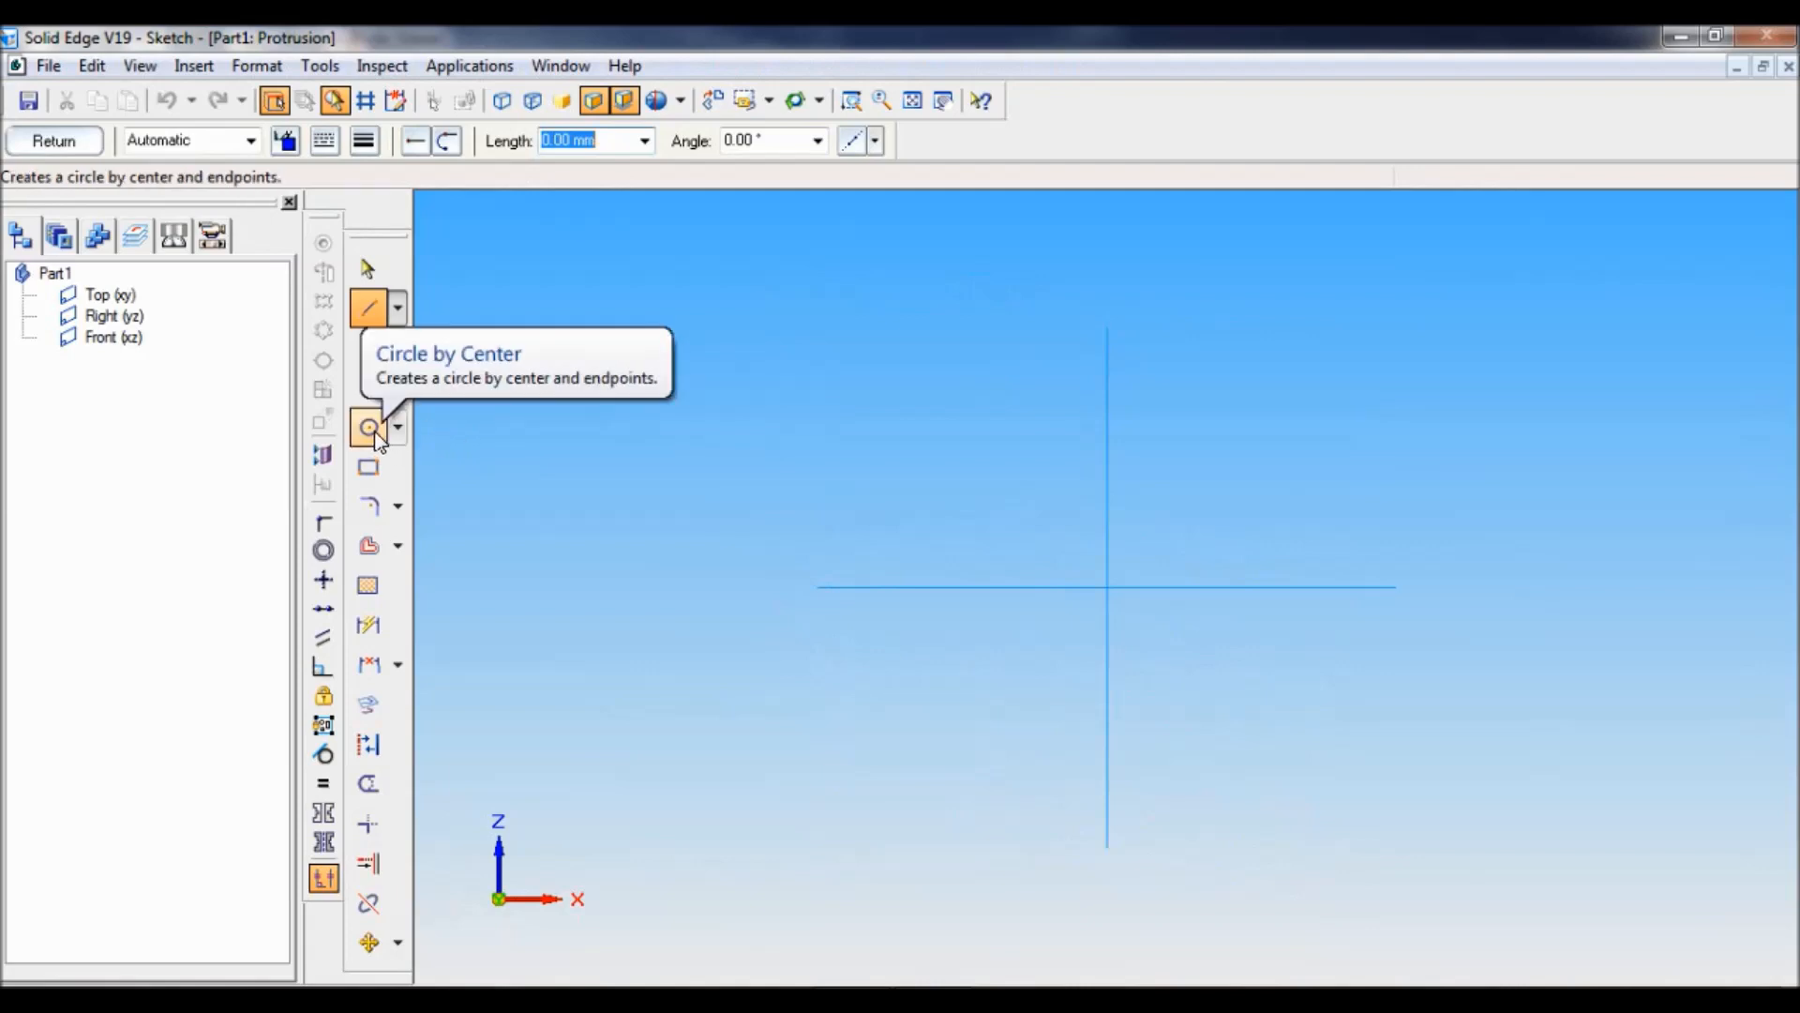
click(368, 427)
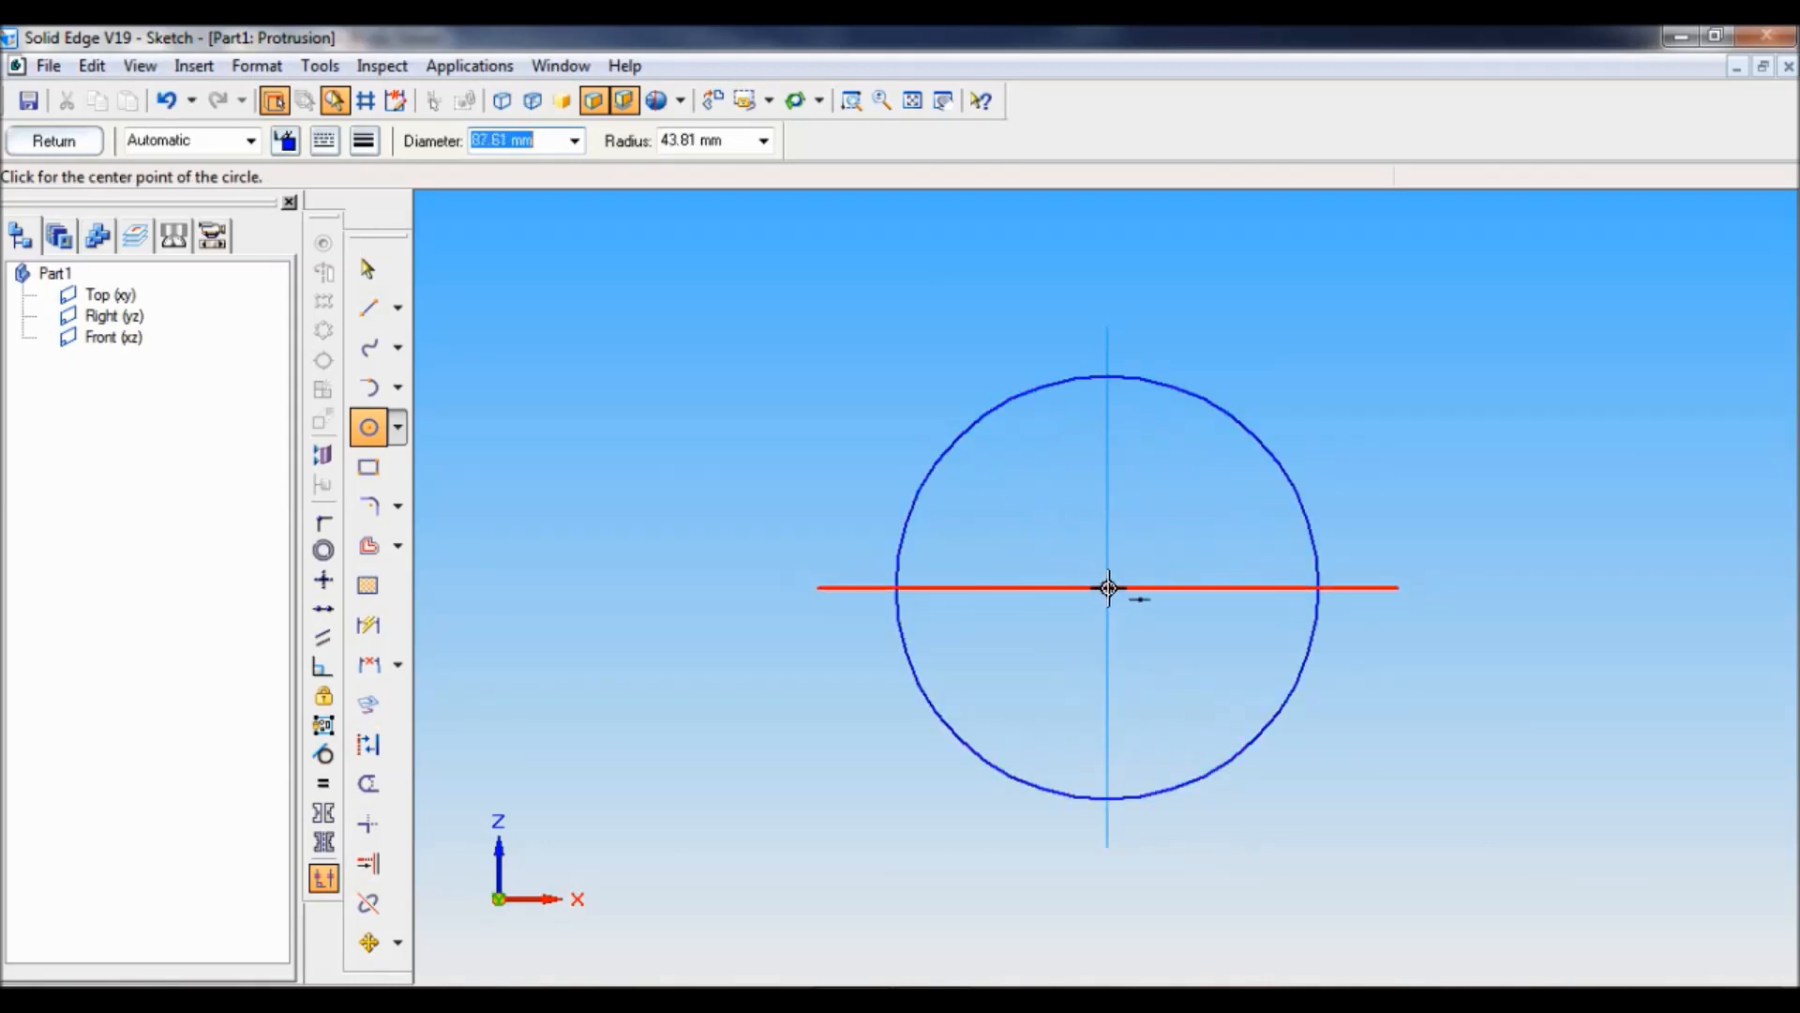
click(1107, 587)
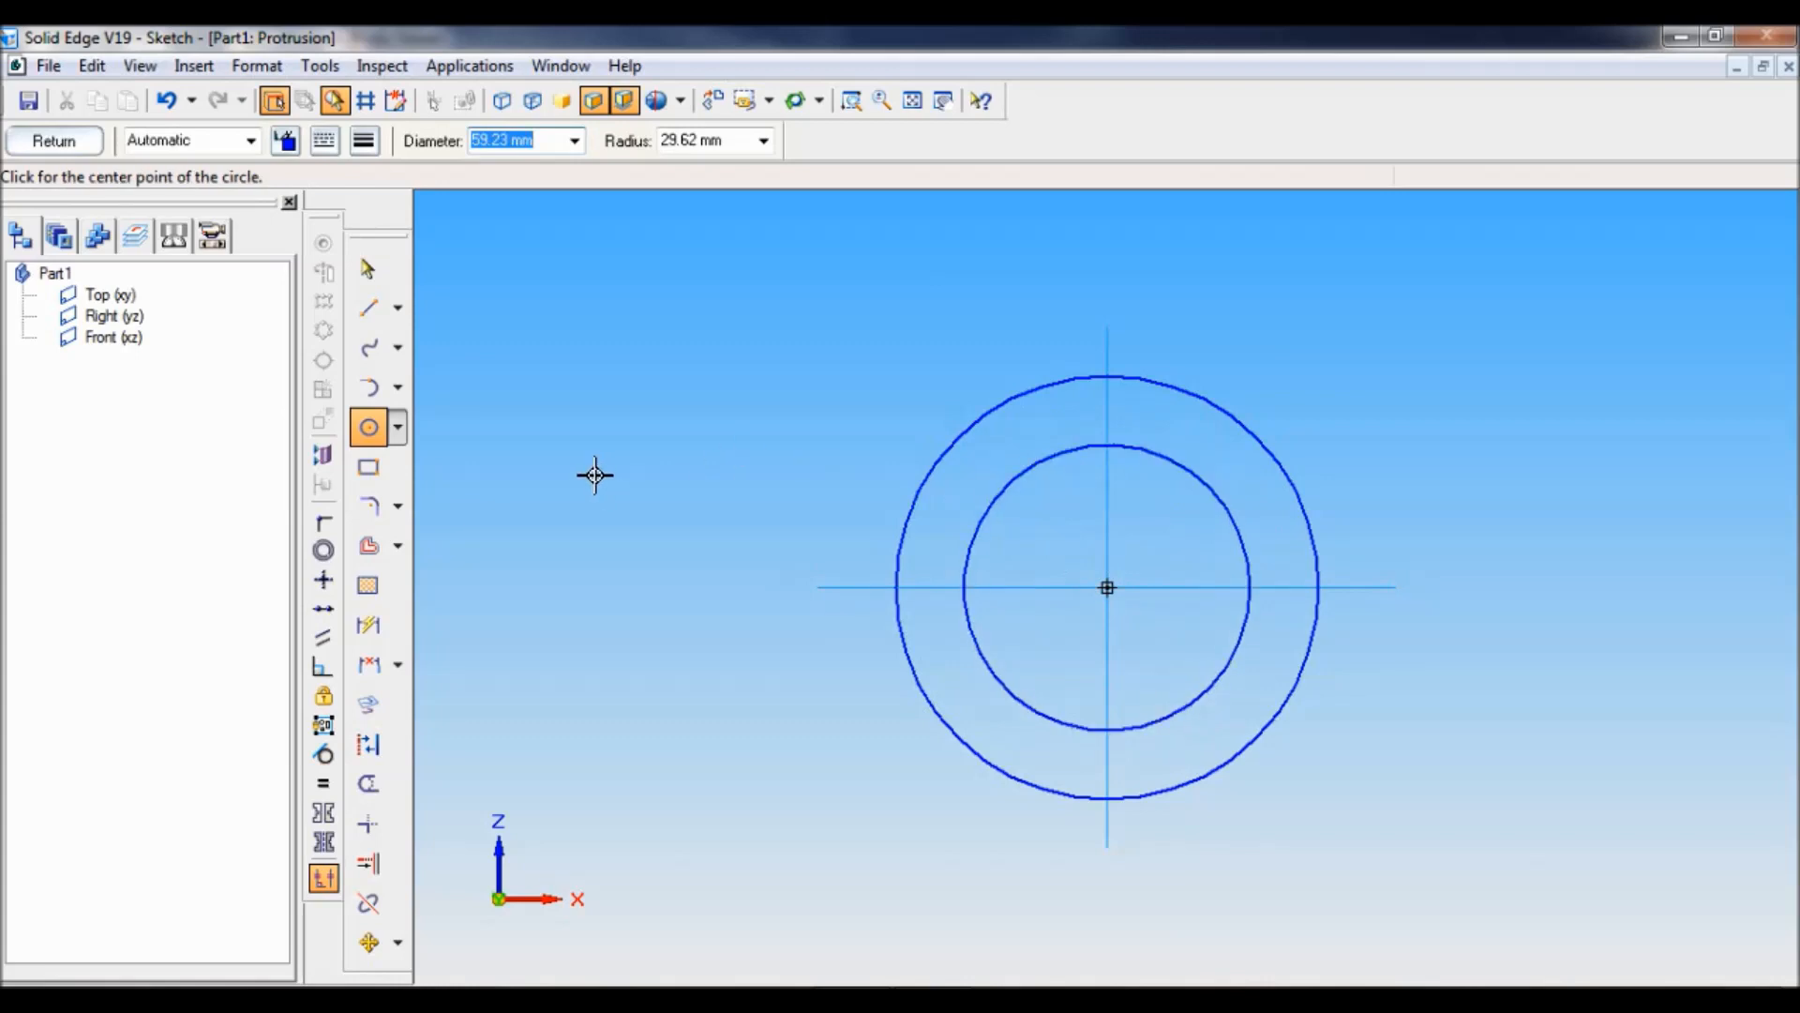
mouse_move(367, 627)
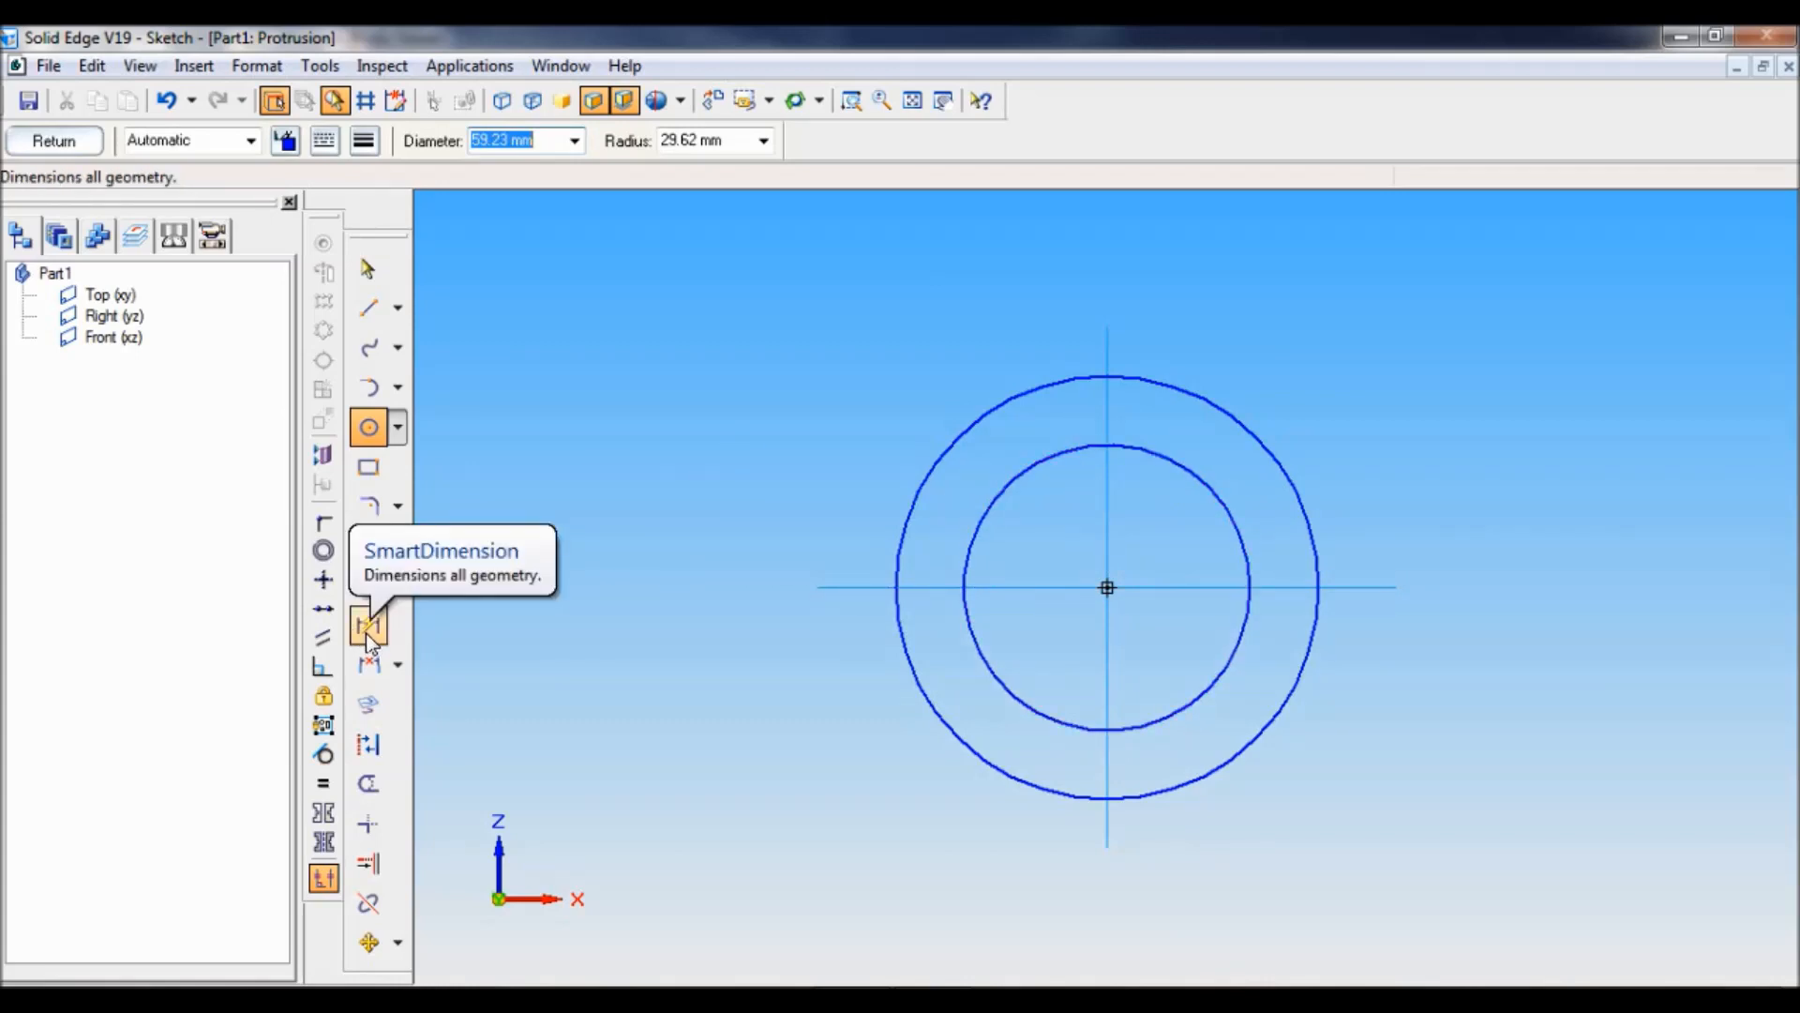
- SmartDimension the circles to Ø50 inner and Ø64 outer
click(367, 626)
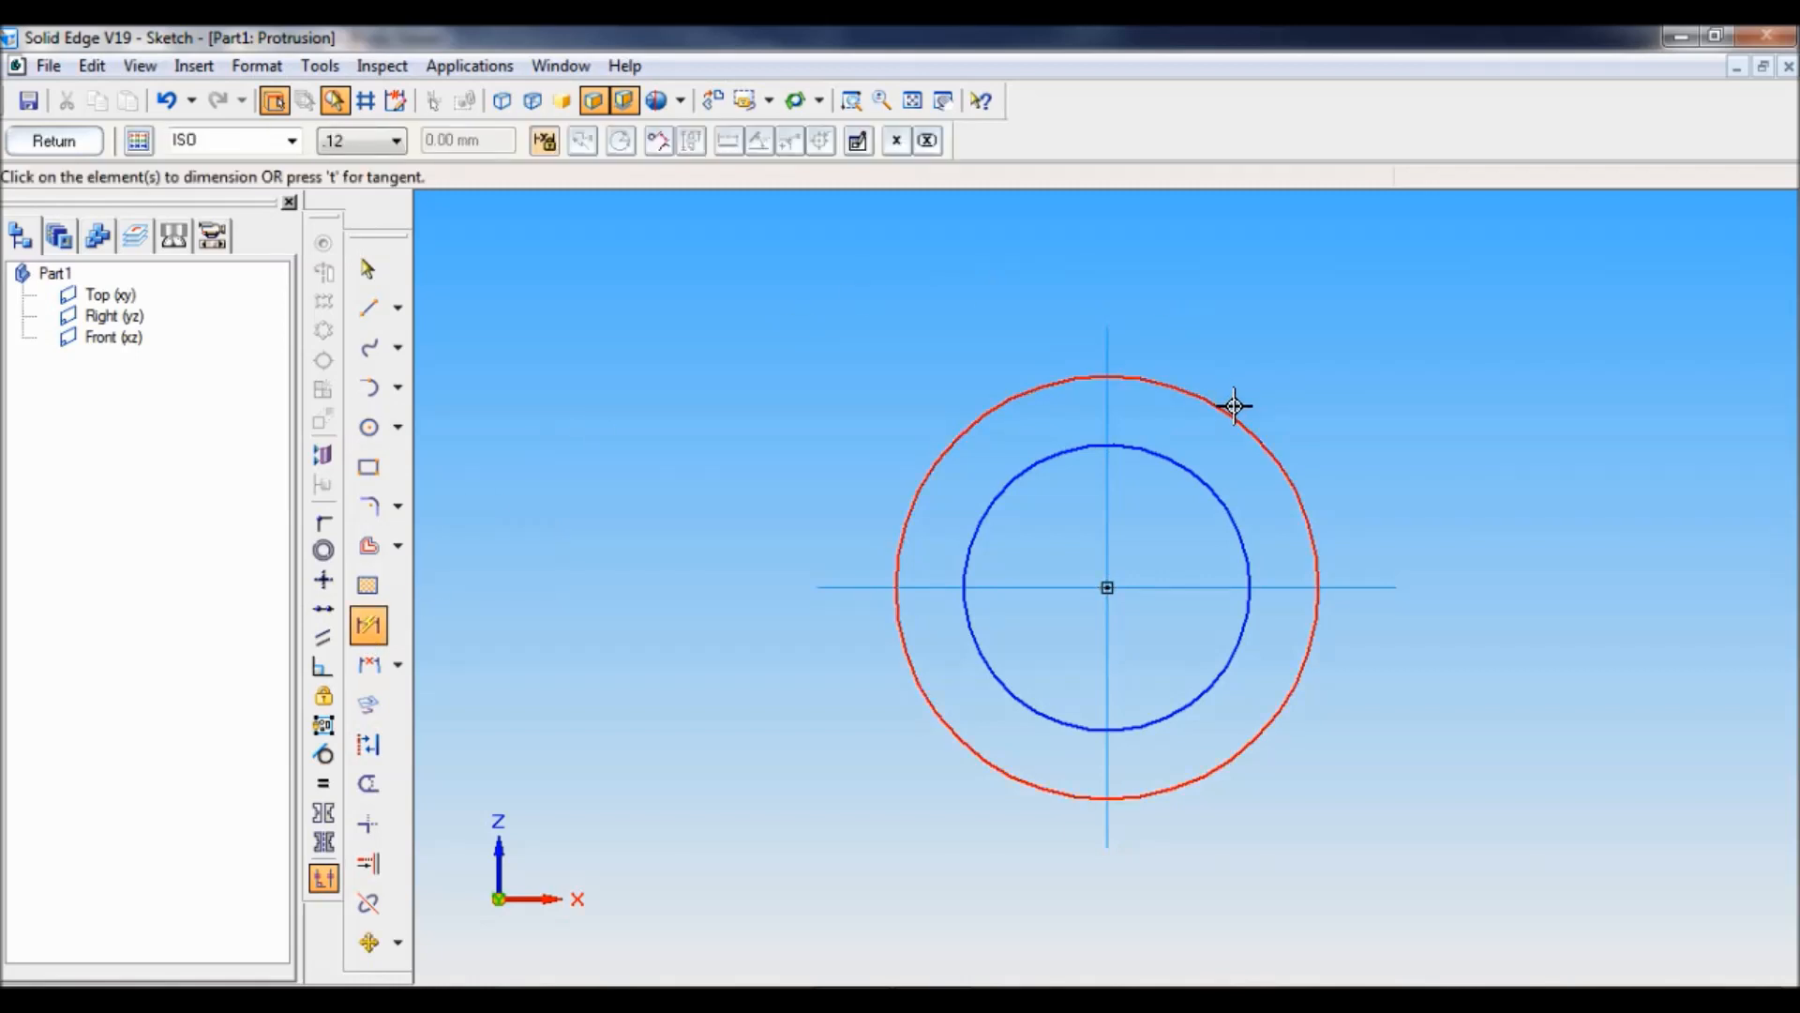
click(1234, 405)
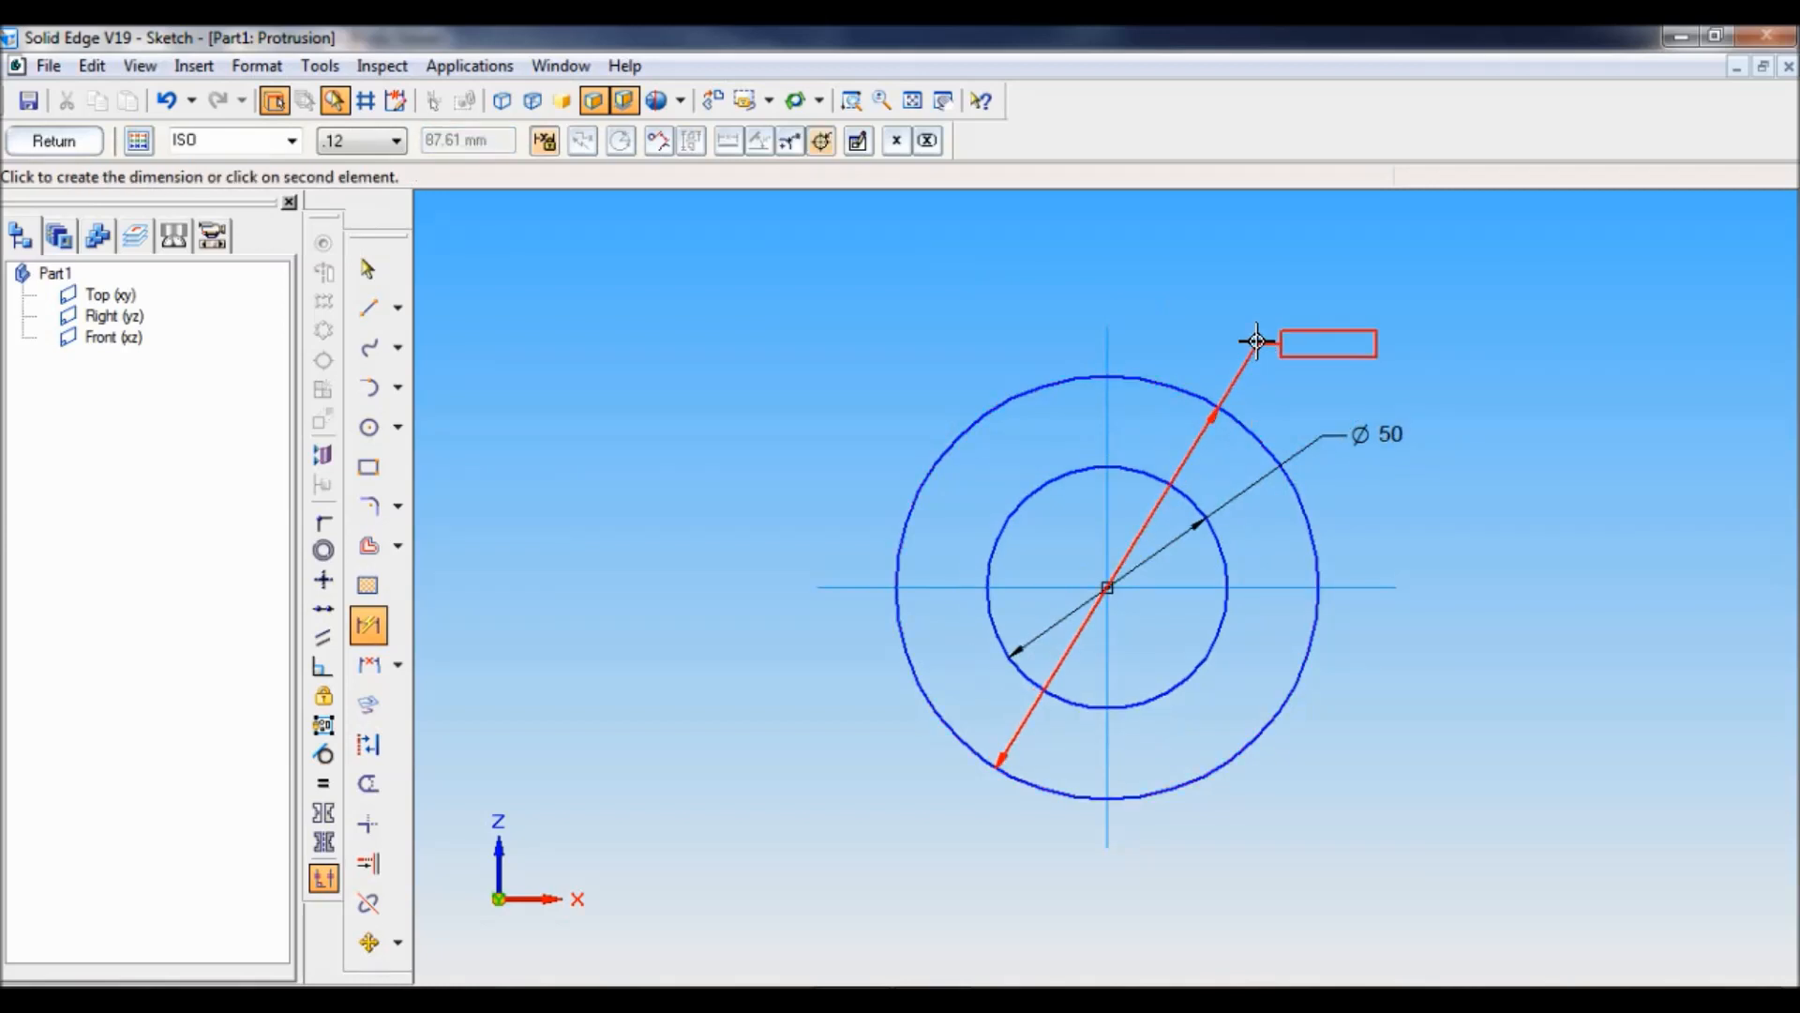
click(1256, 341)
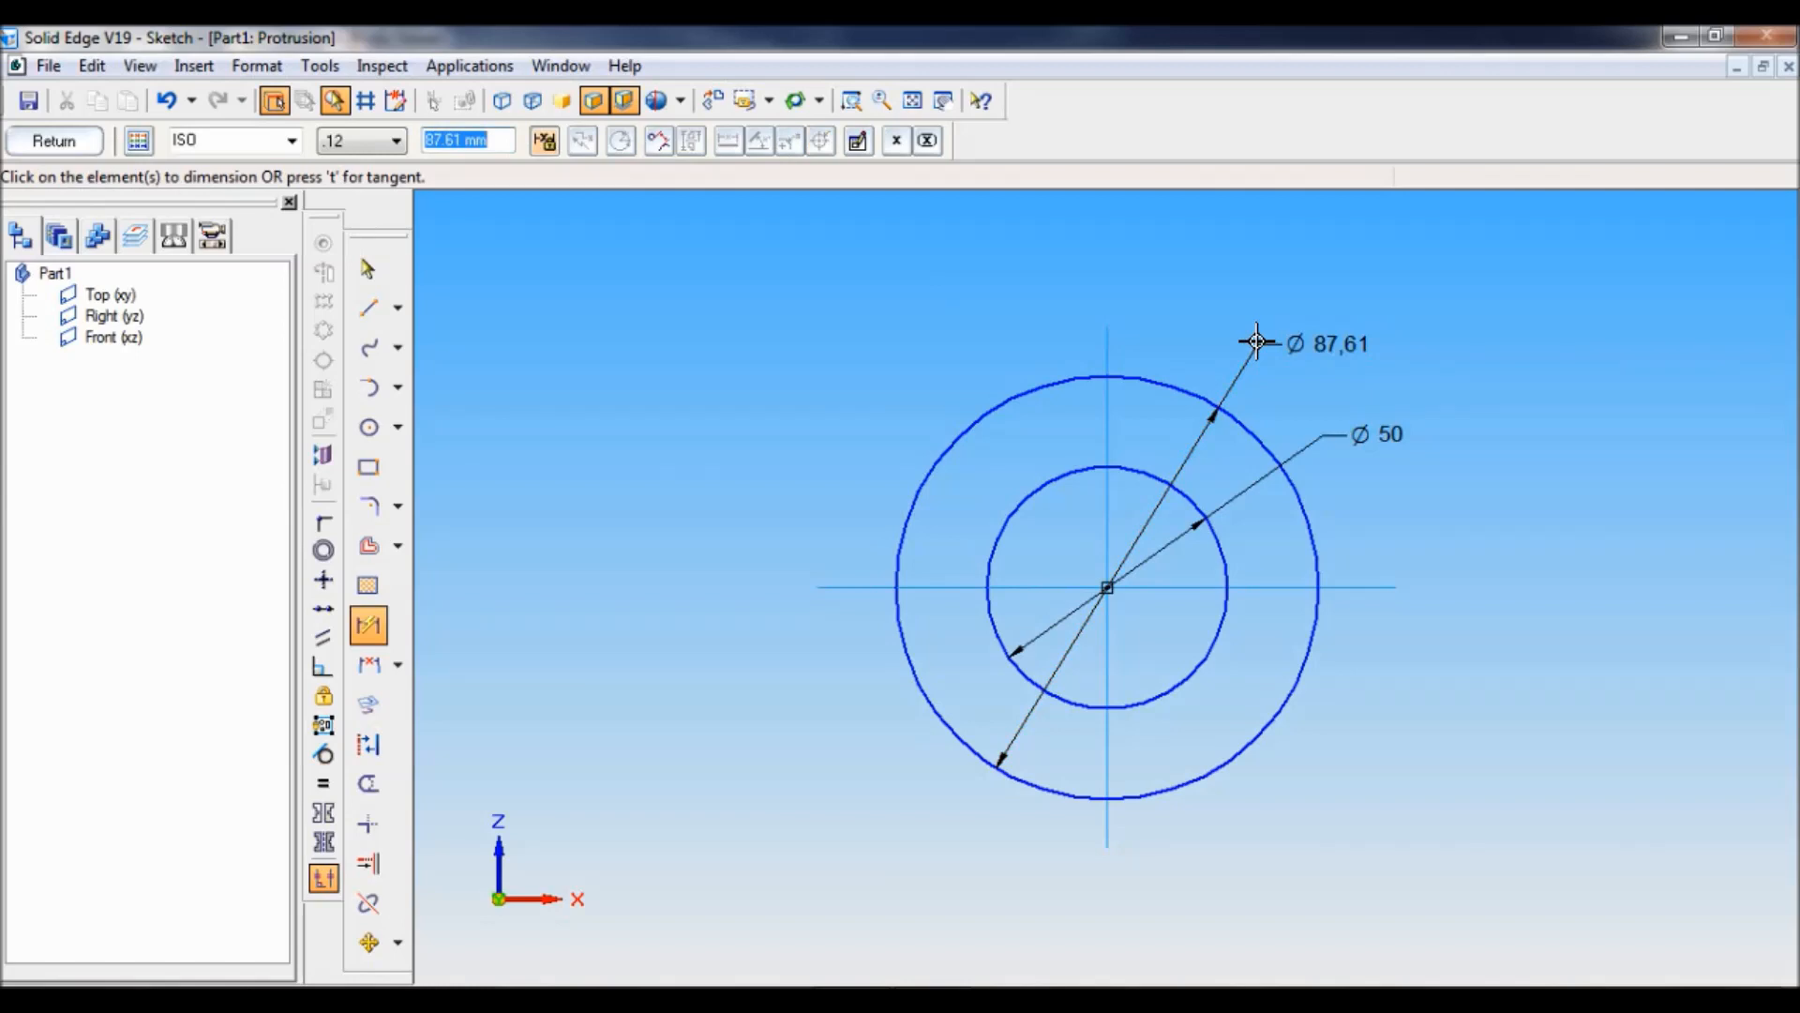
text(64)
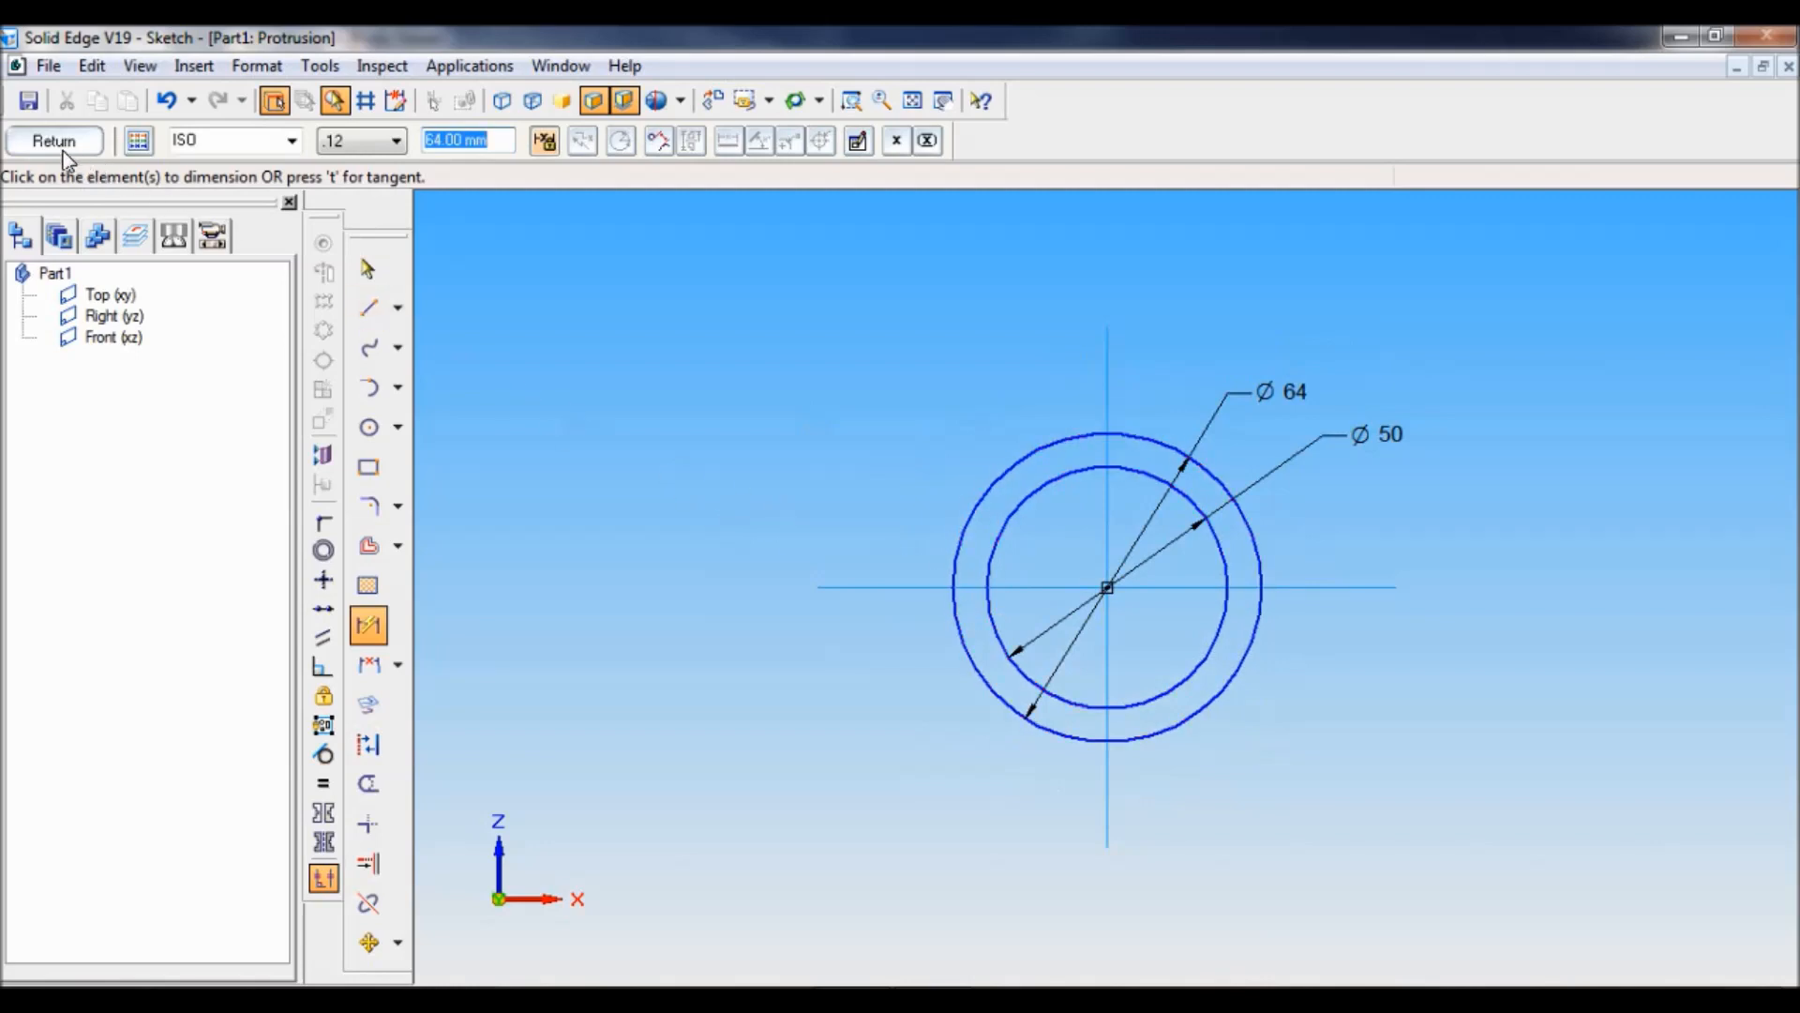
- Extrude the ring 100 mm to finish Protrusion 1 and end the command
click(54, 138)
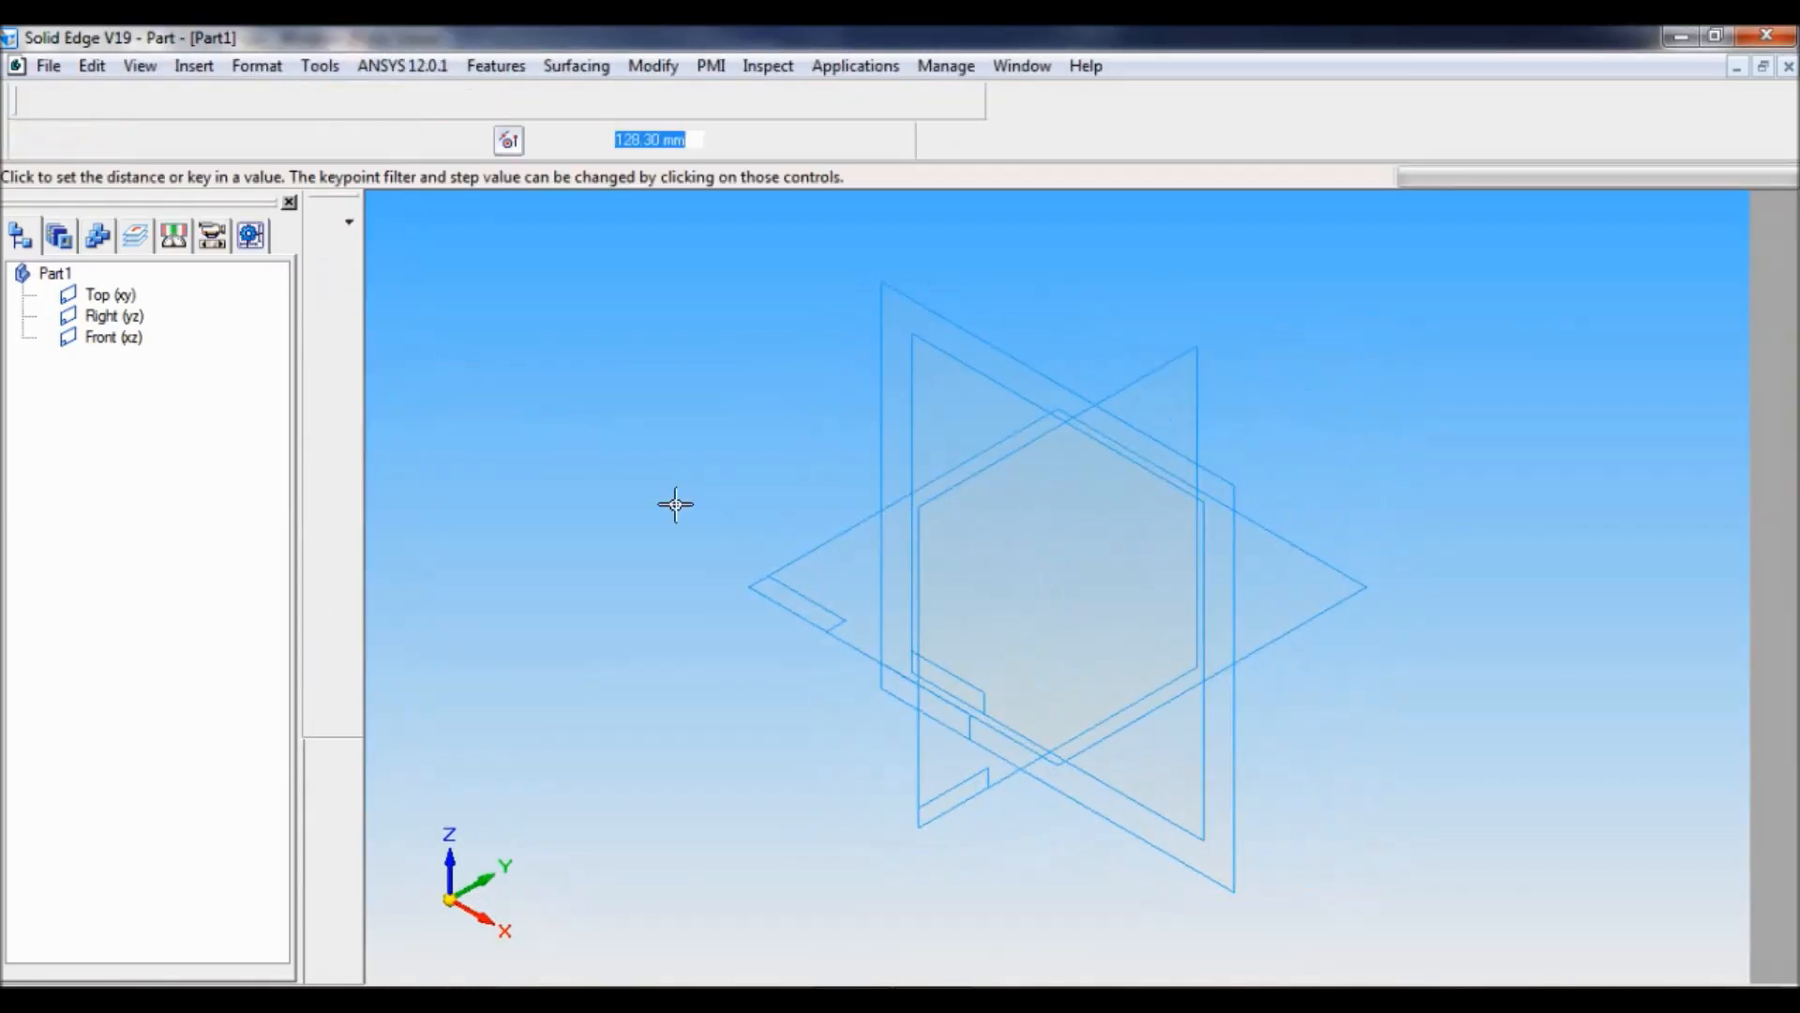
click(315, 140)
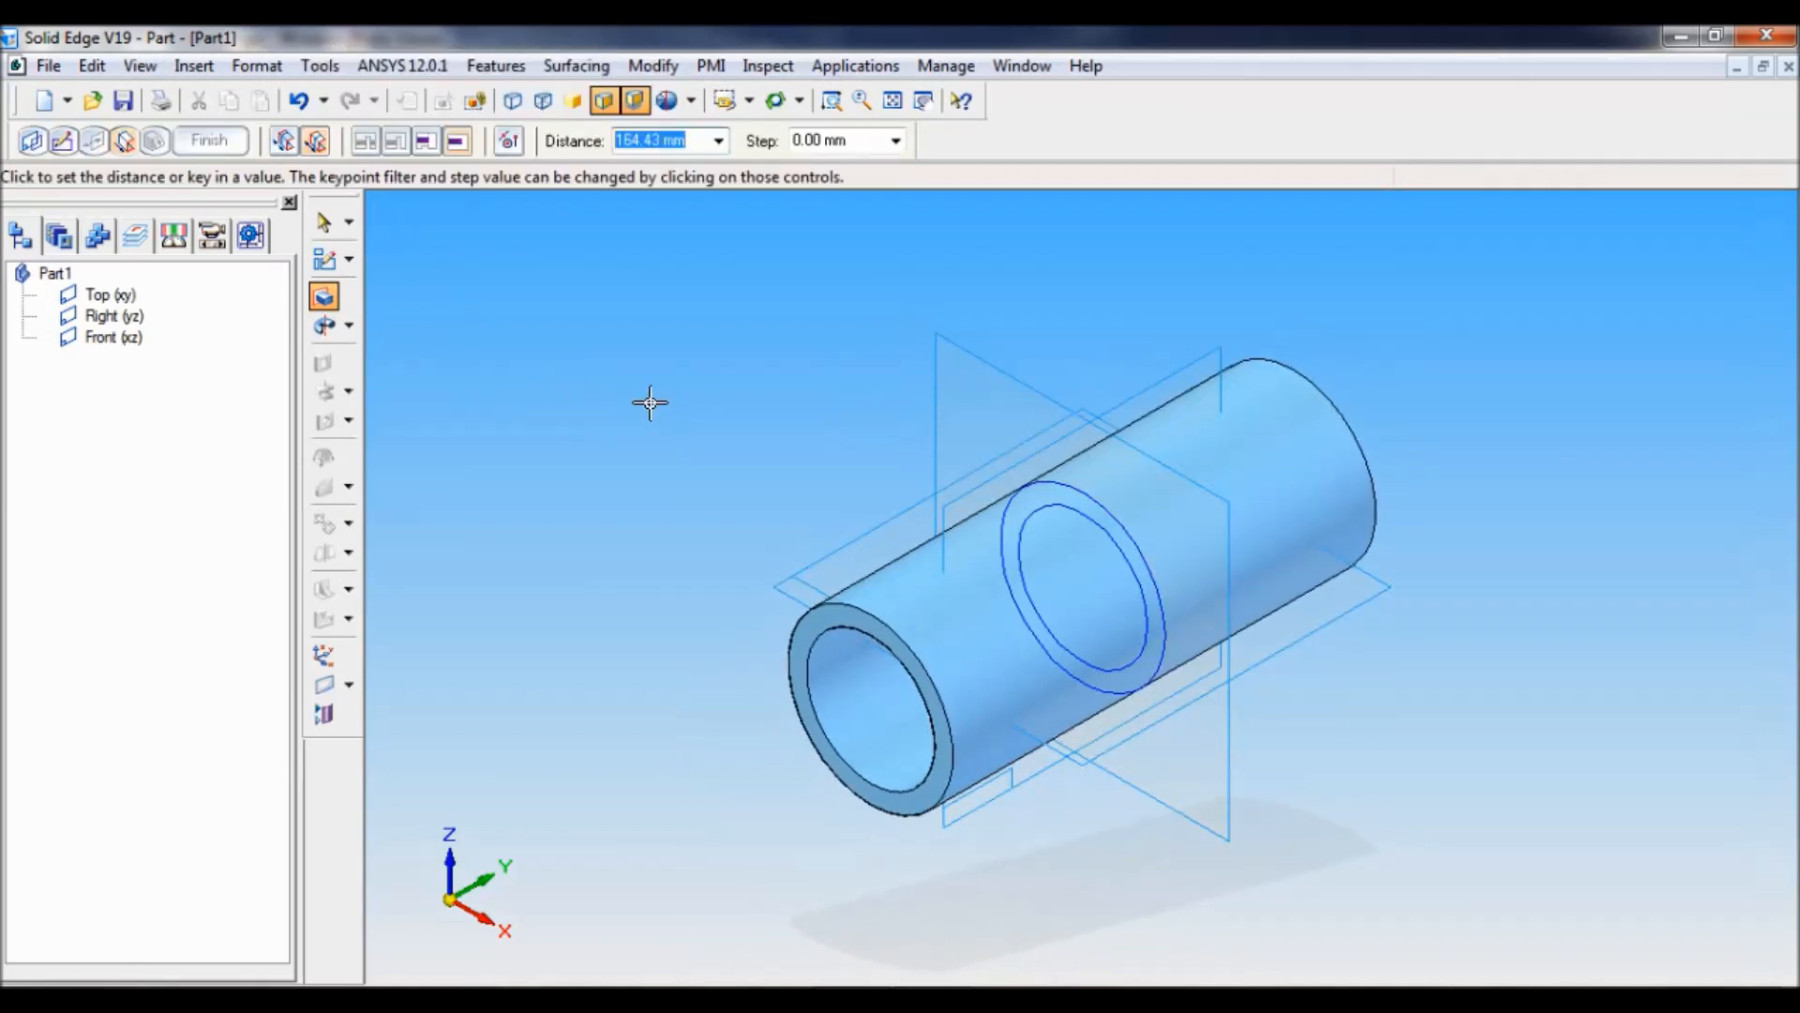
text(100)
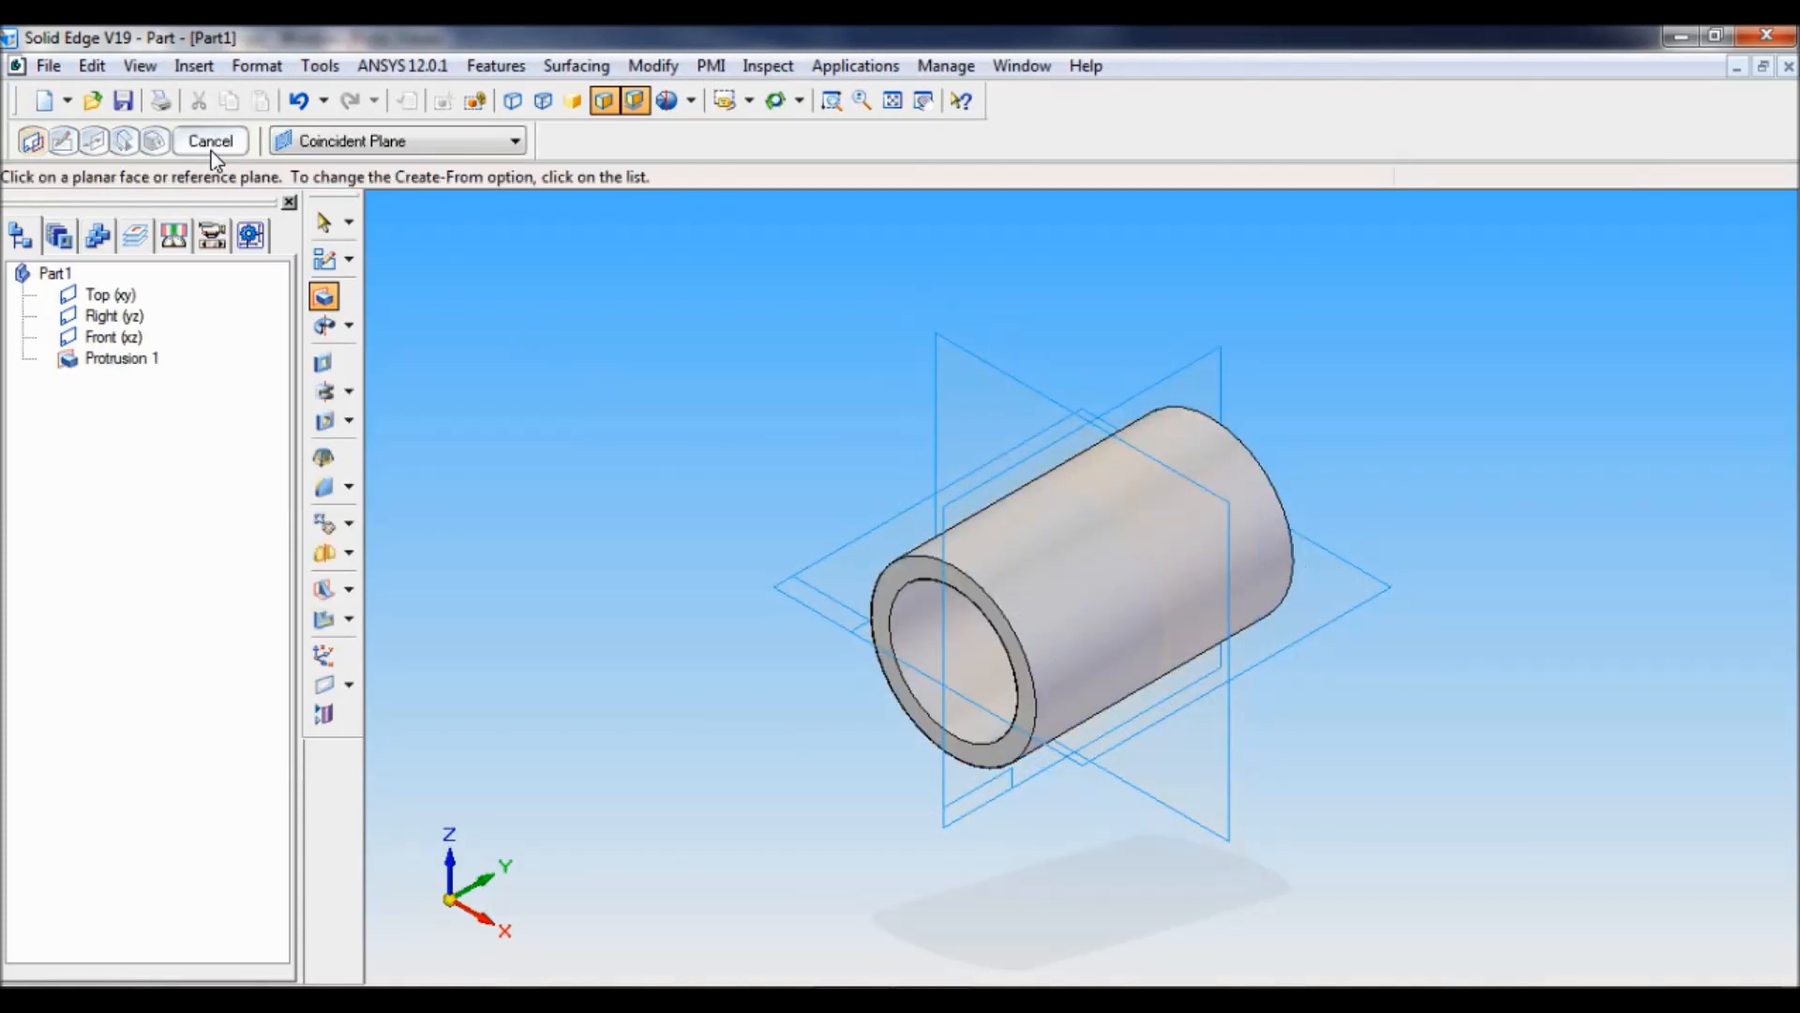
click(210, 141)
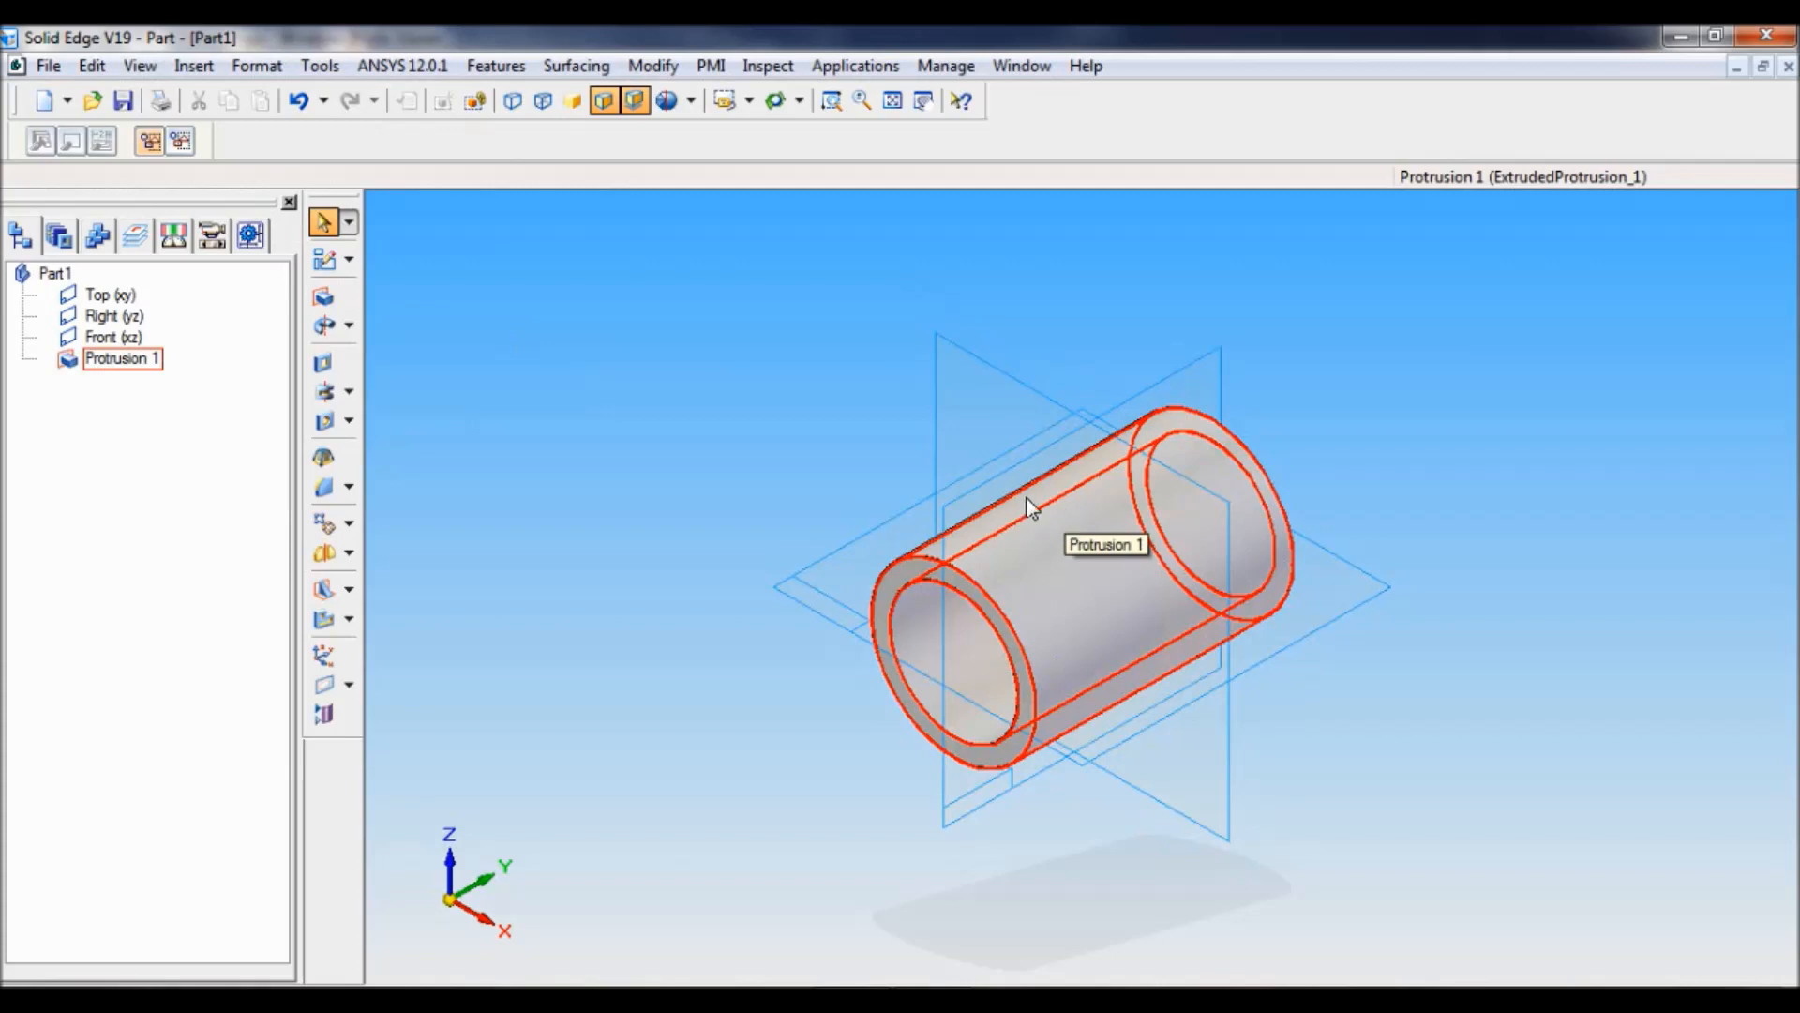
mouse_move(322, 362)
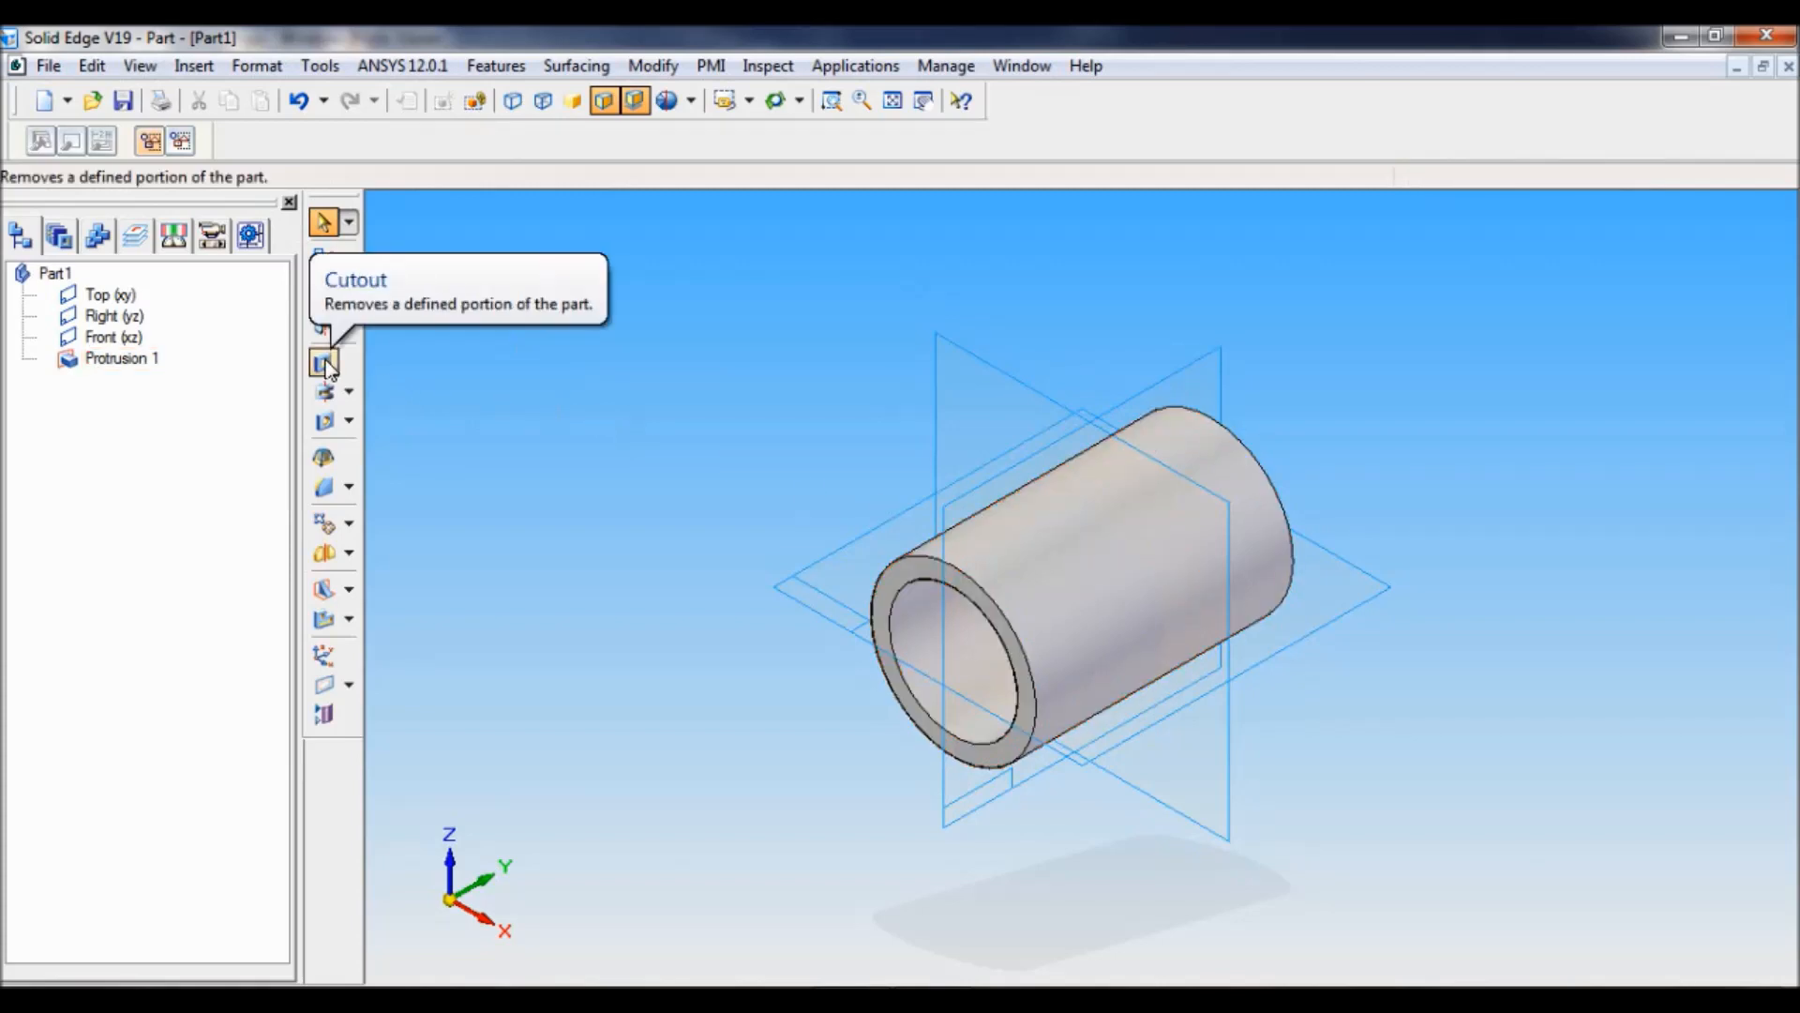
- Start a Cutout and sketch a Ø6 circle at the origin of the cylinder's side view
click(323, 362)
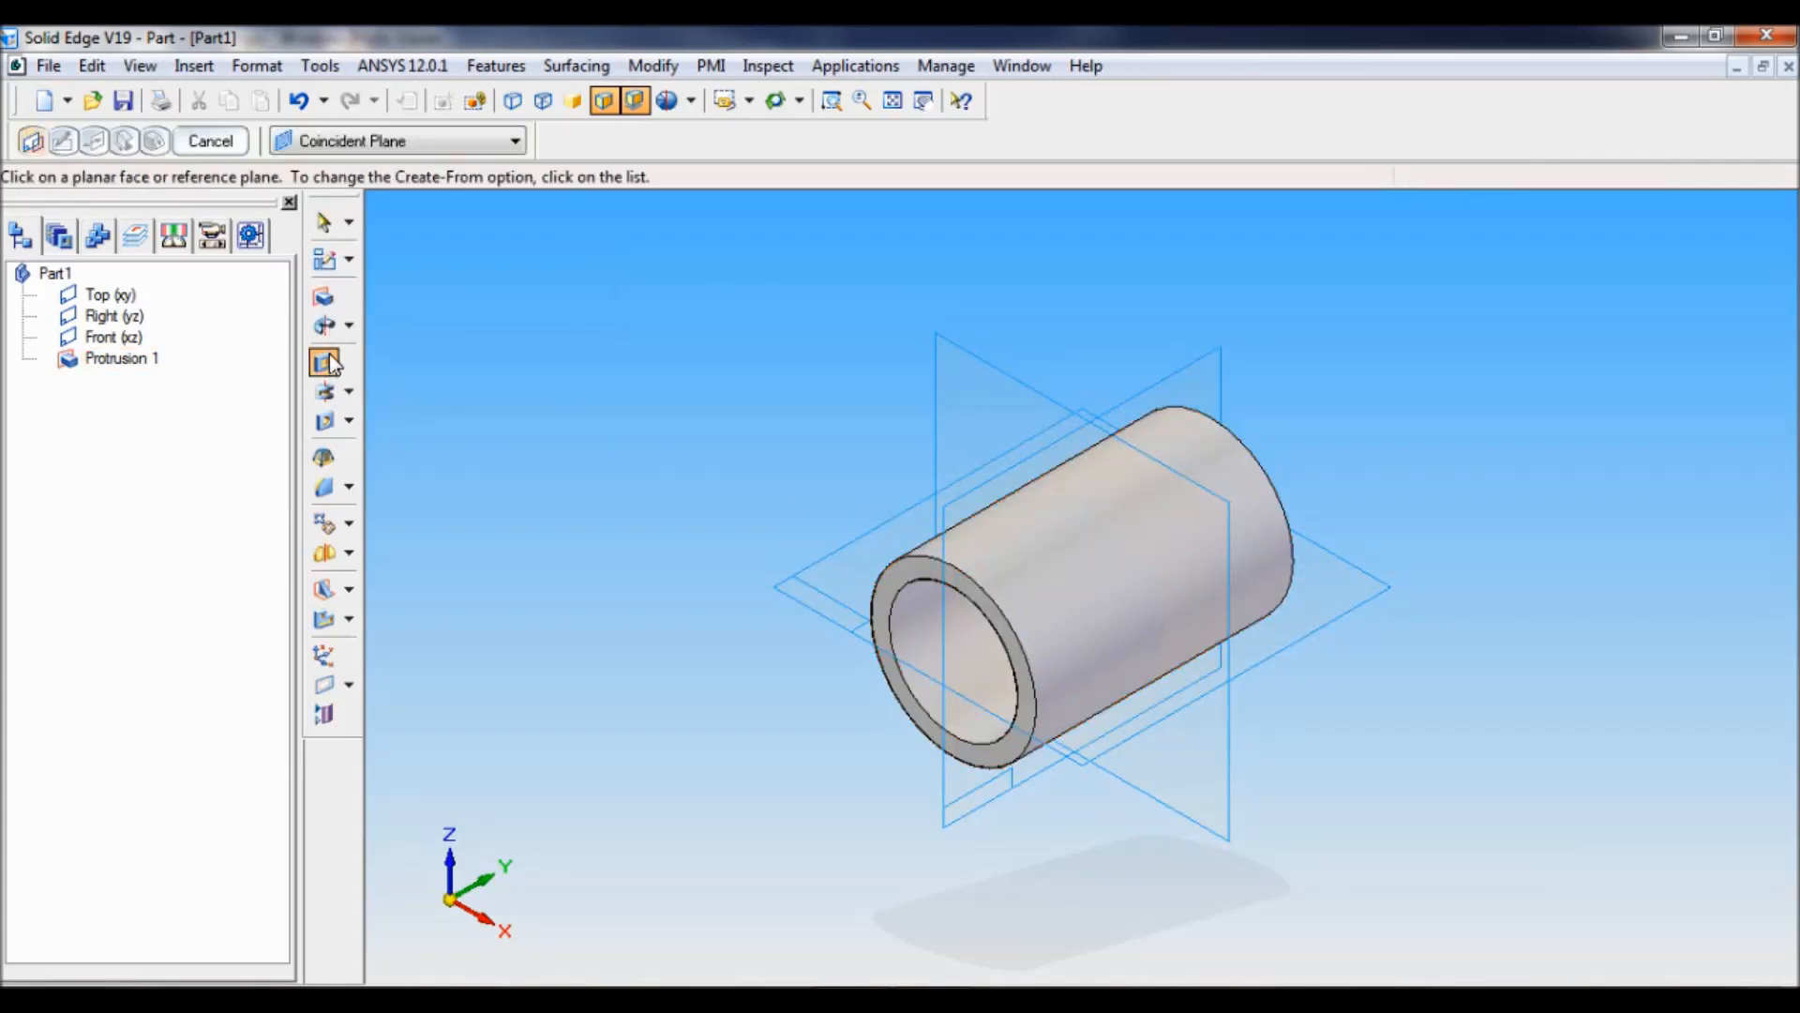
mouse_move(799, 598)
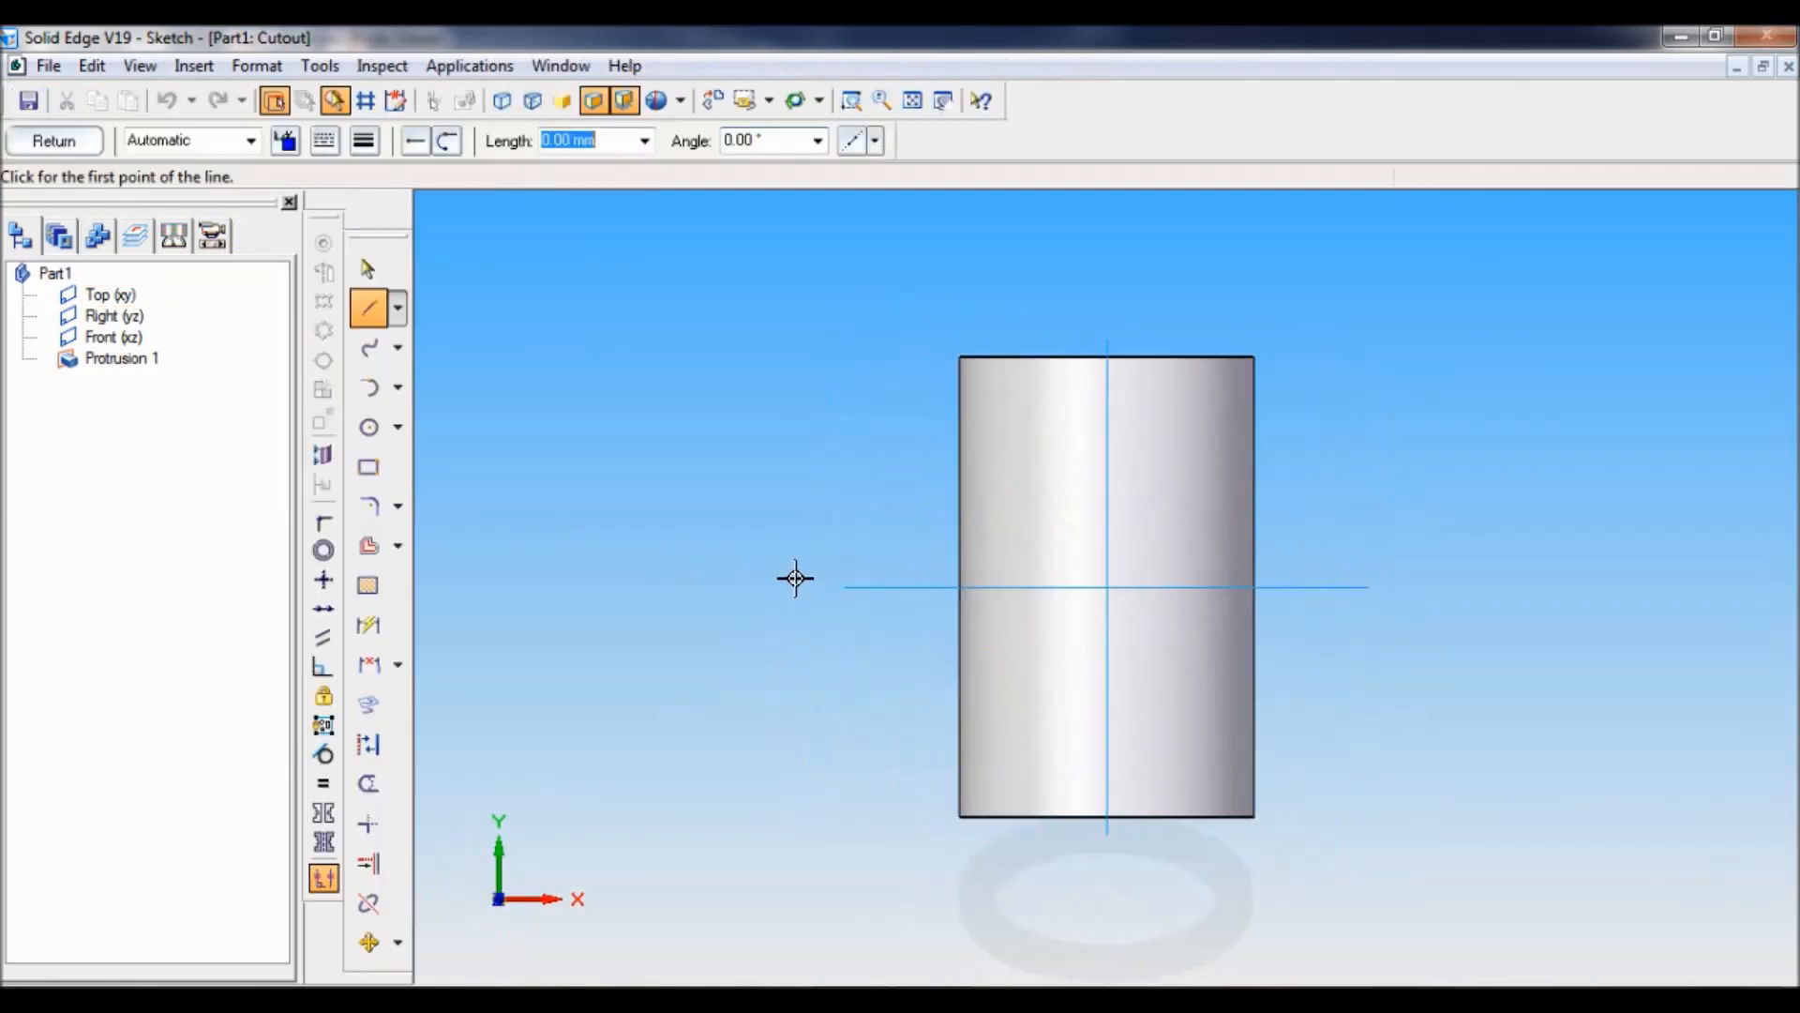
mouse_move(367, 429)
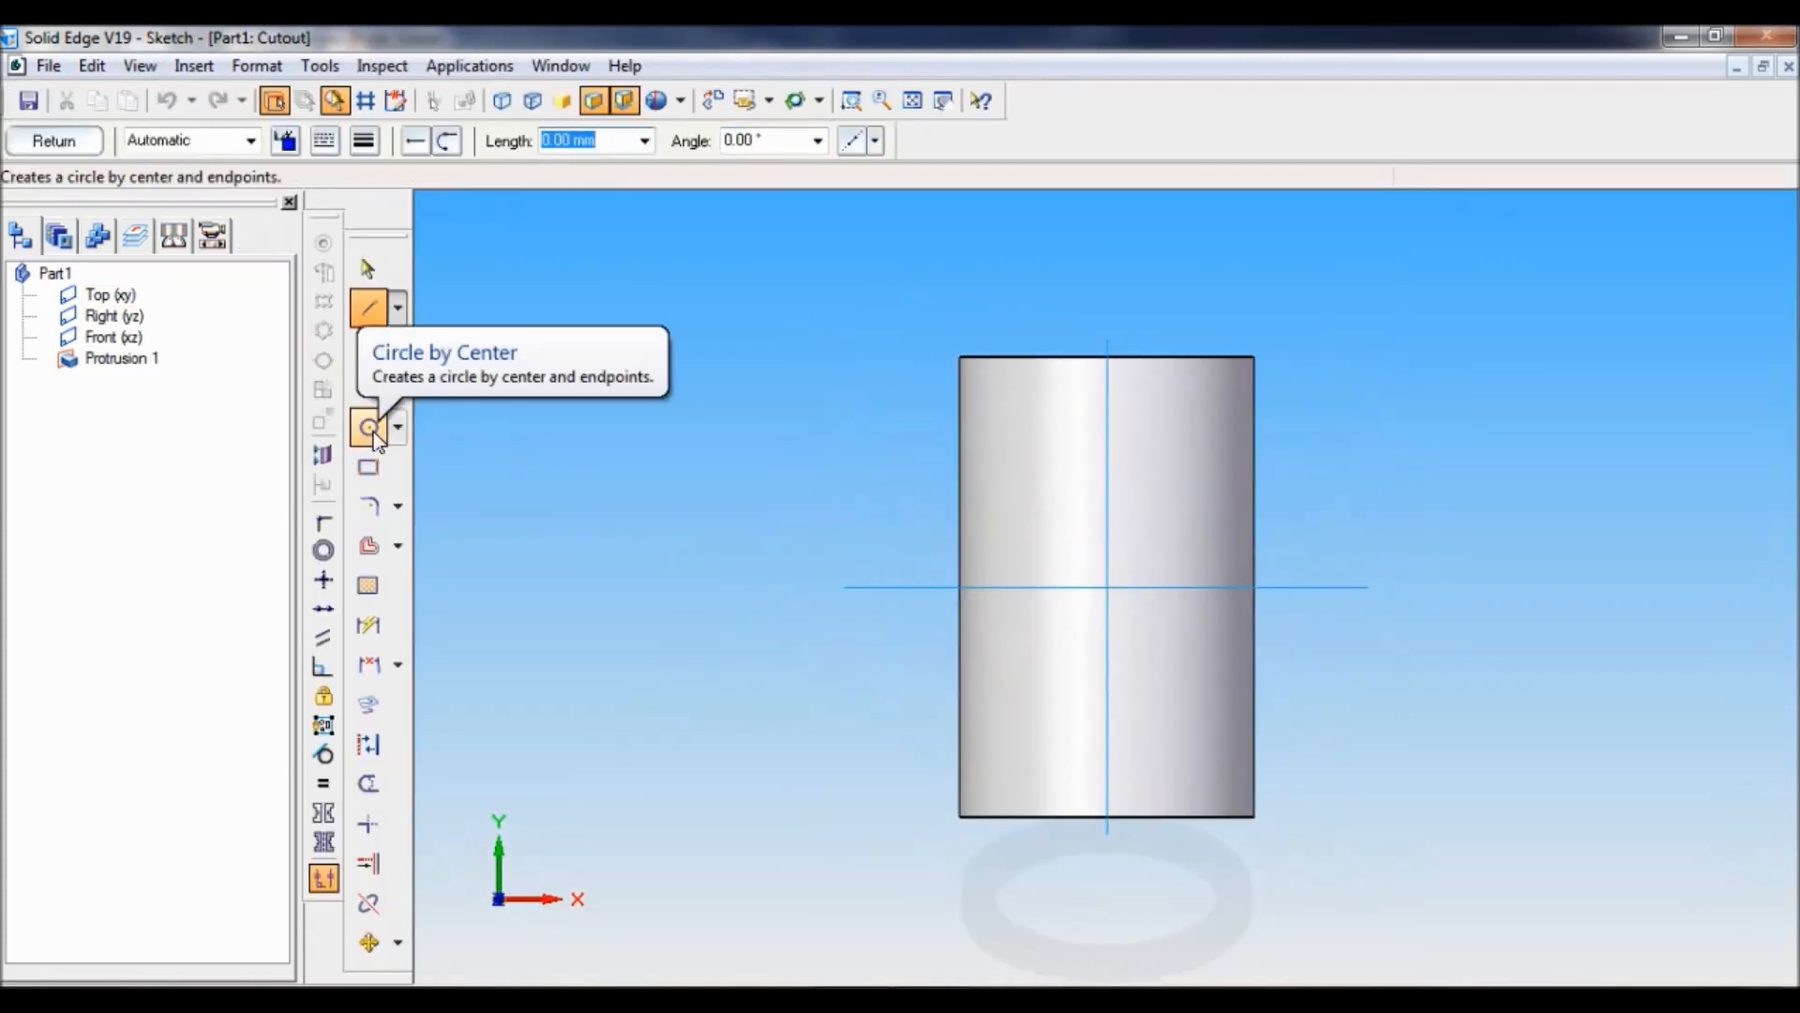
click(368, 427)
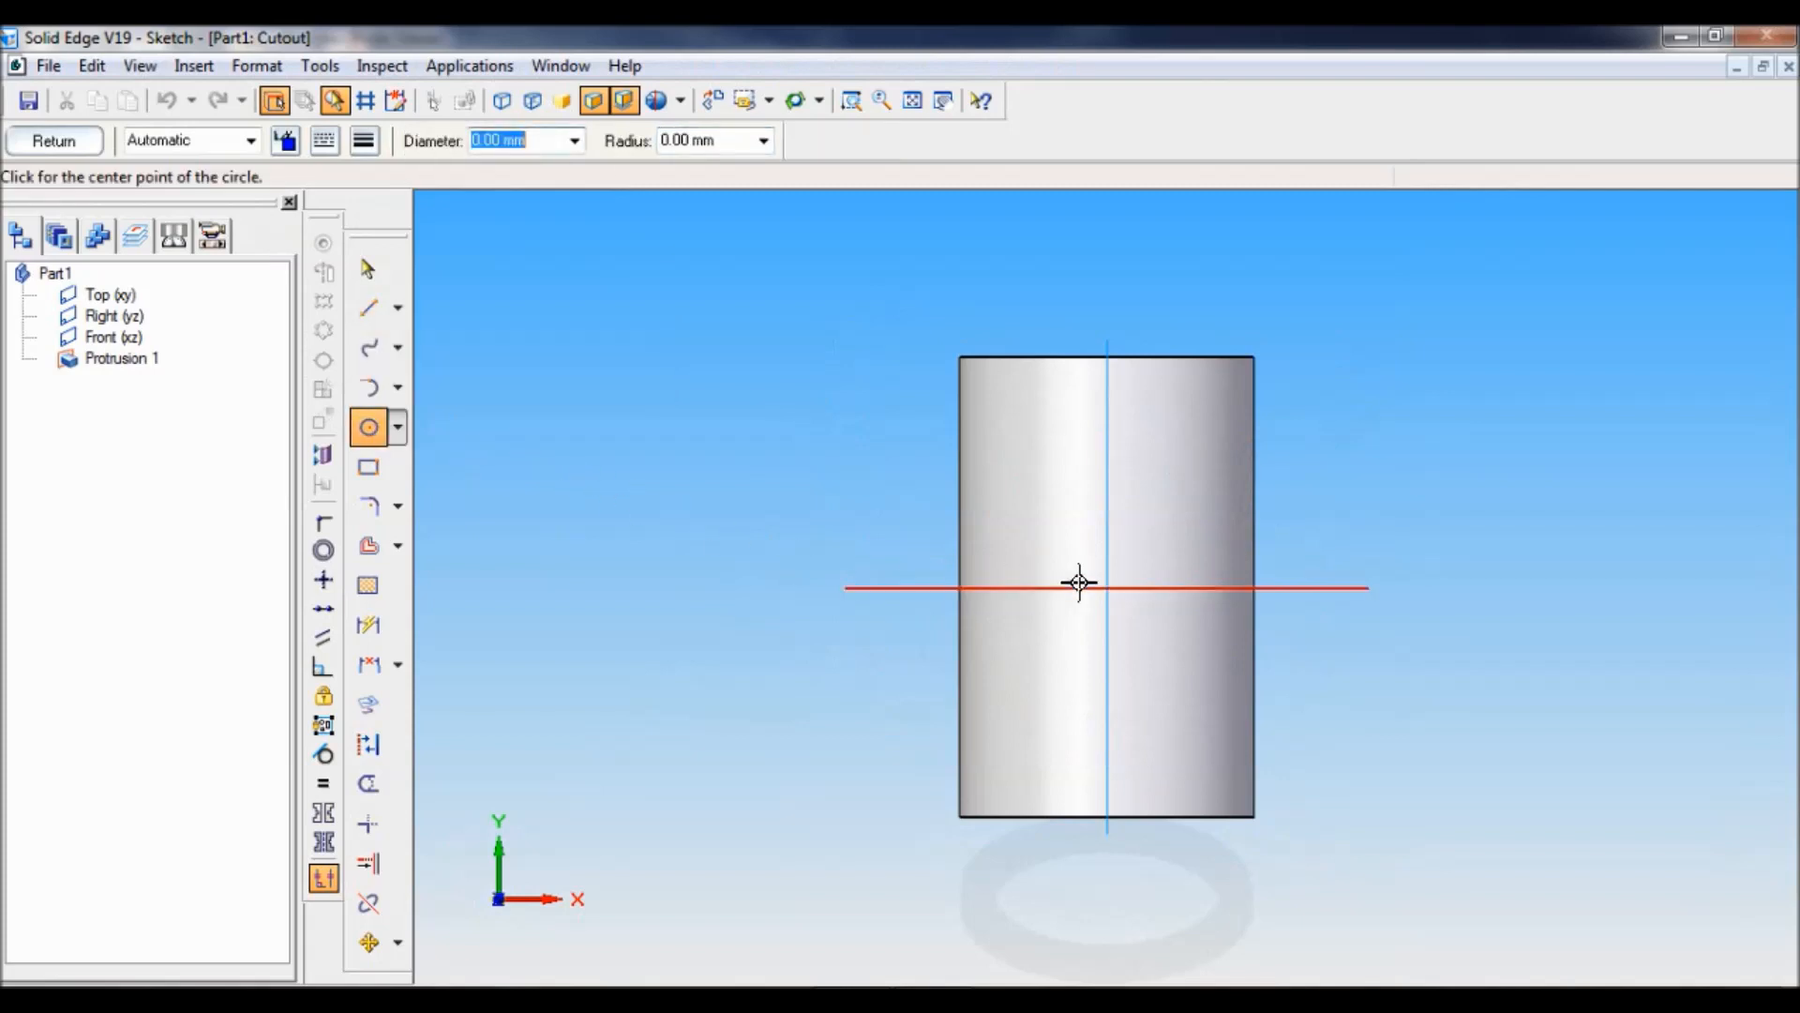
mouse_move(1106, 585)
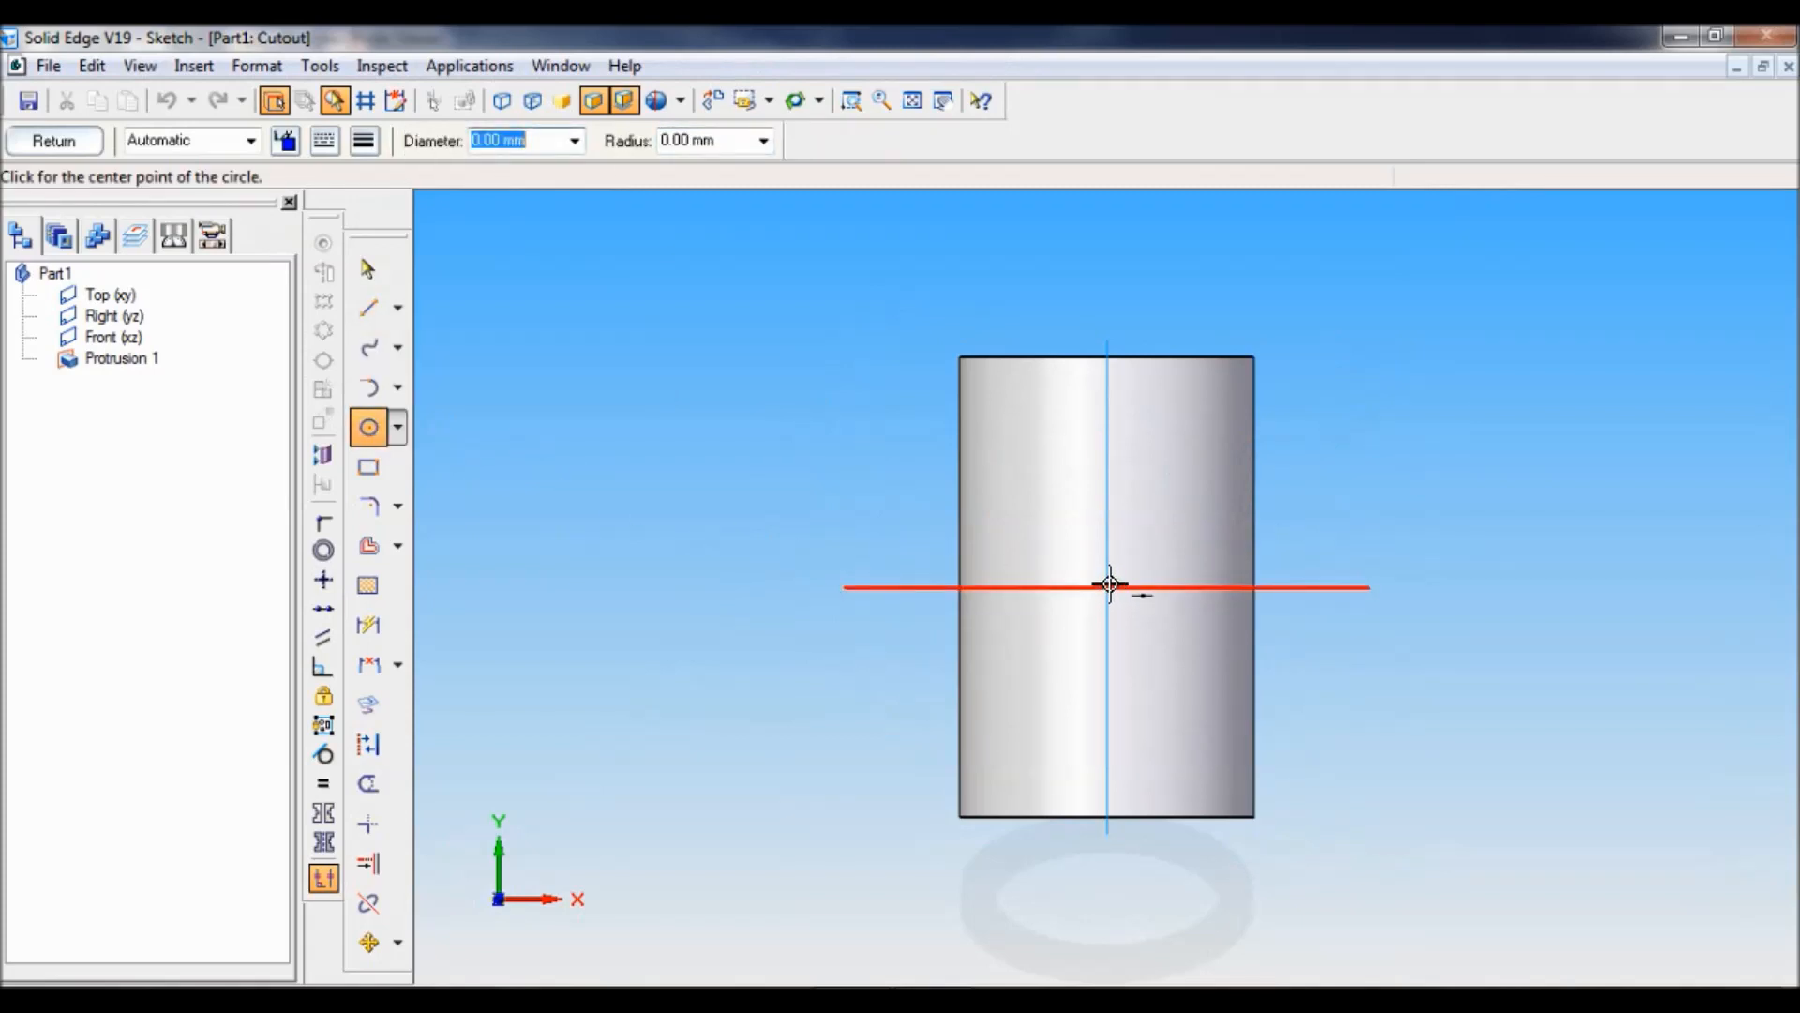
click(1106, 587)
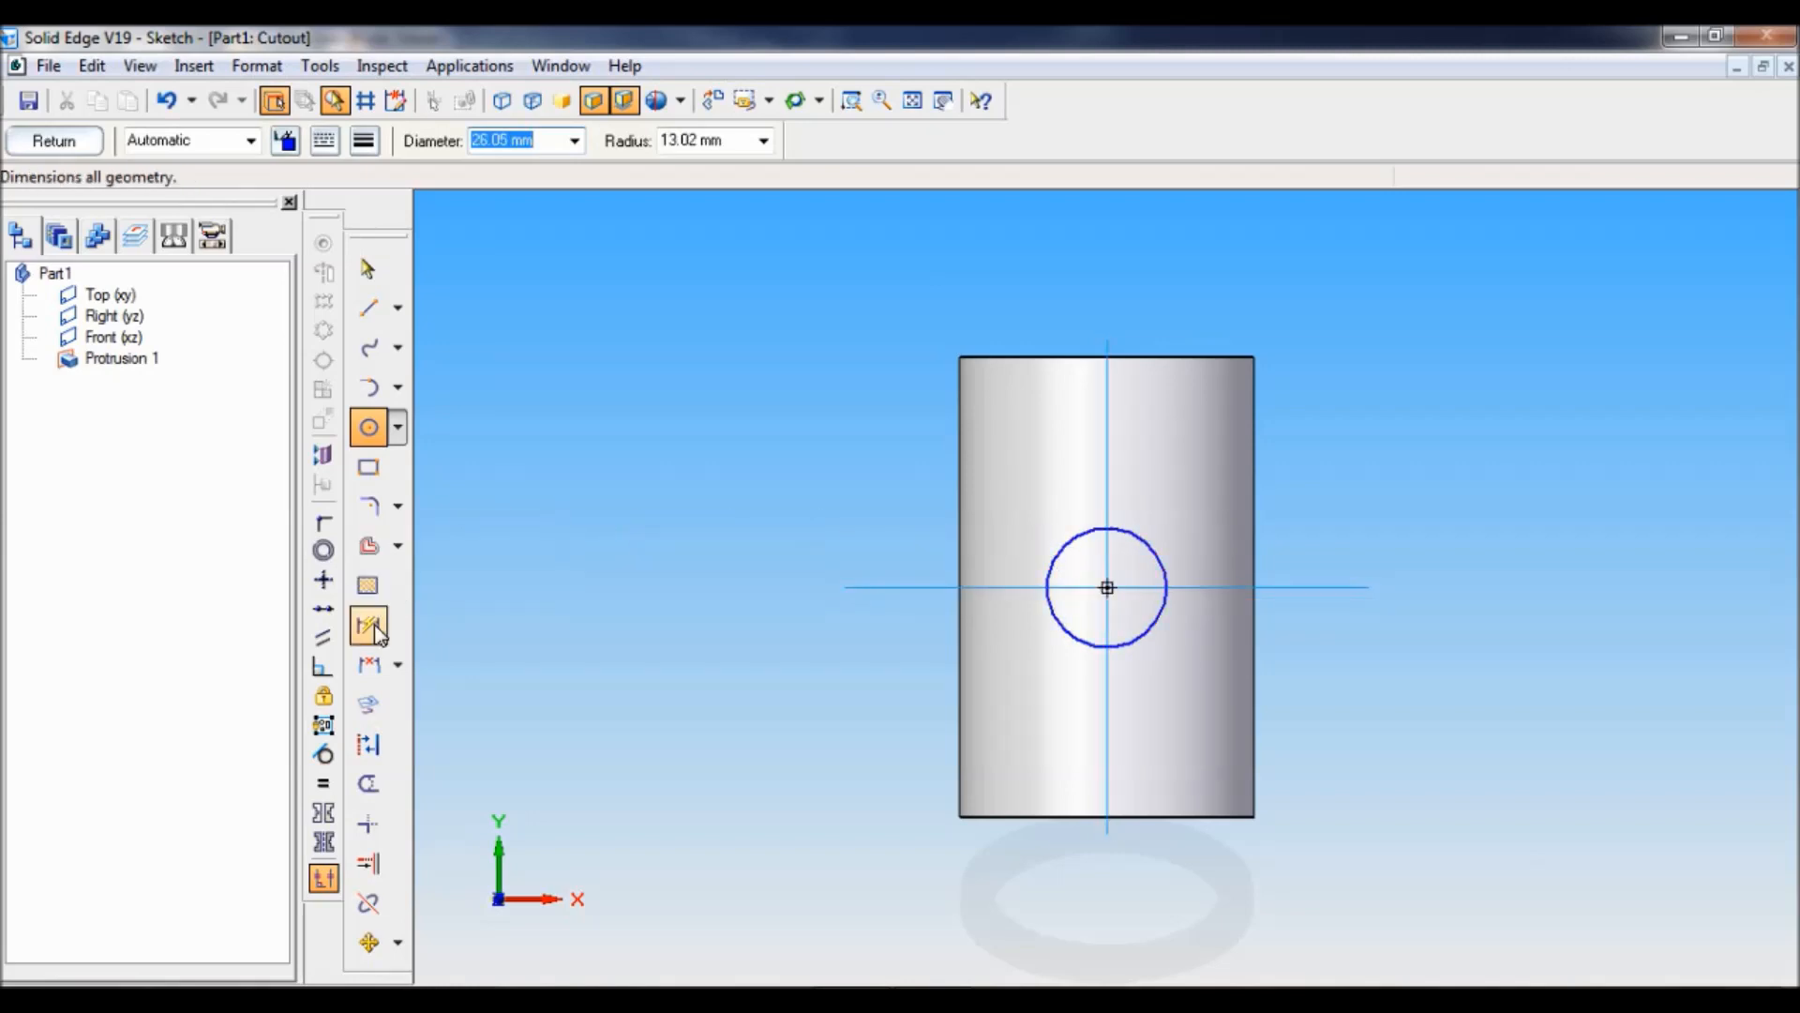
click(368, 626)
text(6)
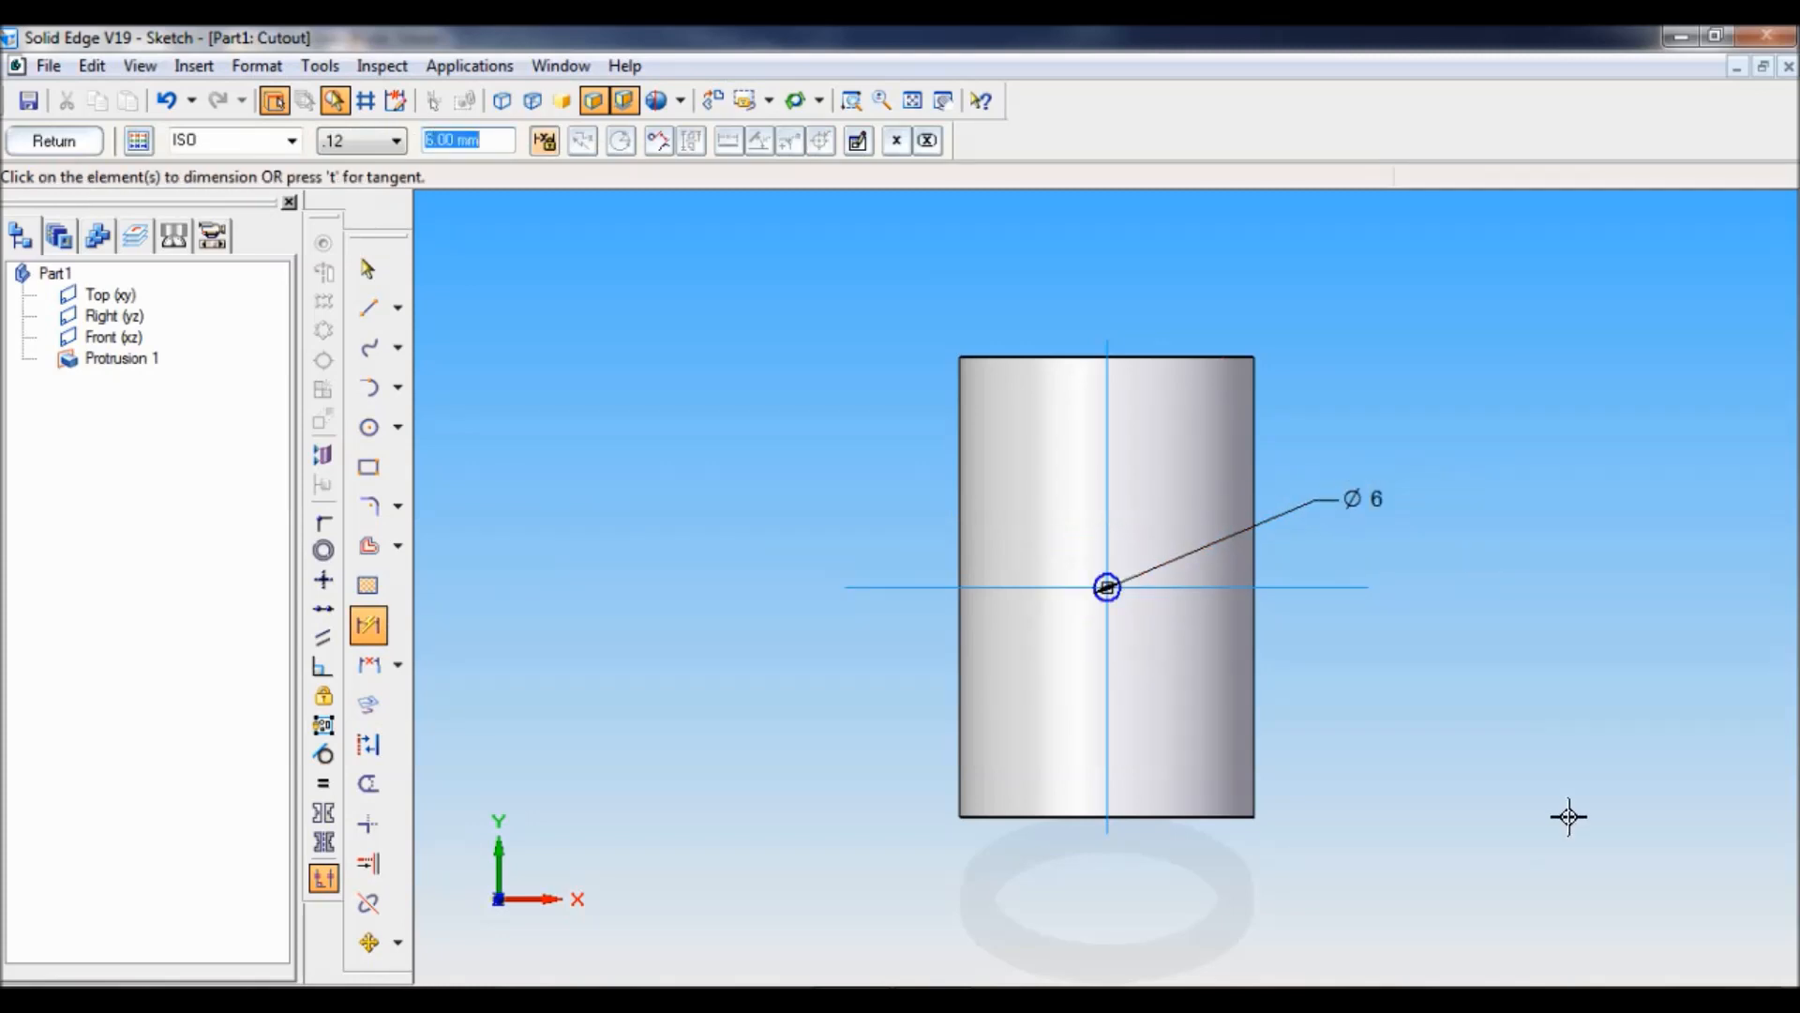
click(52, 141)
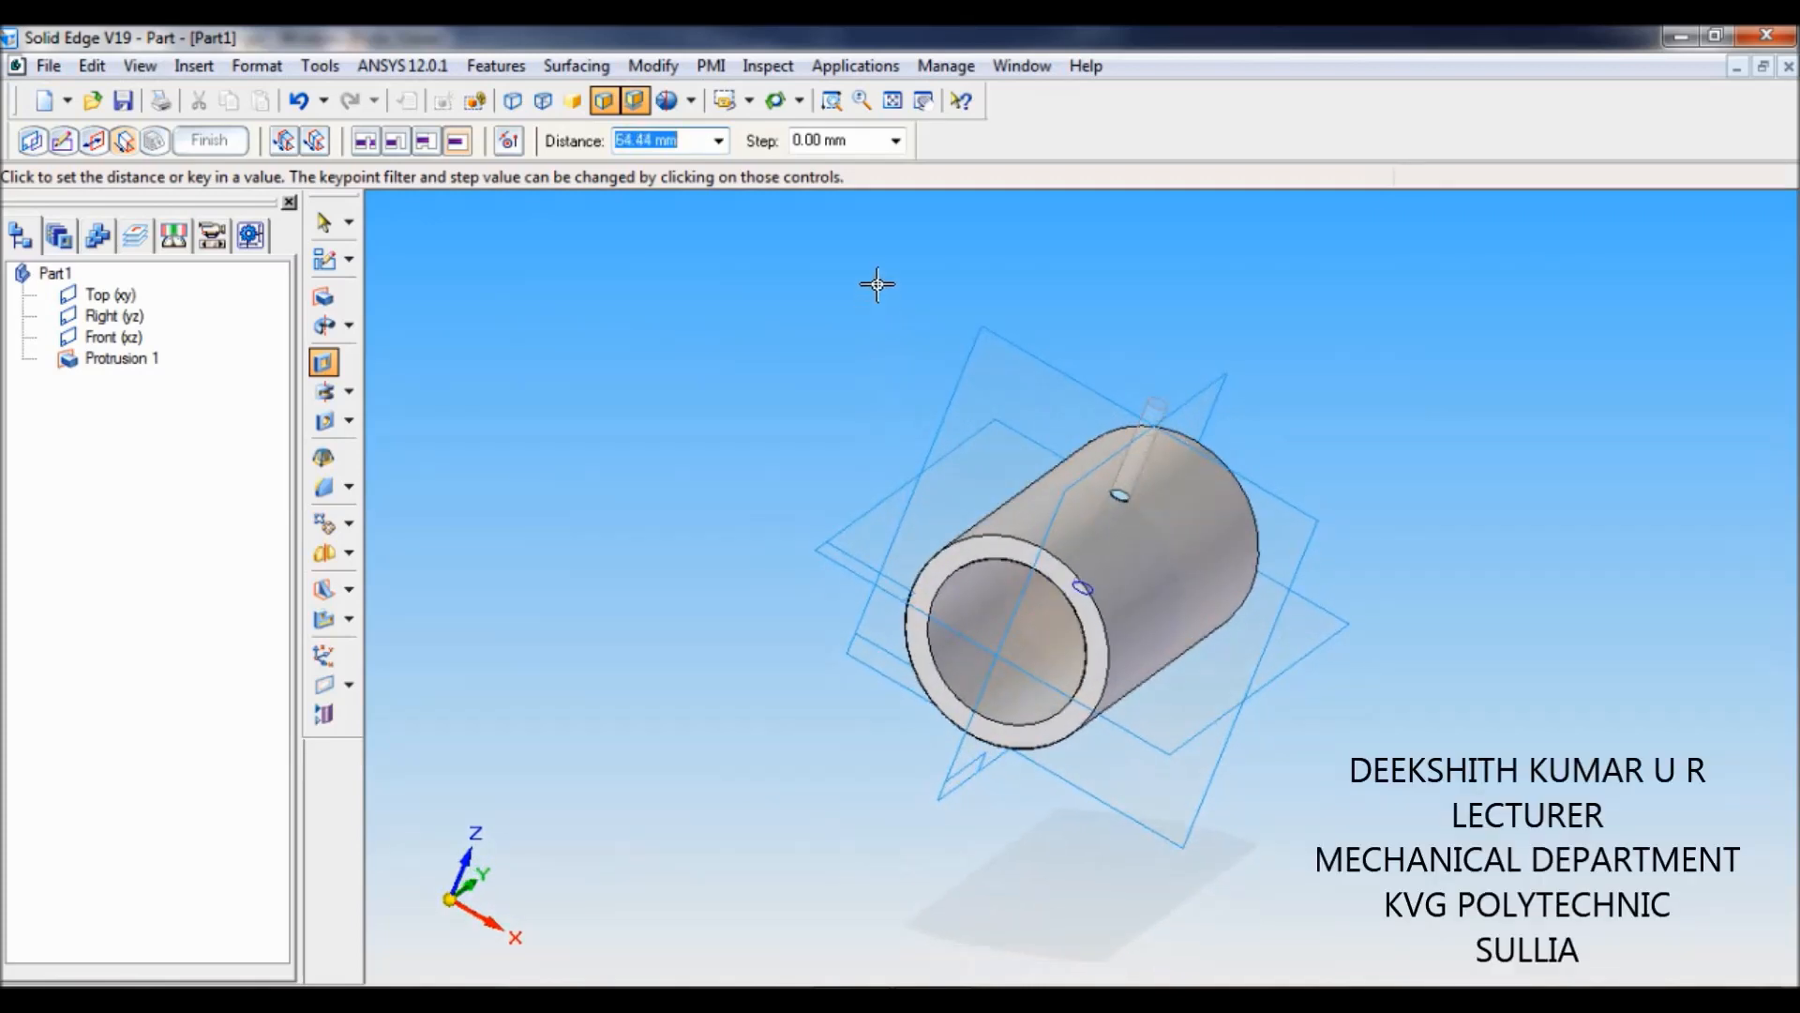
- Set the cutout extent through the wall and finish Cutout 1, the radial oil hole
click(211, 141)
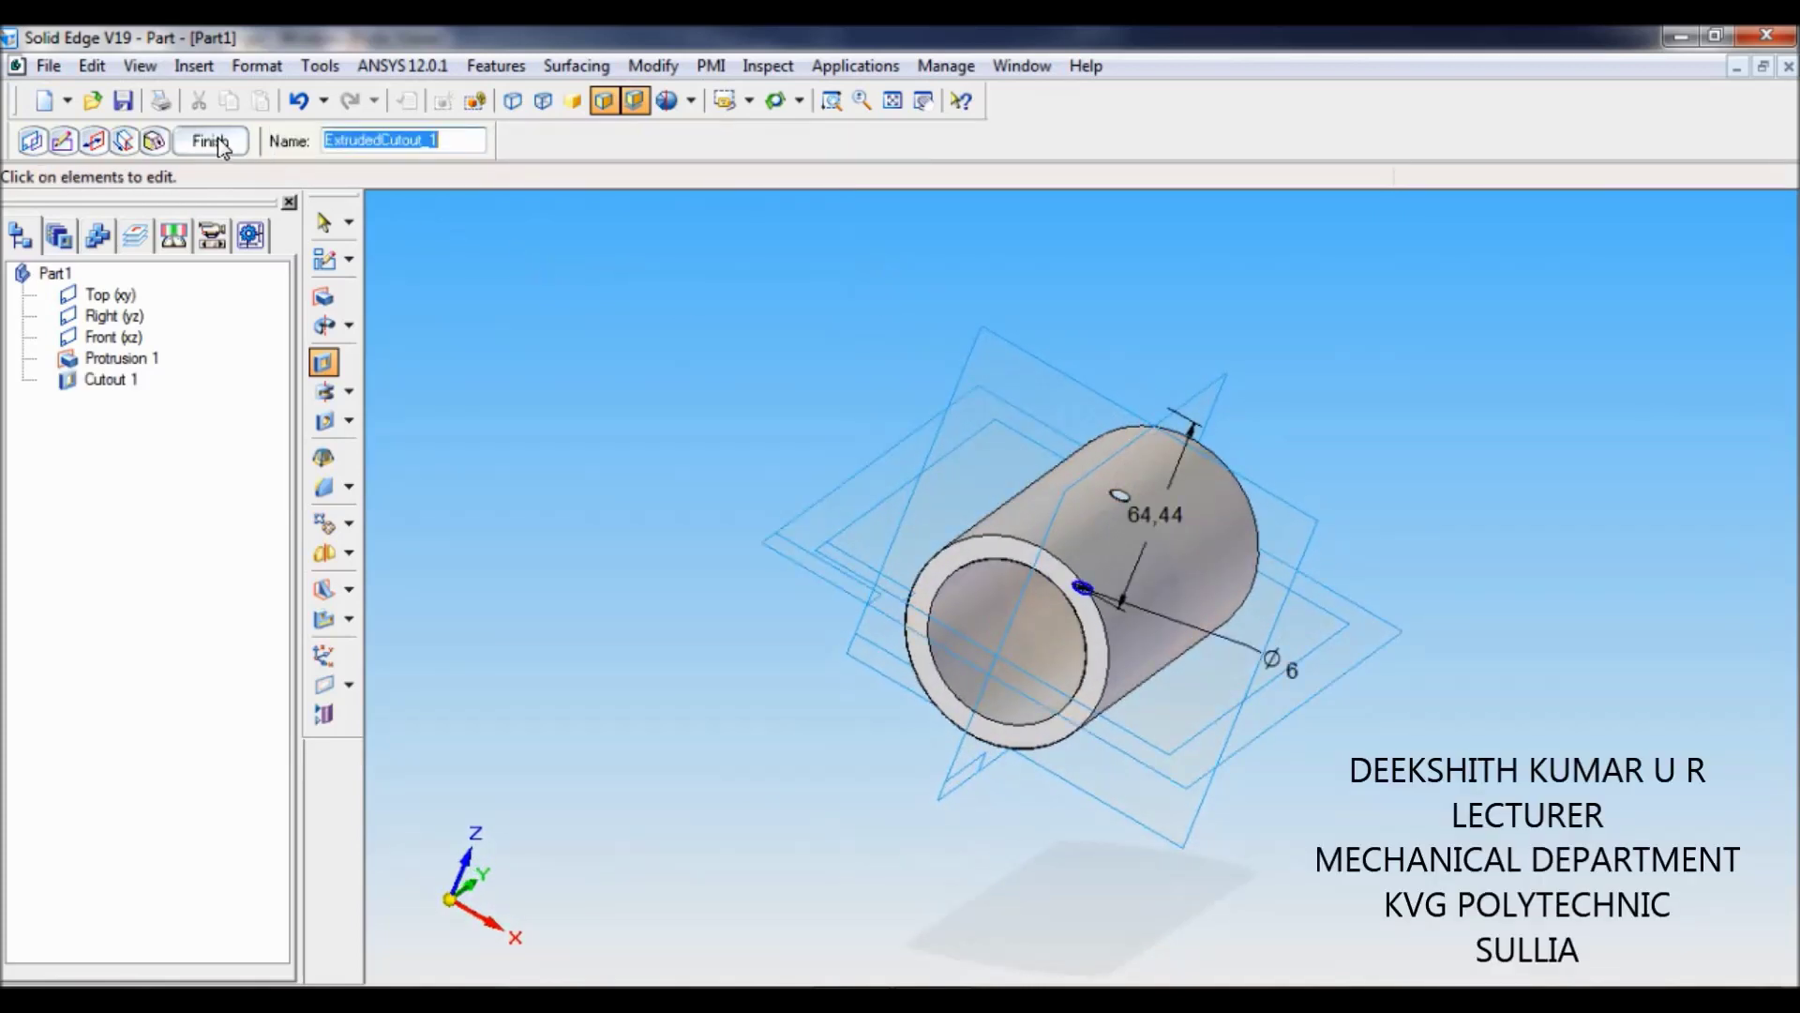
click(208, 141)
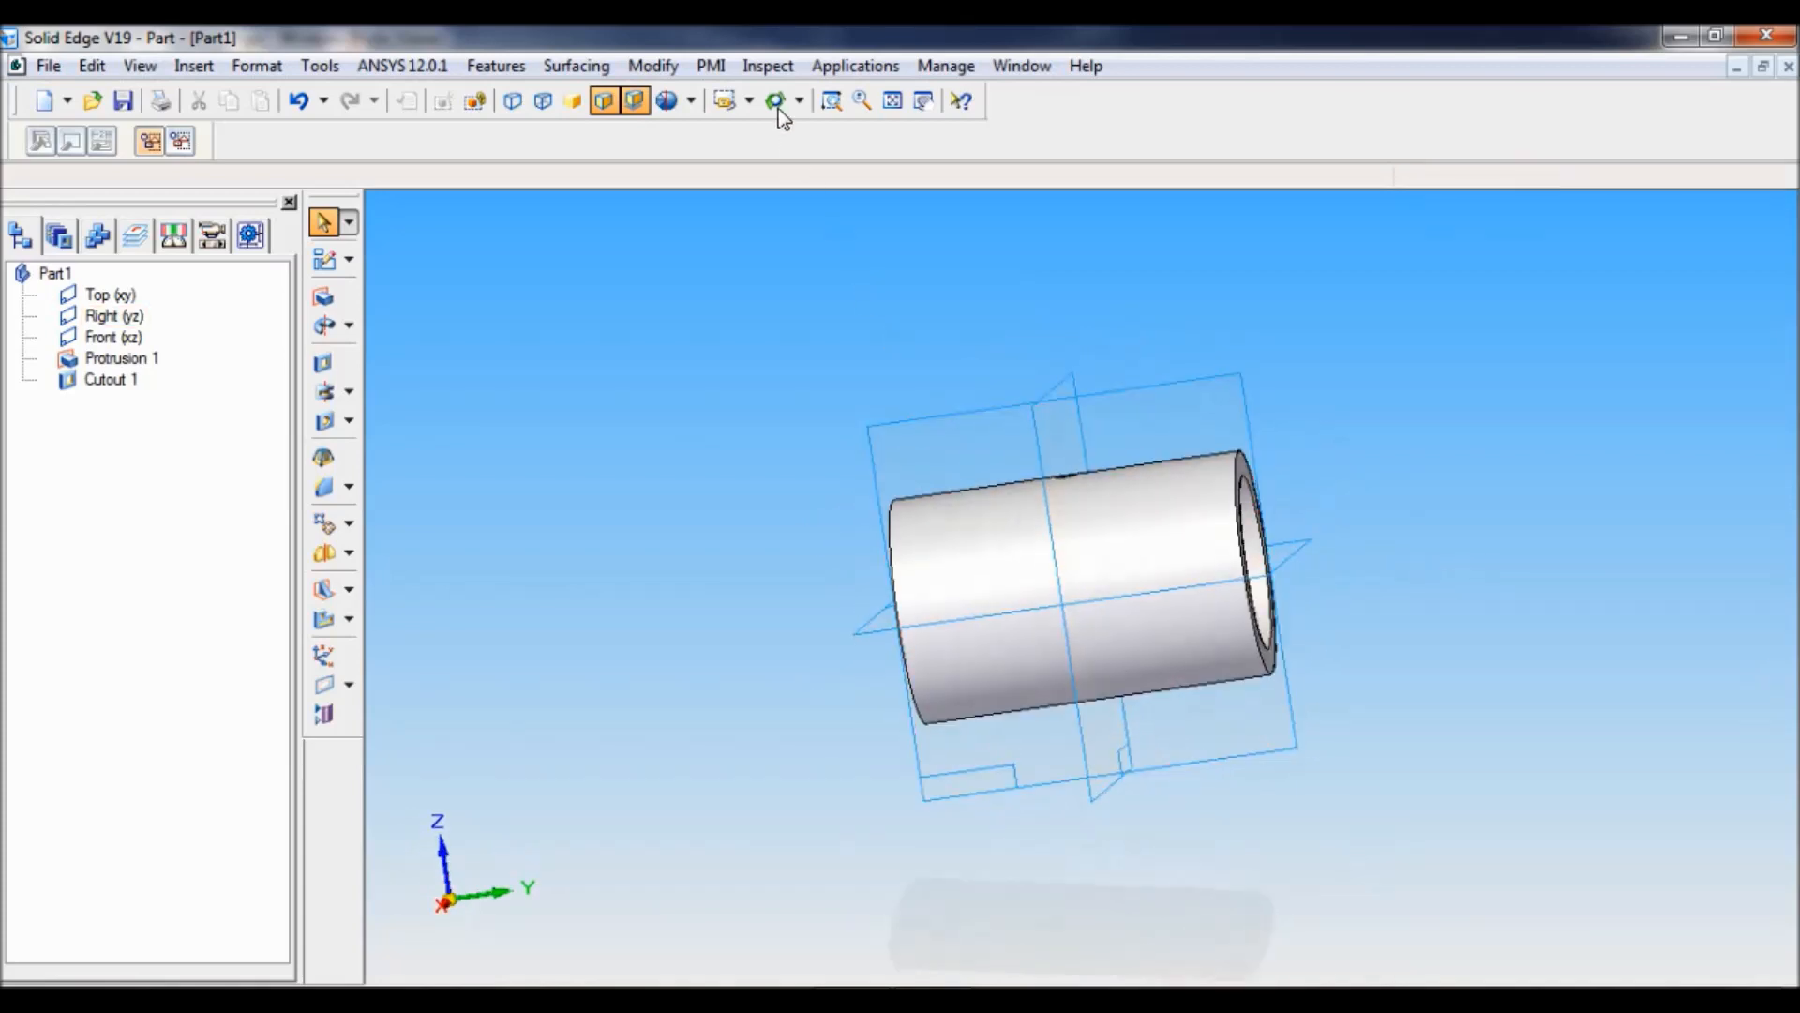
- Switch the bored bush to the iso named view and bring up the Tools menu
click(733, 101)
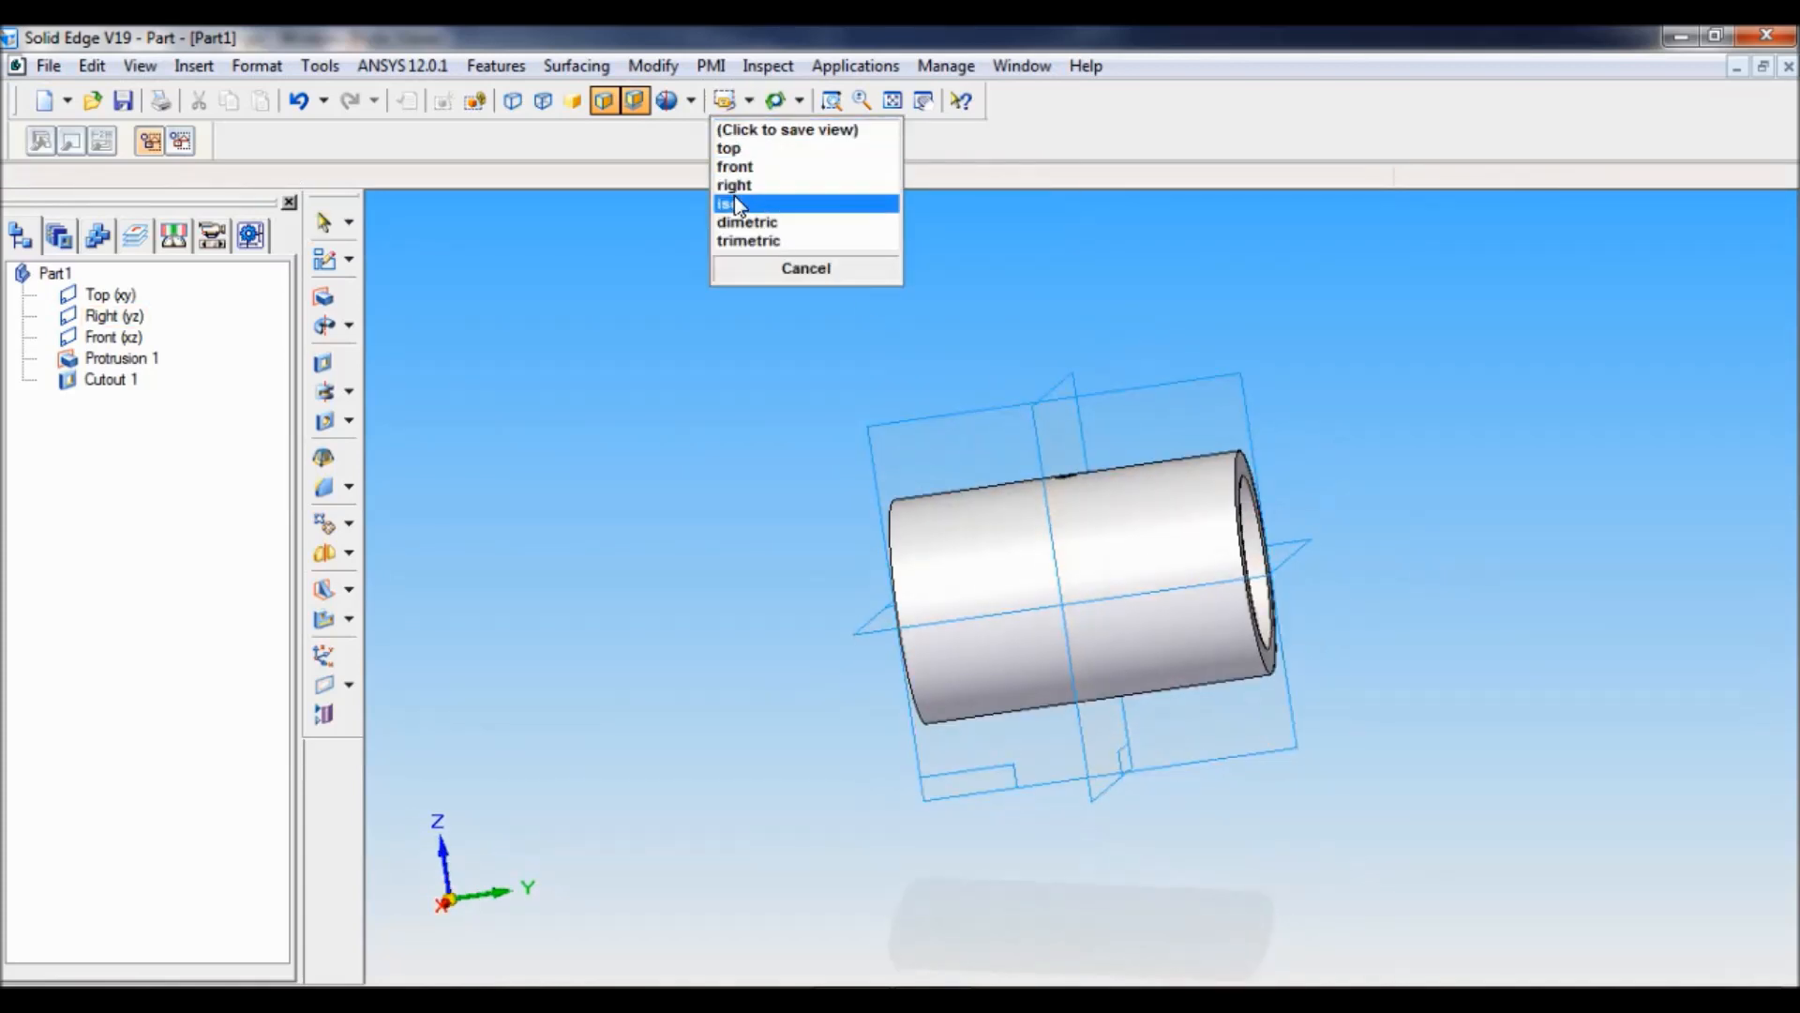
click(727, 202)
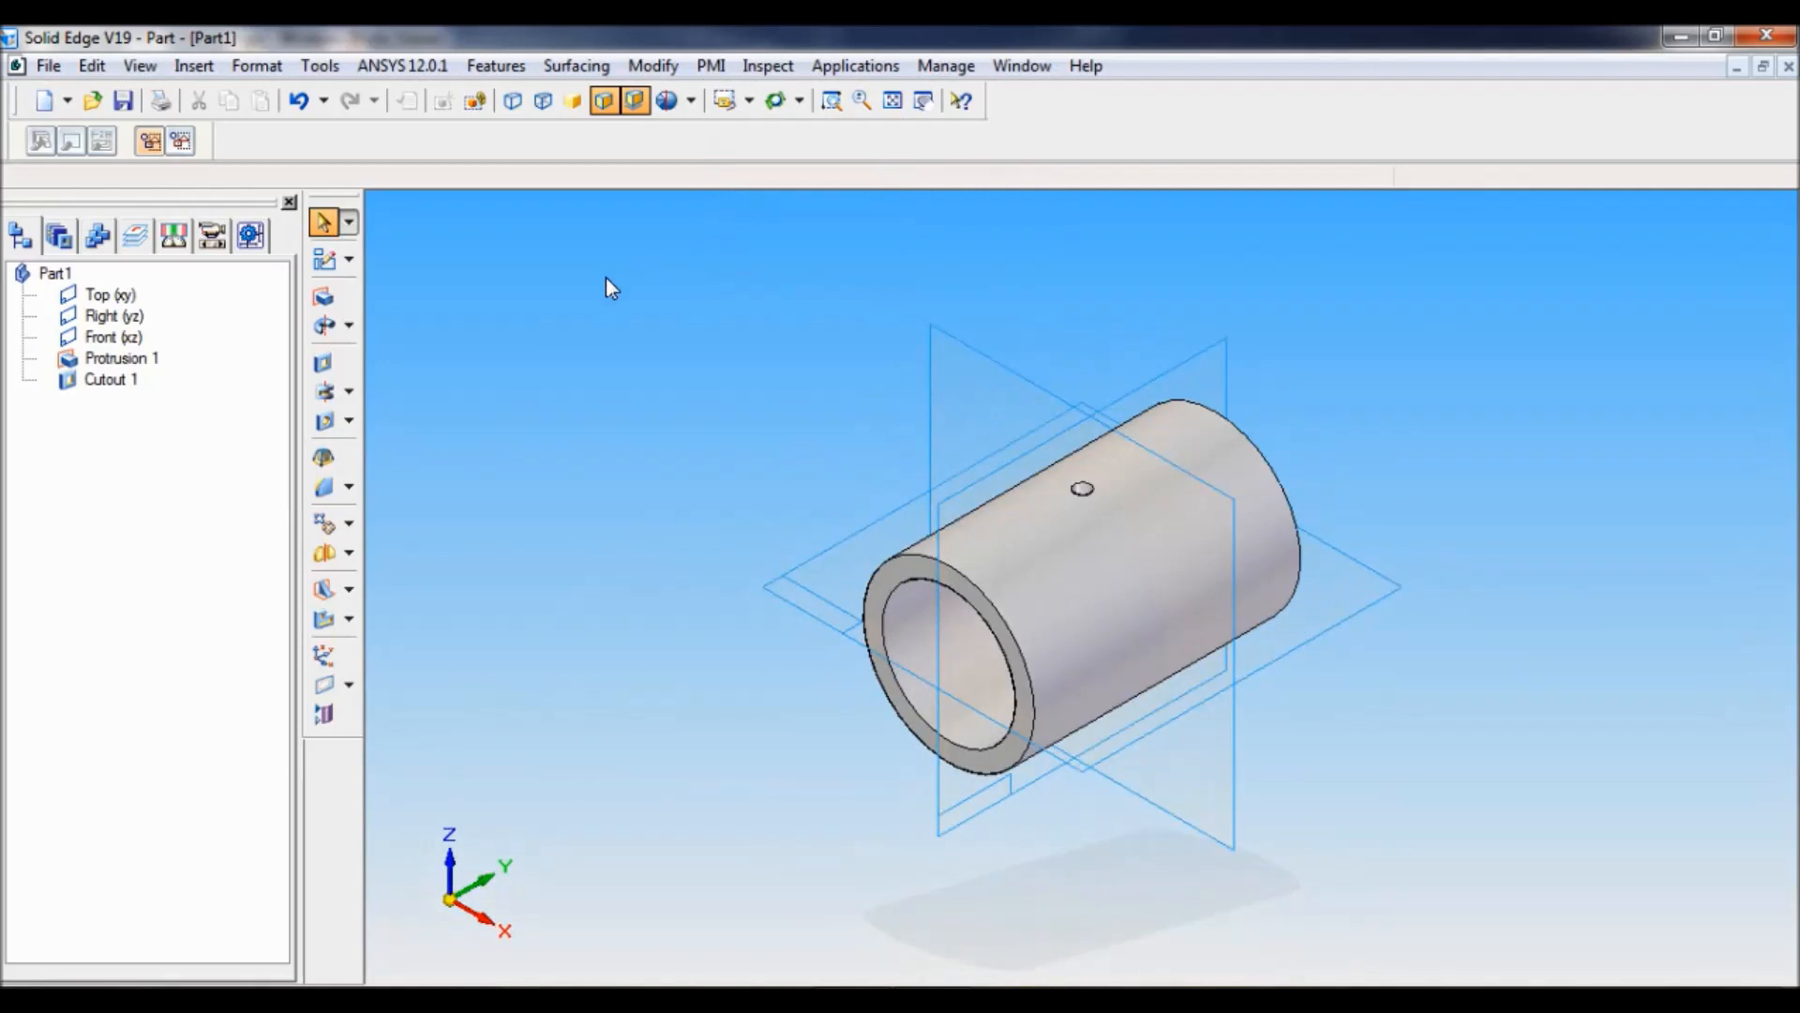
mouse_move(578, 296)
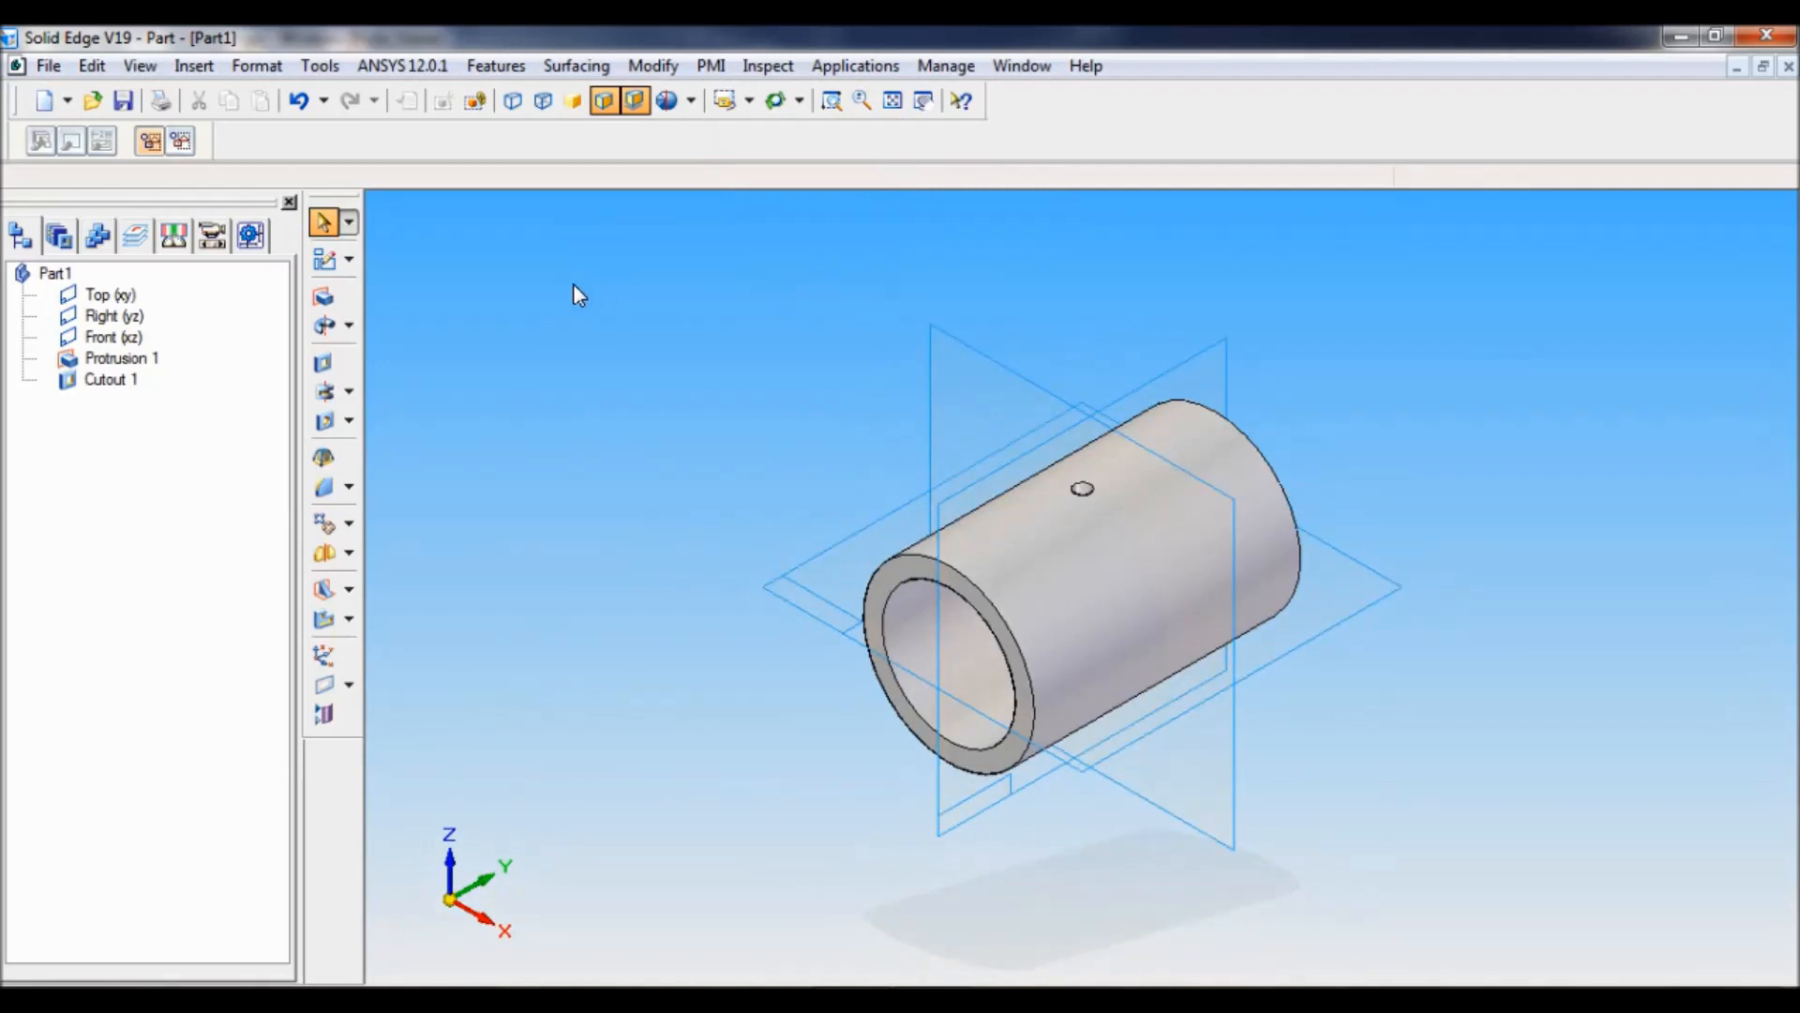
click(319, 66)
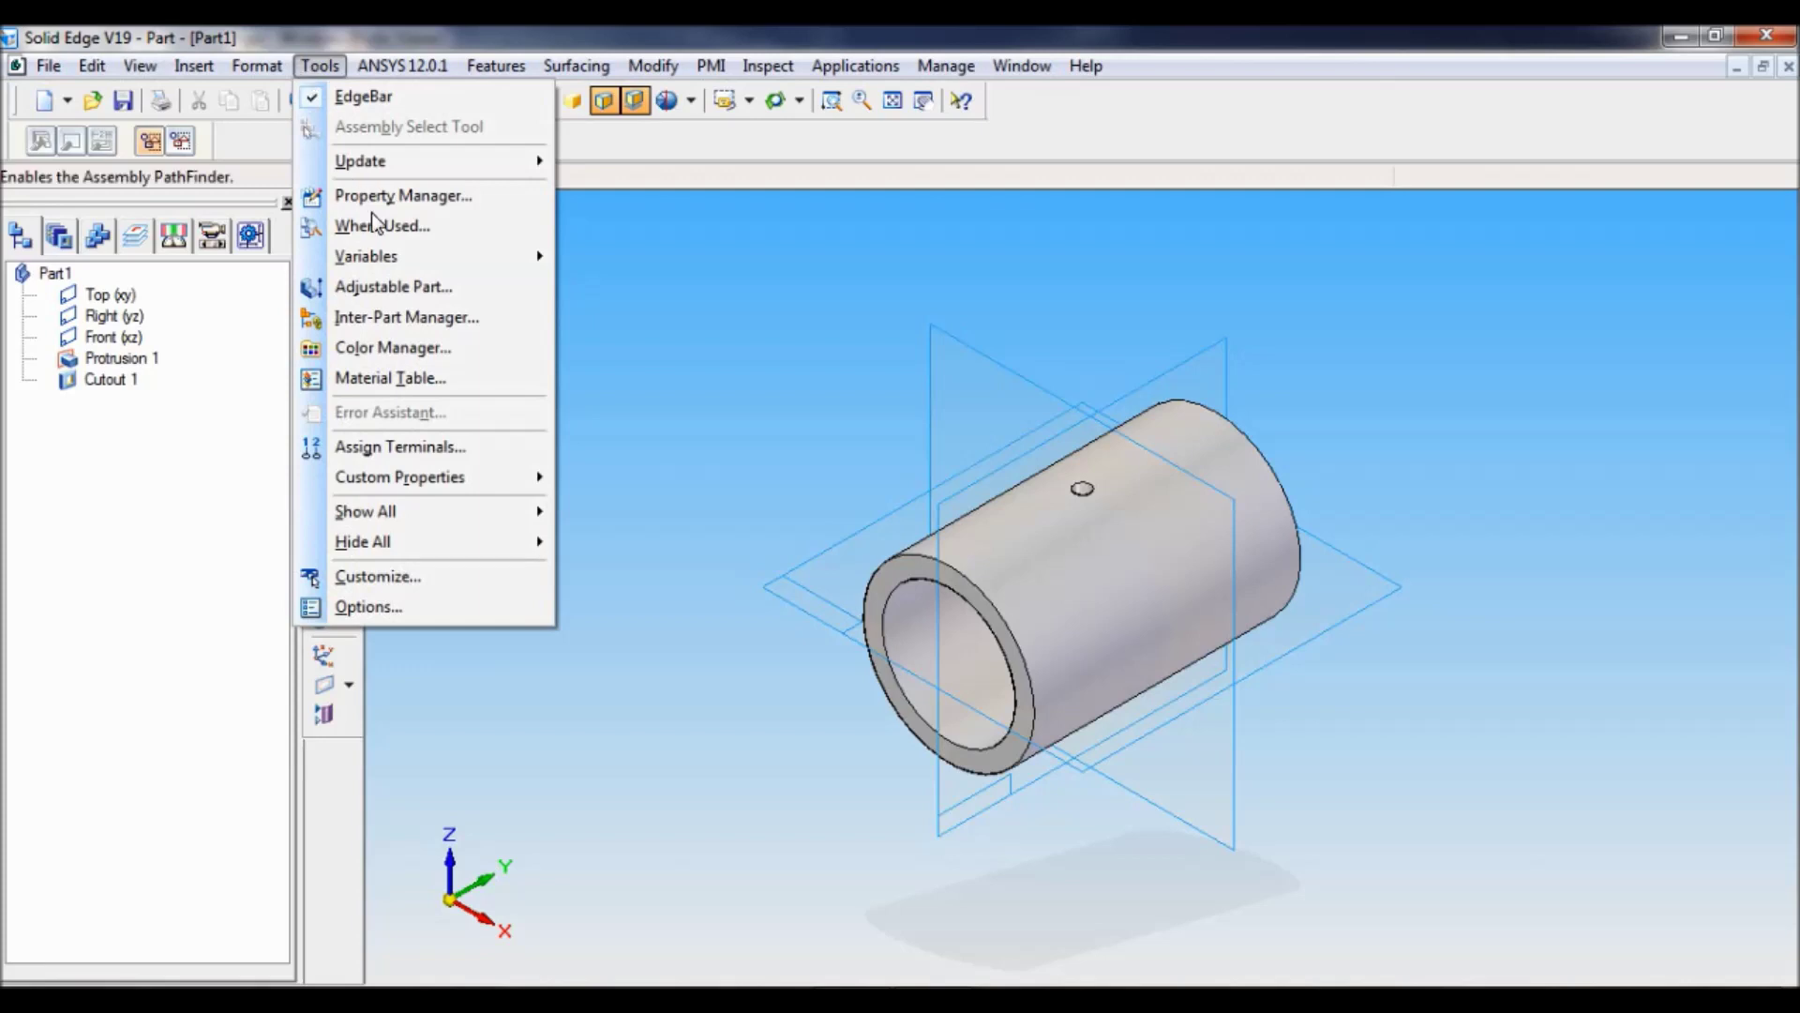
- In the Material Table enter BRASS and apply it to the model
click(390, 379)
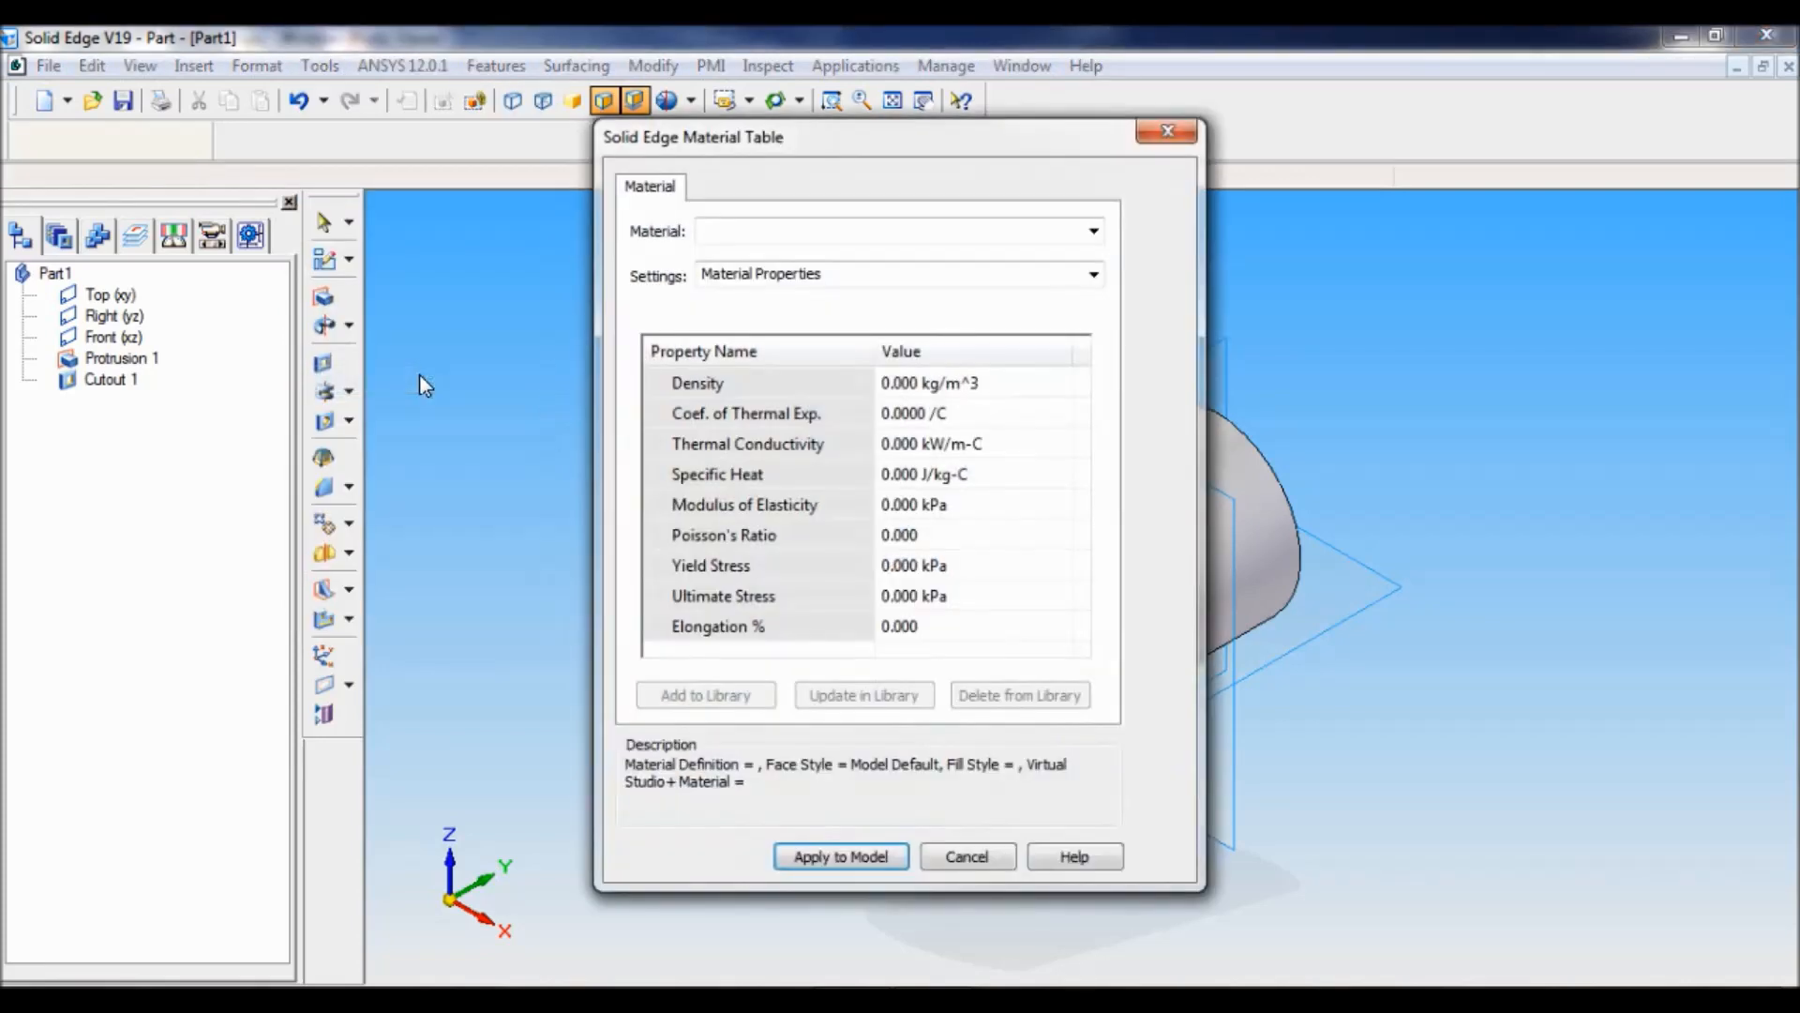
click(892, 231)
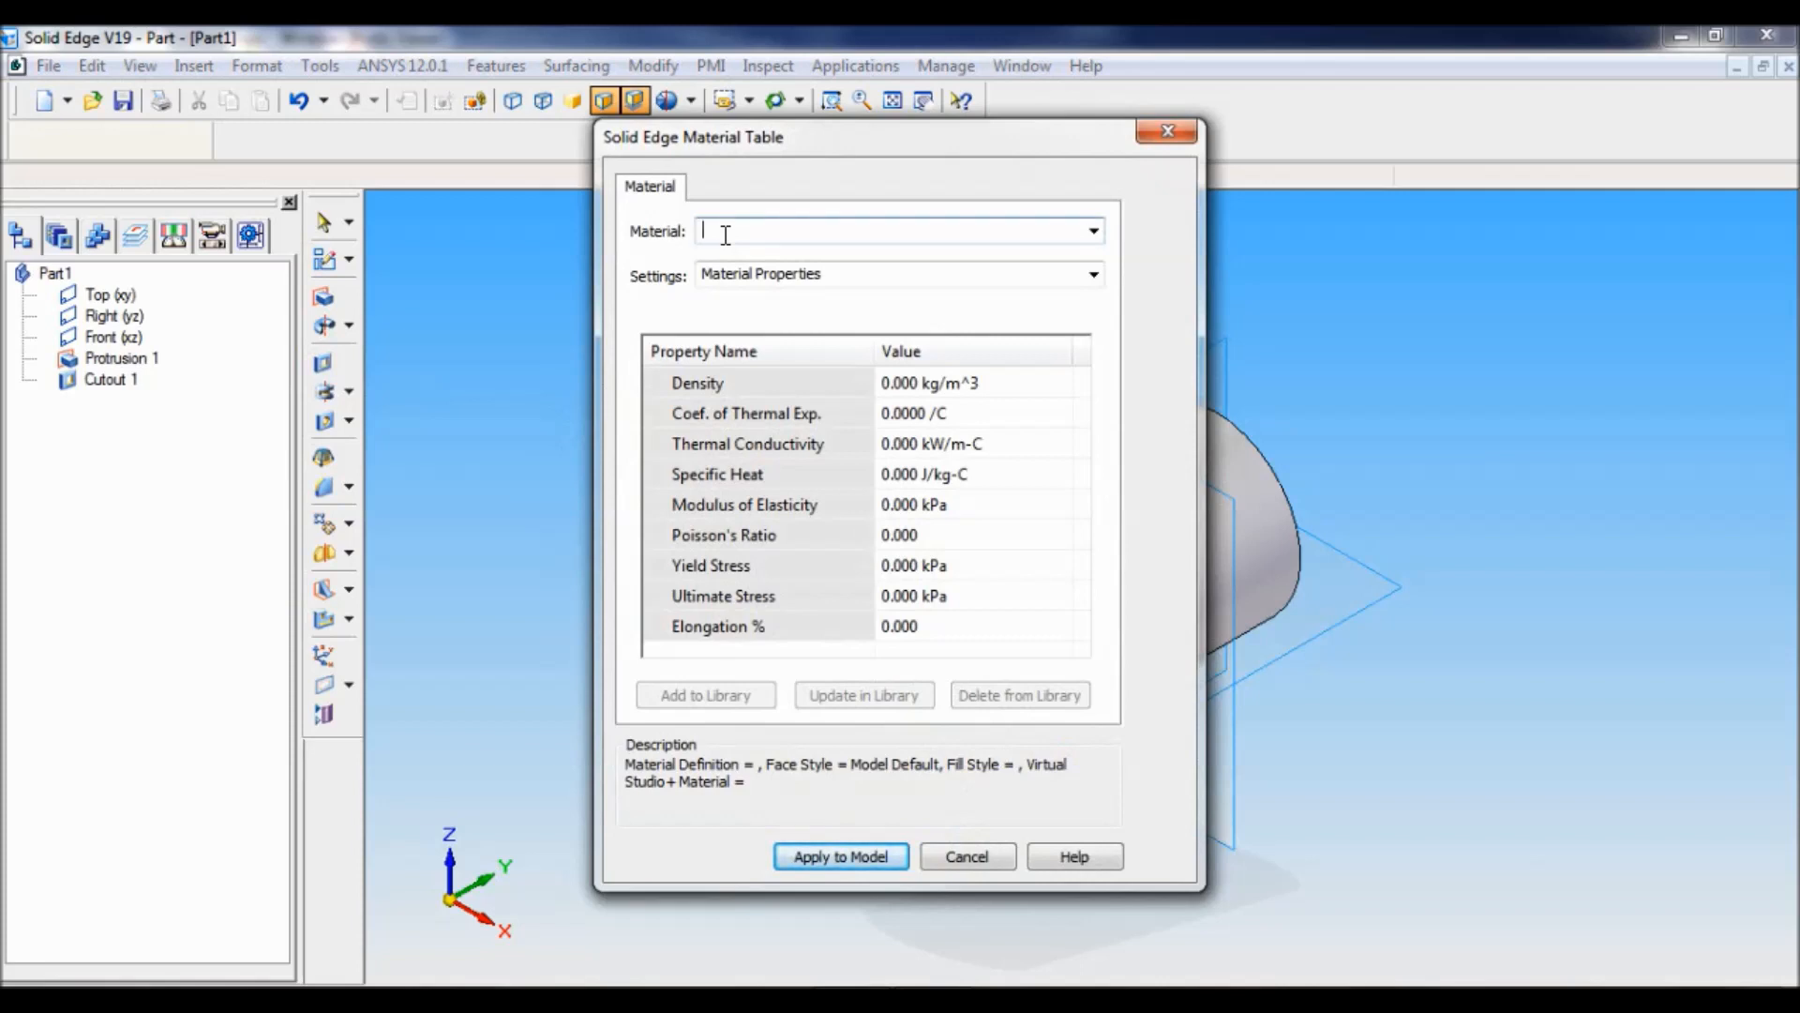
text(BRASS)
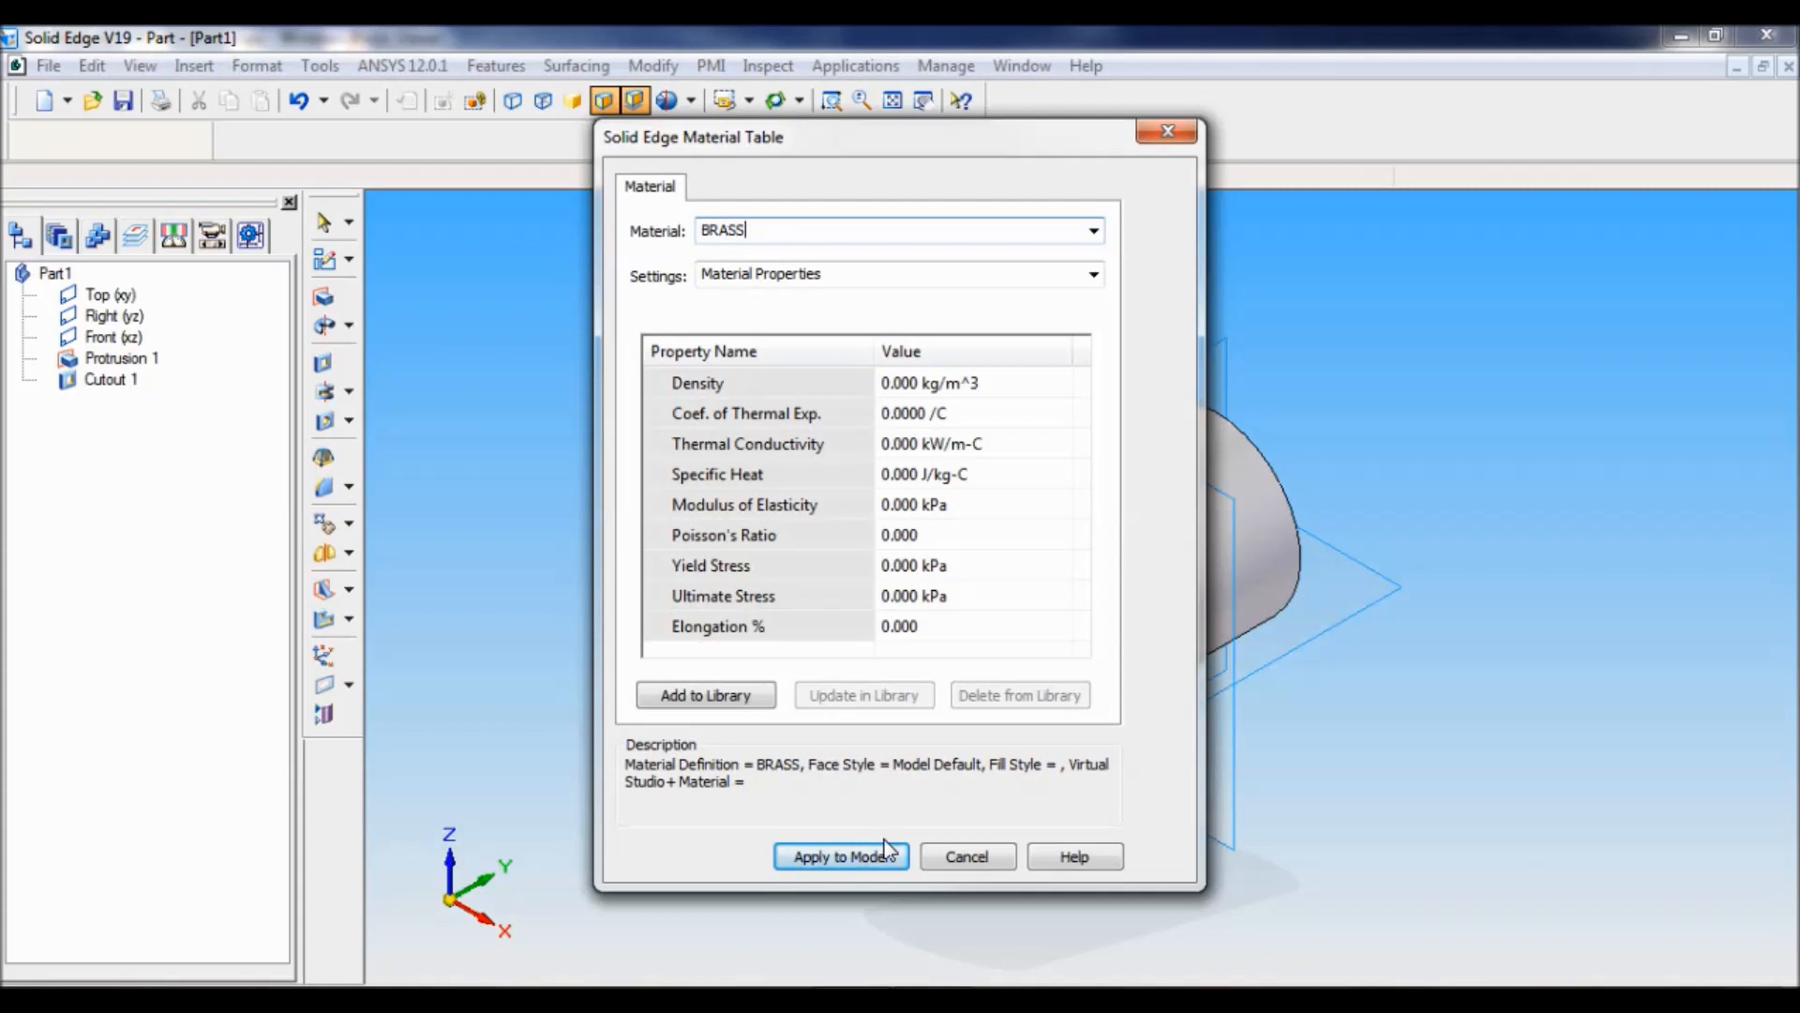
click(842, 855)
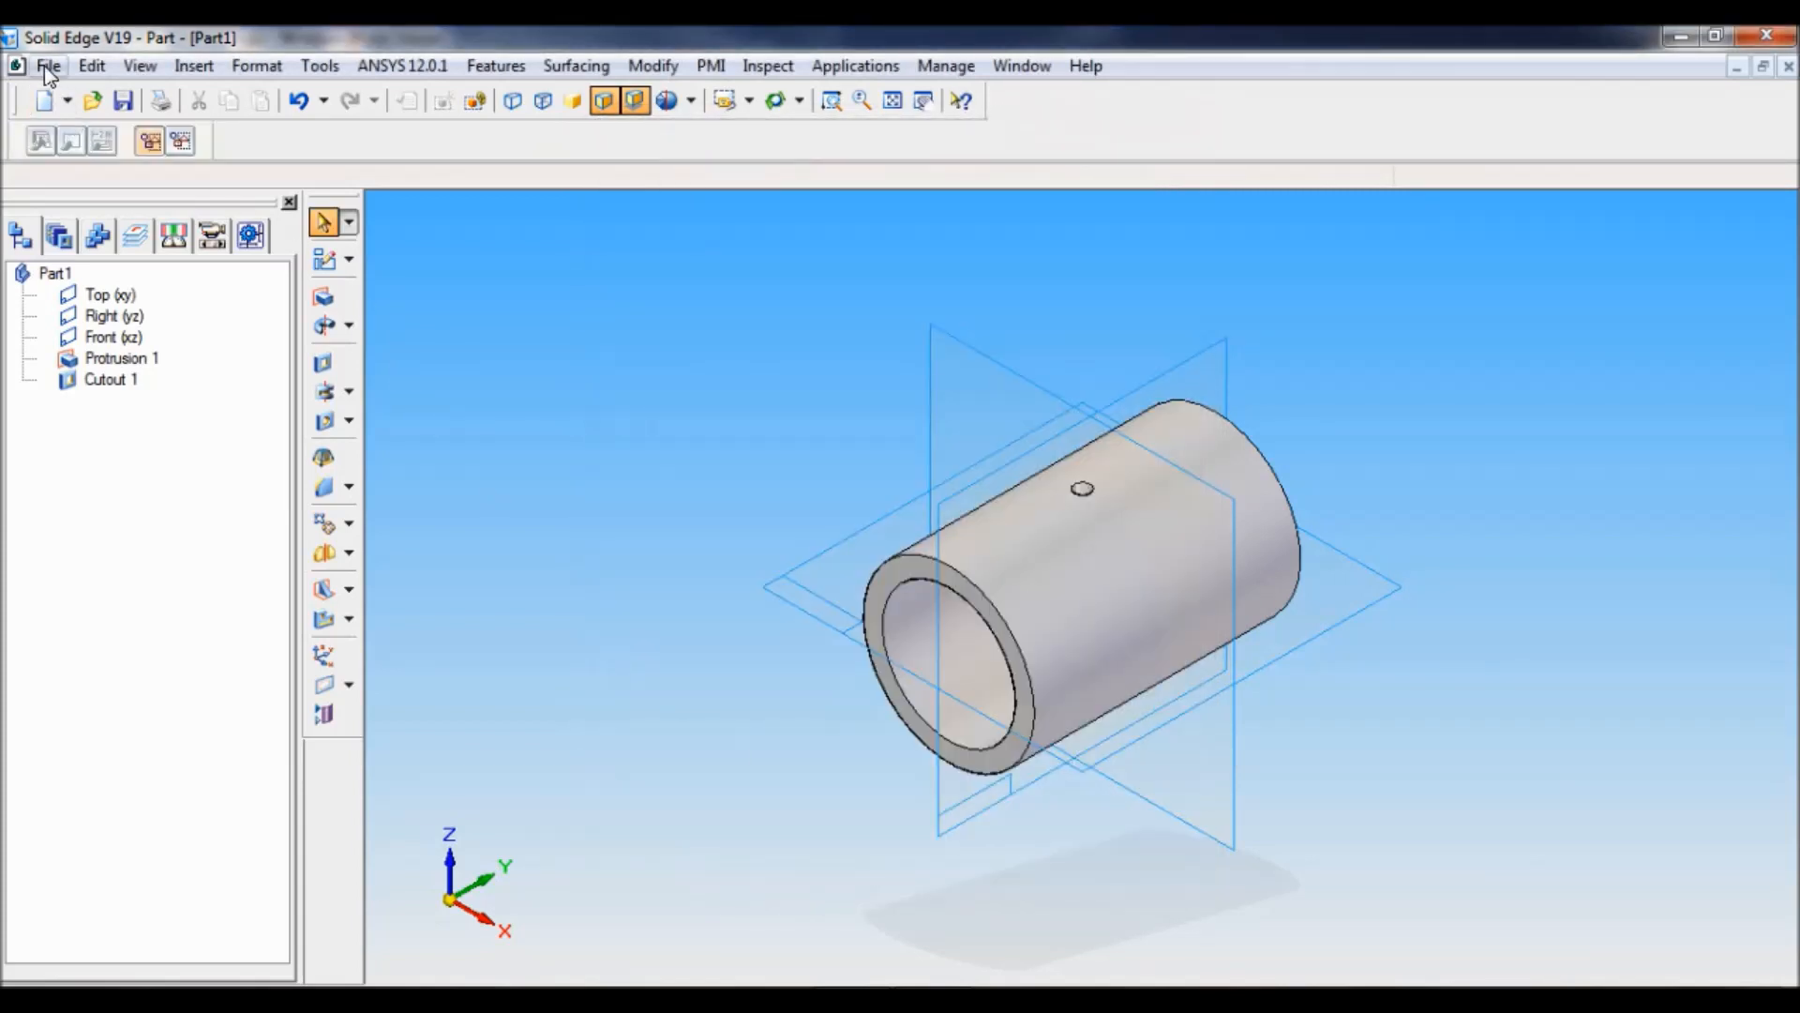
click(49, 65)
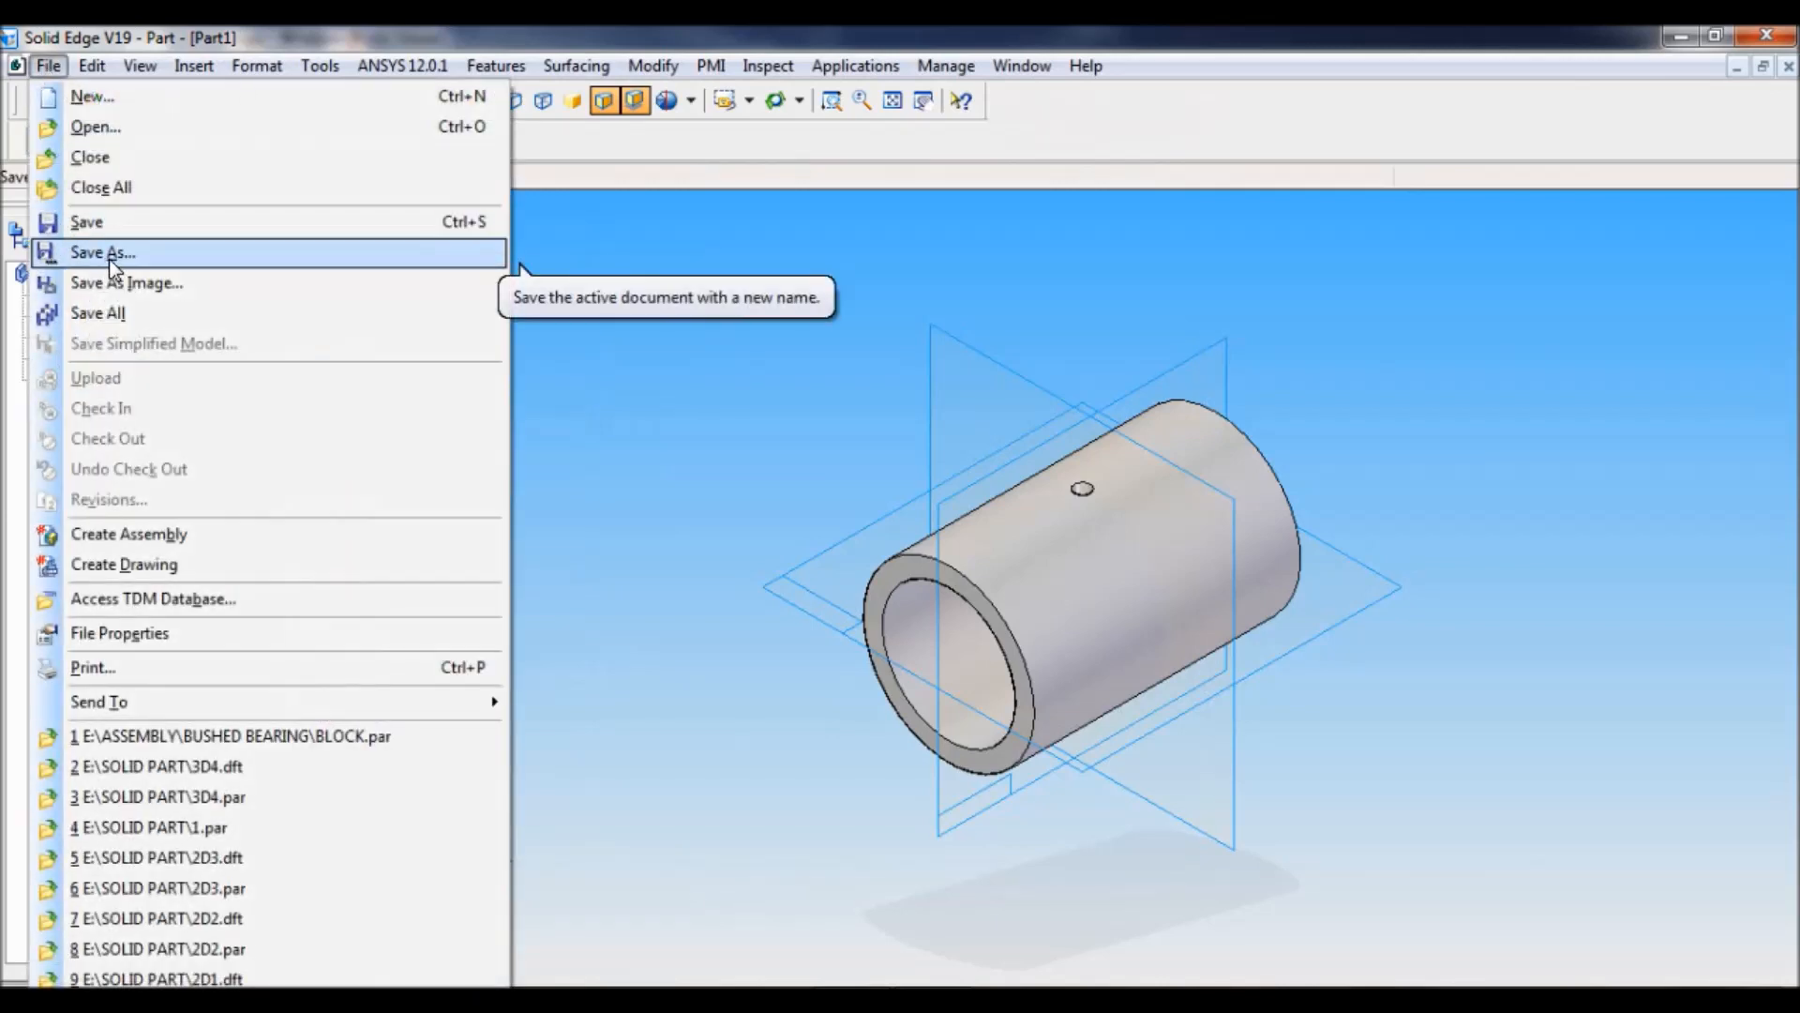
click(103, 254)
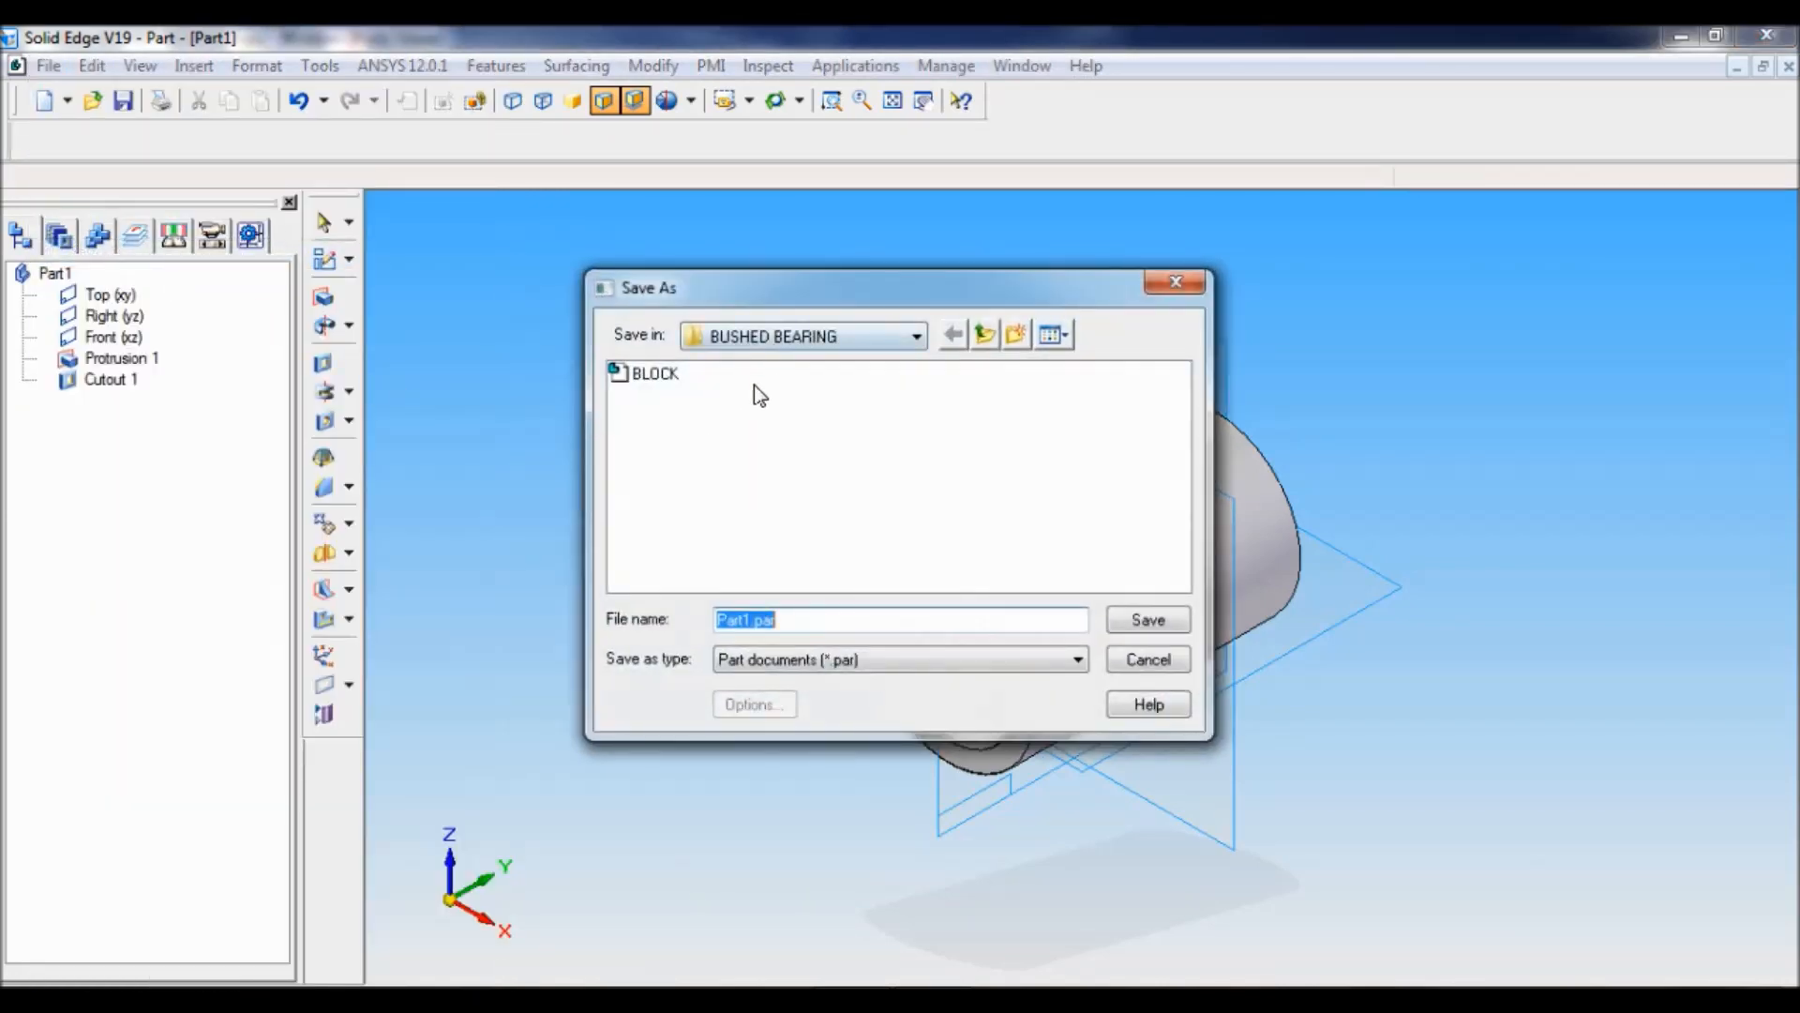
mouse_move(818, 360)
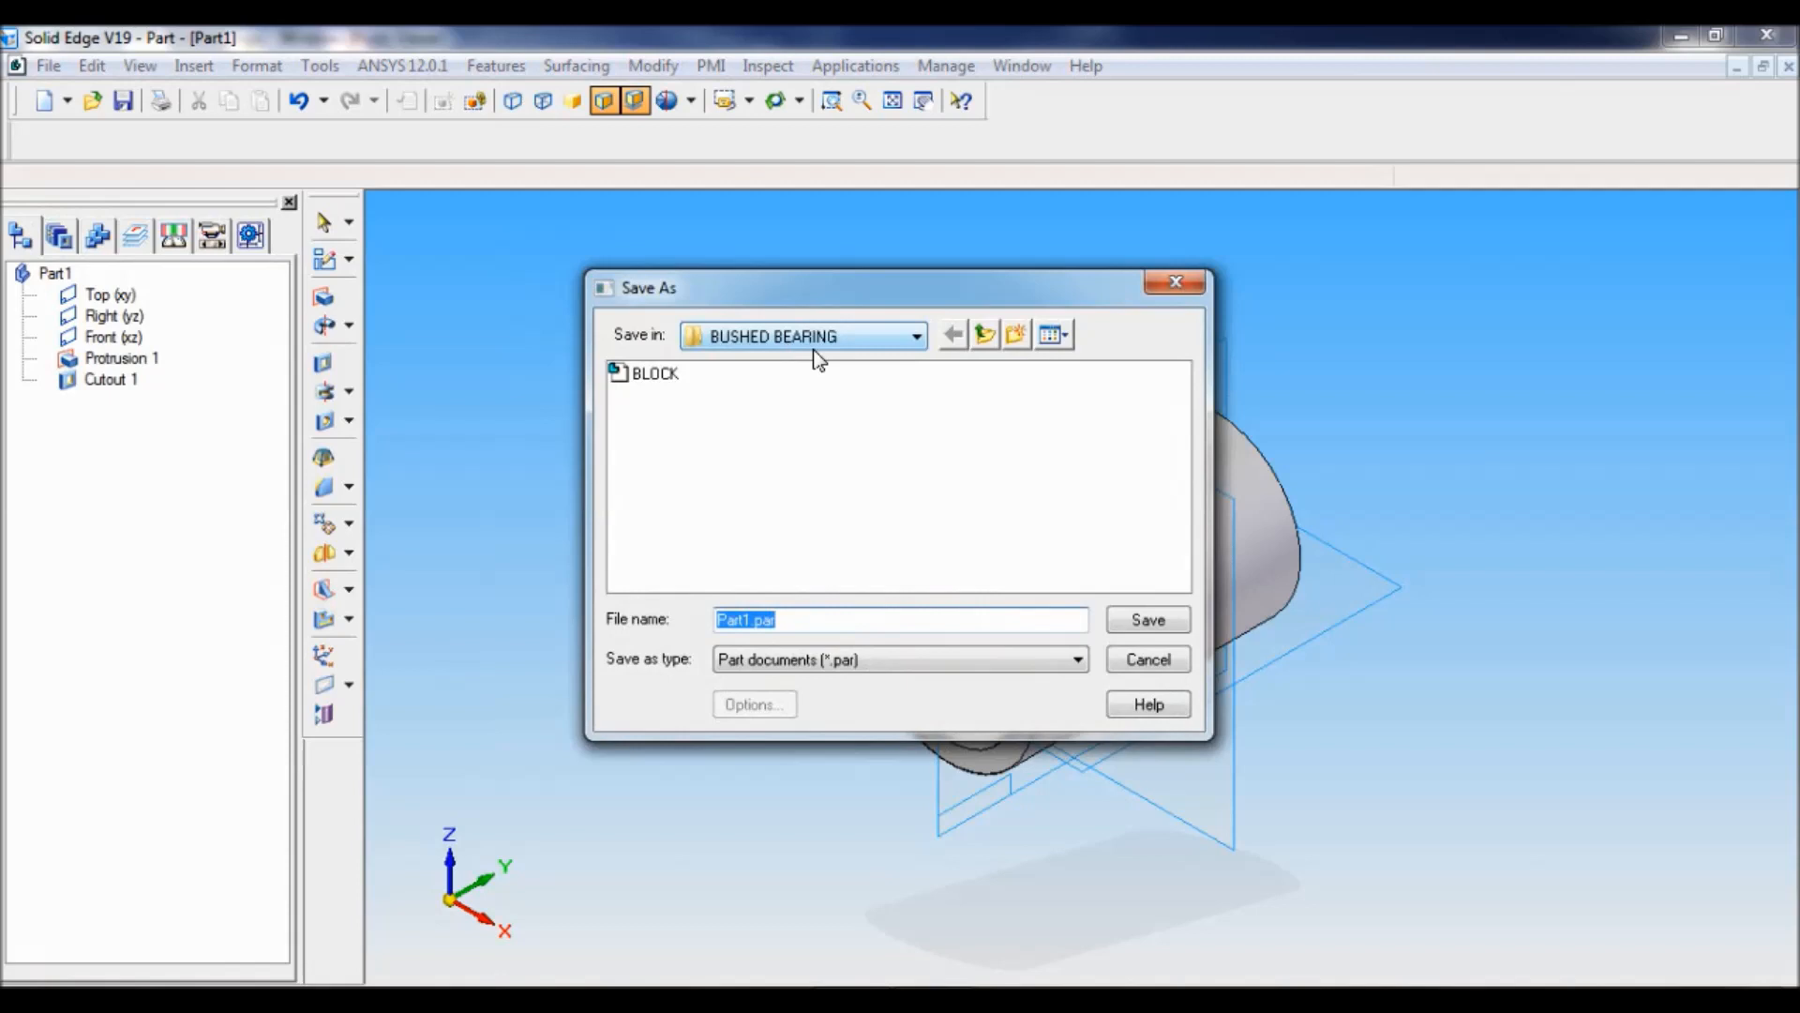
mouse_move(1091, 363)
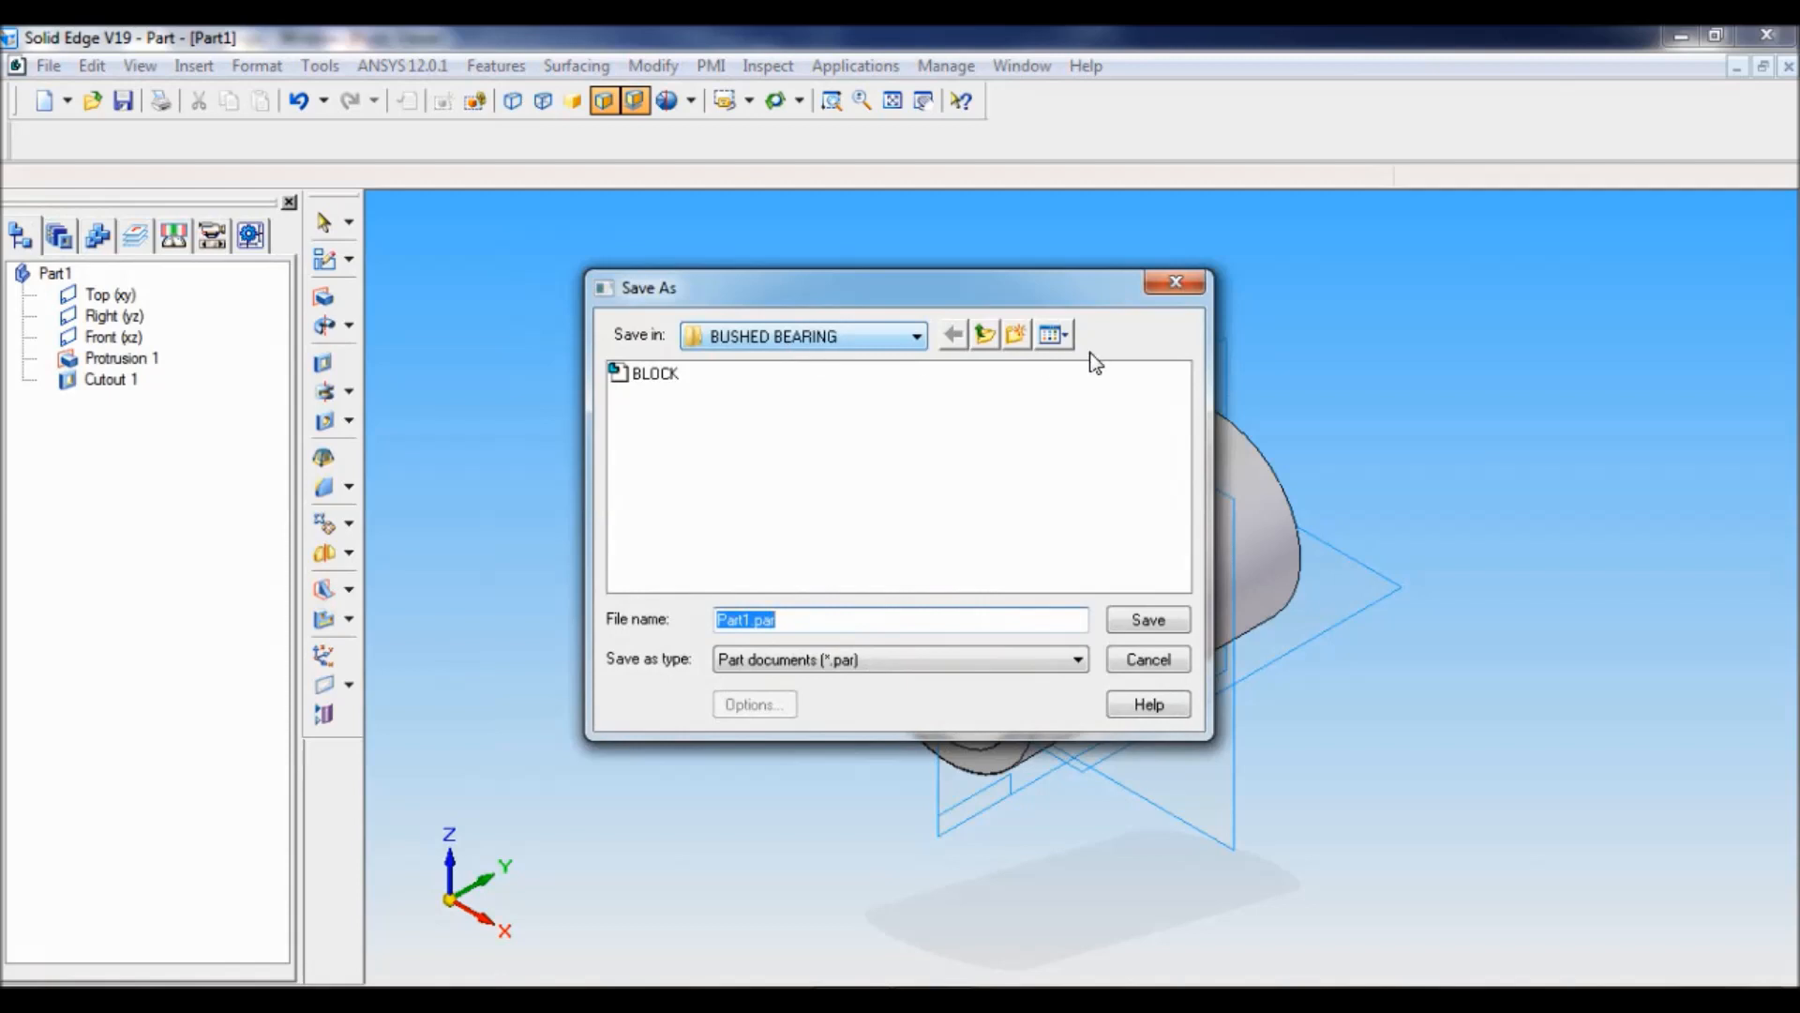
click(1148, 619)
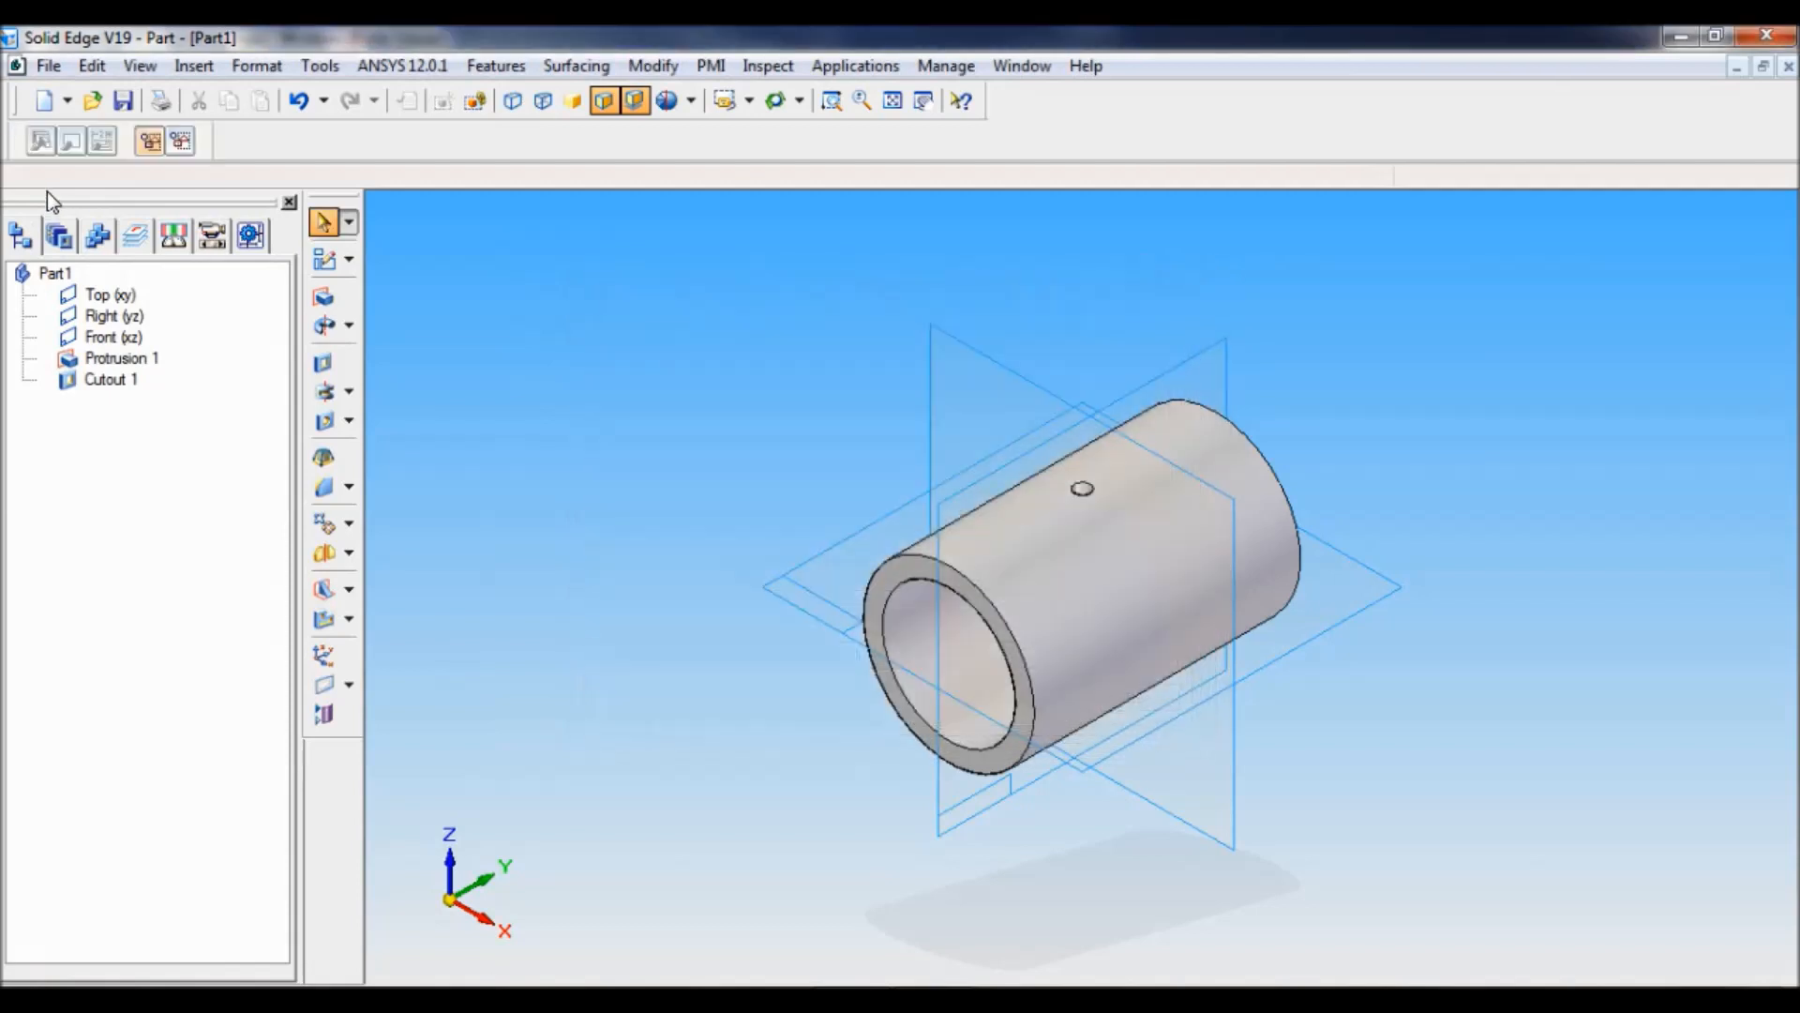
click(51, 67)
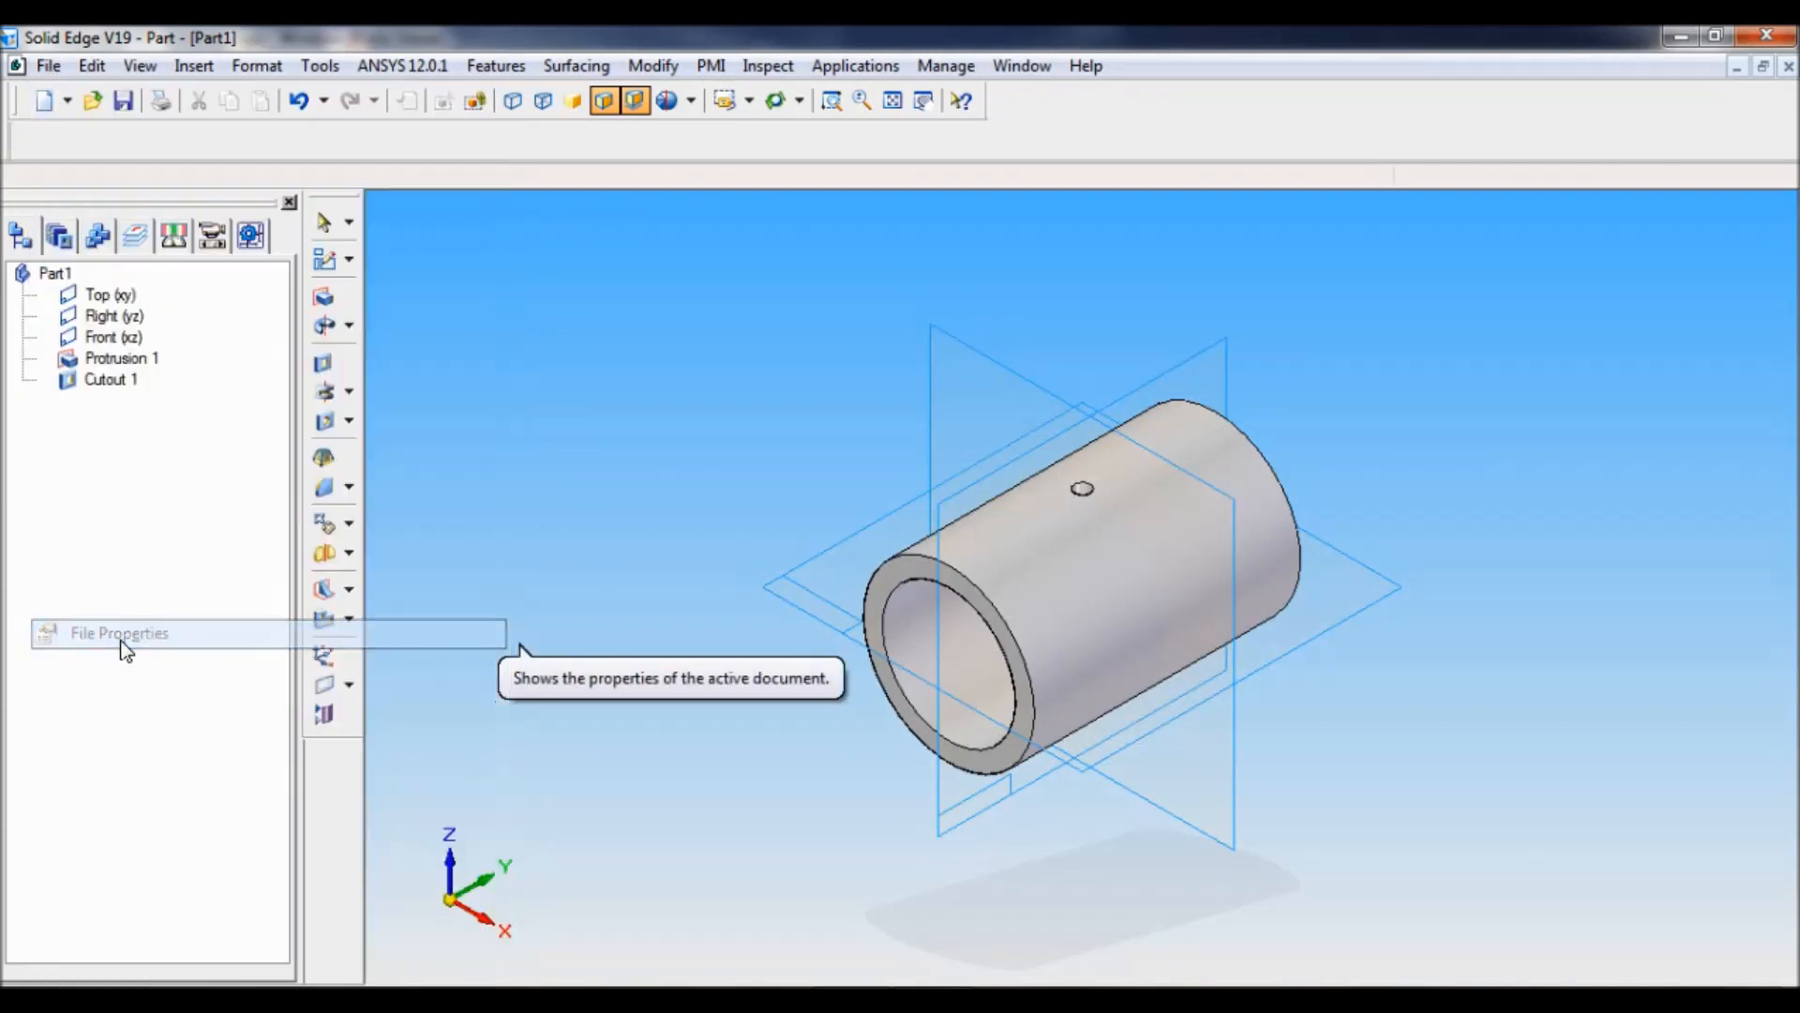
- Set the Title to BUSH on the File Properties Summary tab and confirm
click(120, 634)
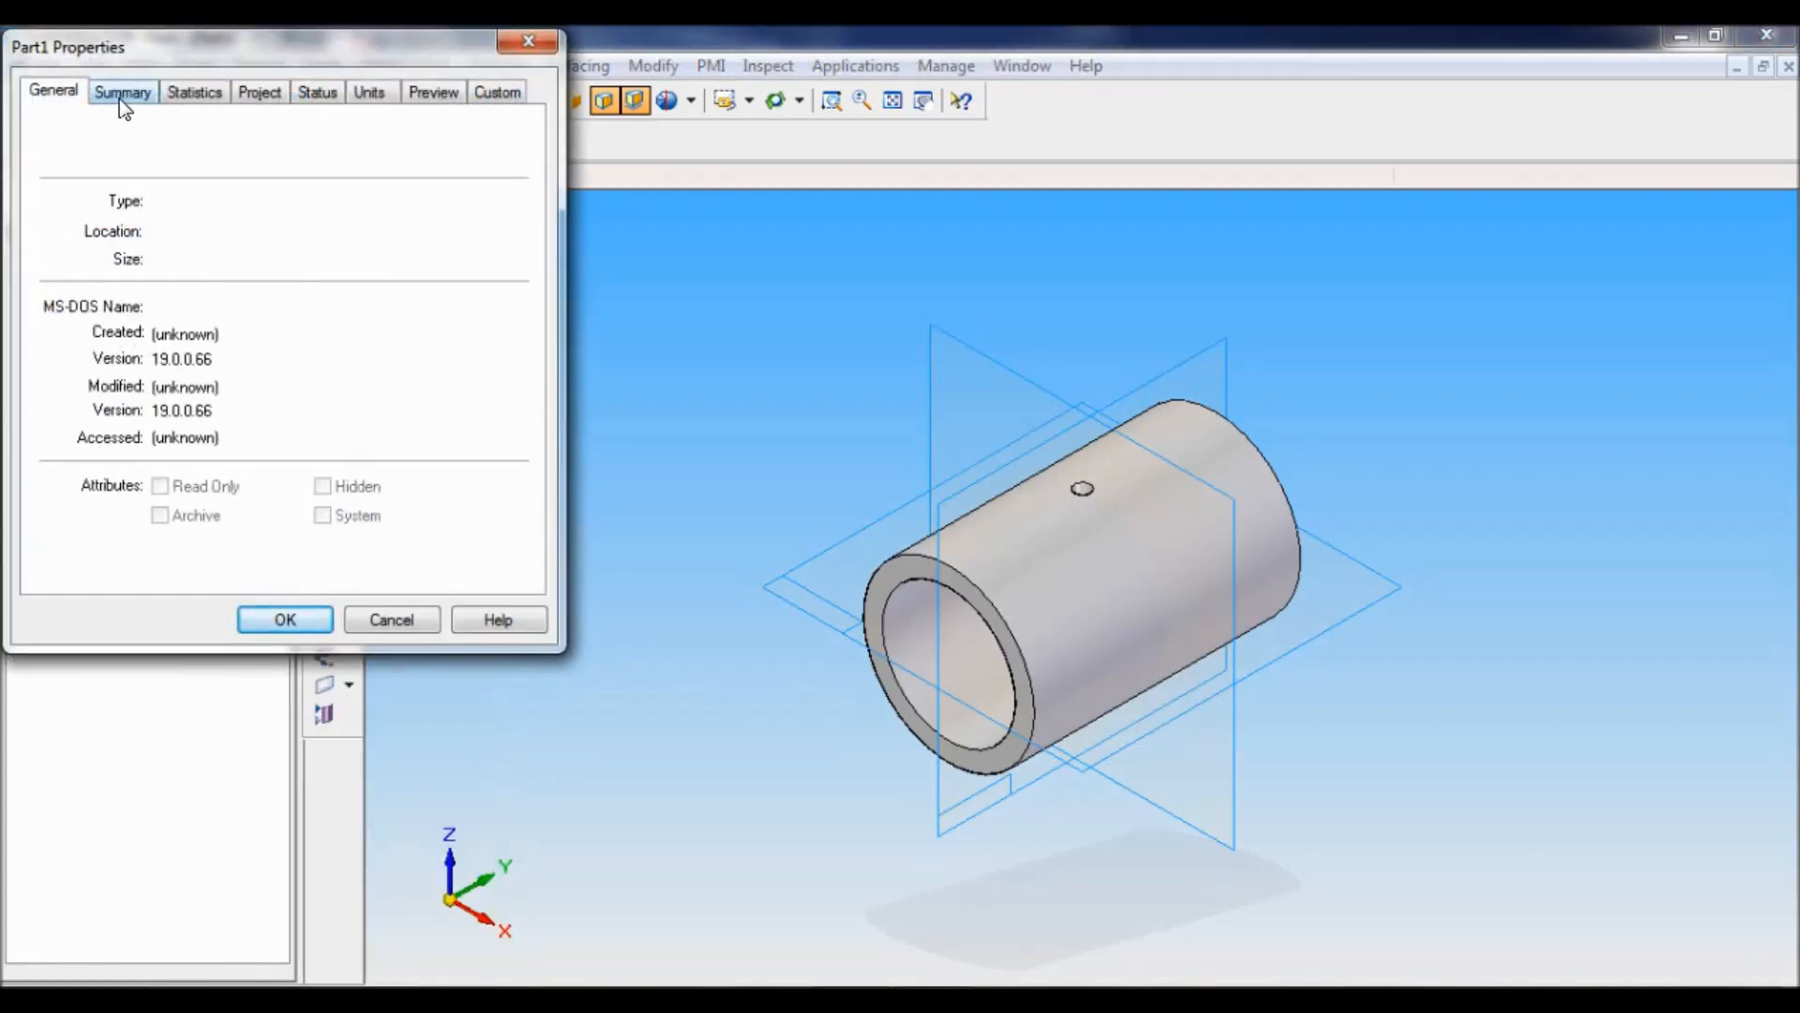
click(120, 93)
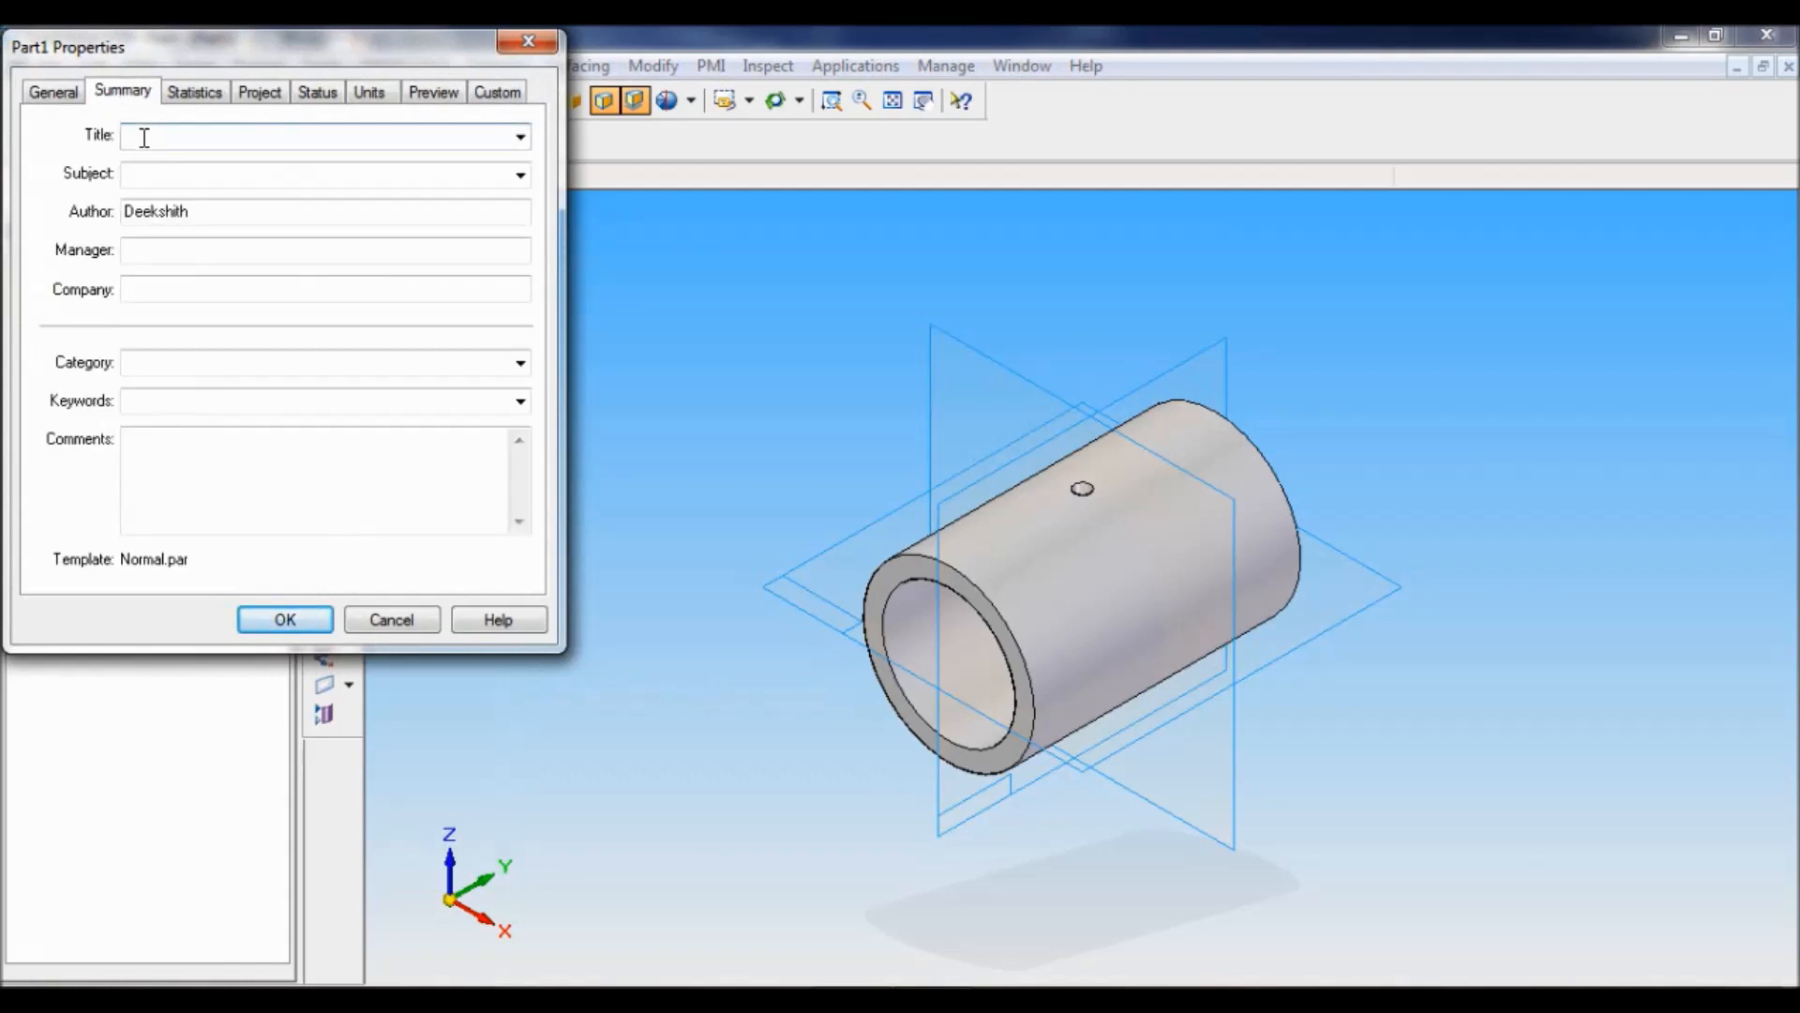
text(BUSH)
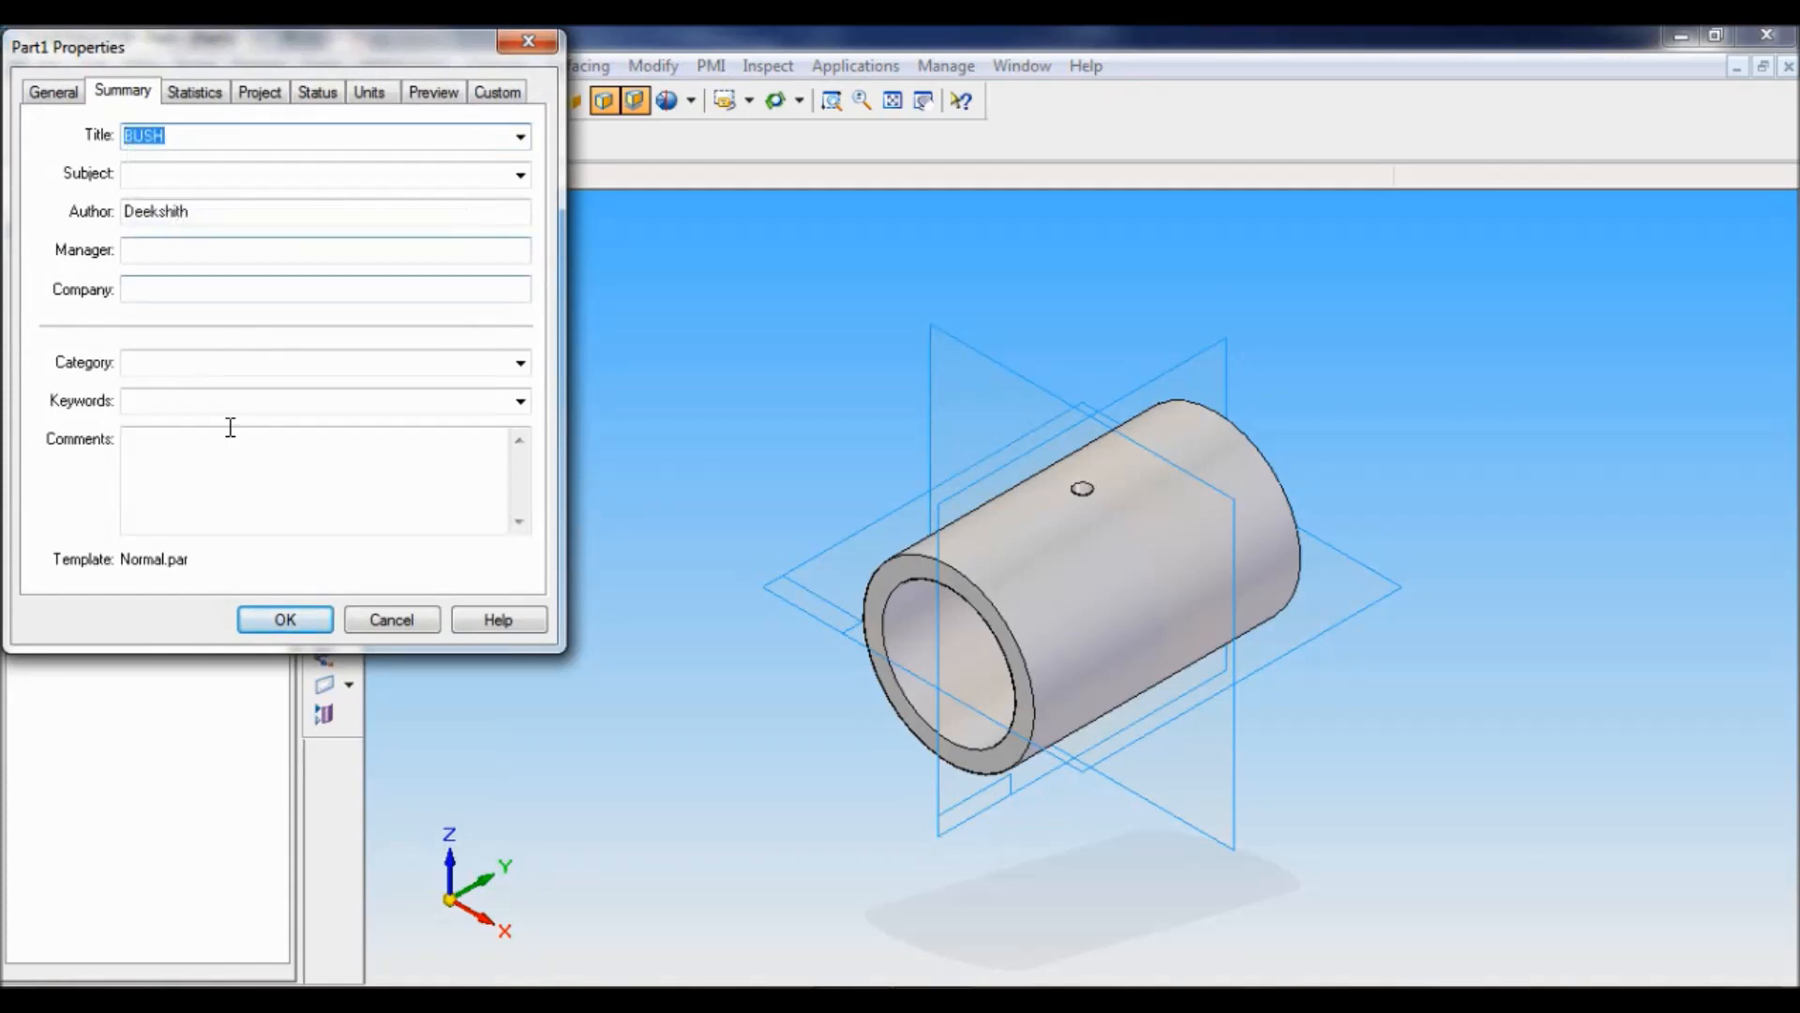
click(285, 619)
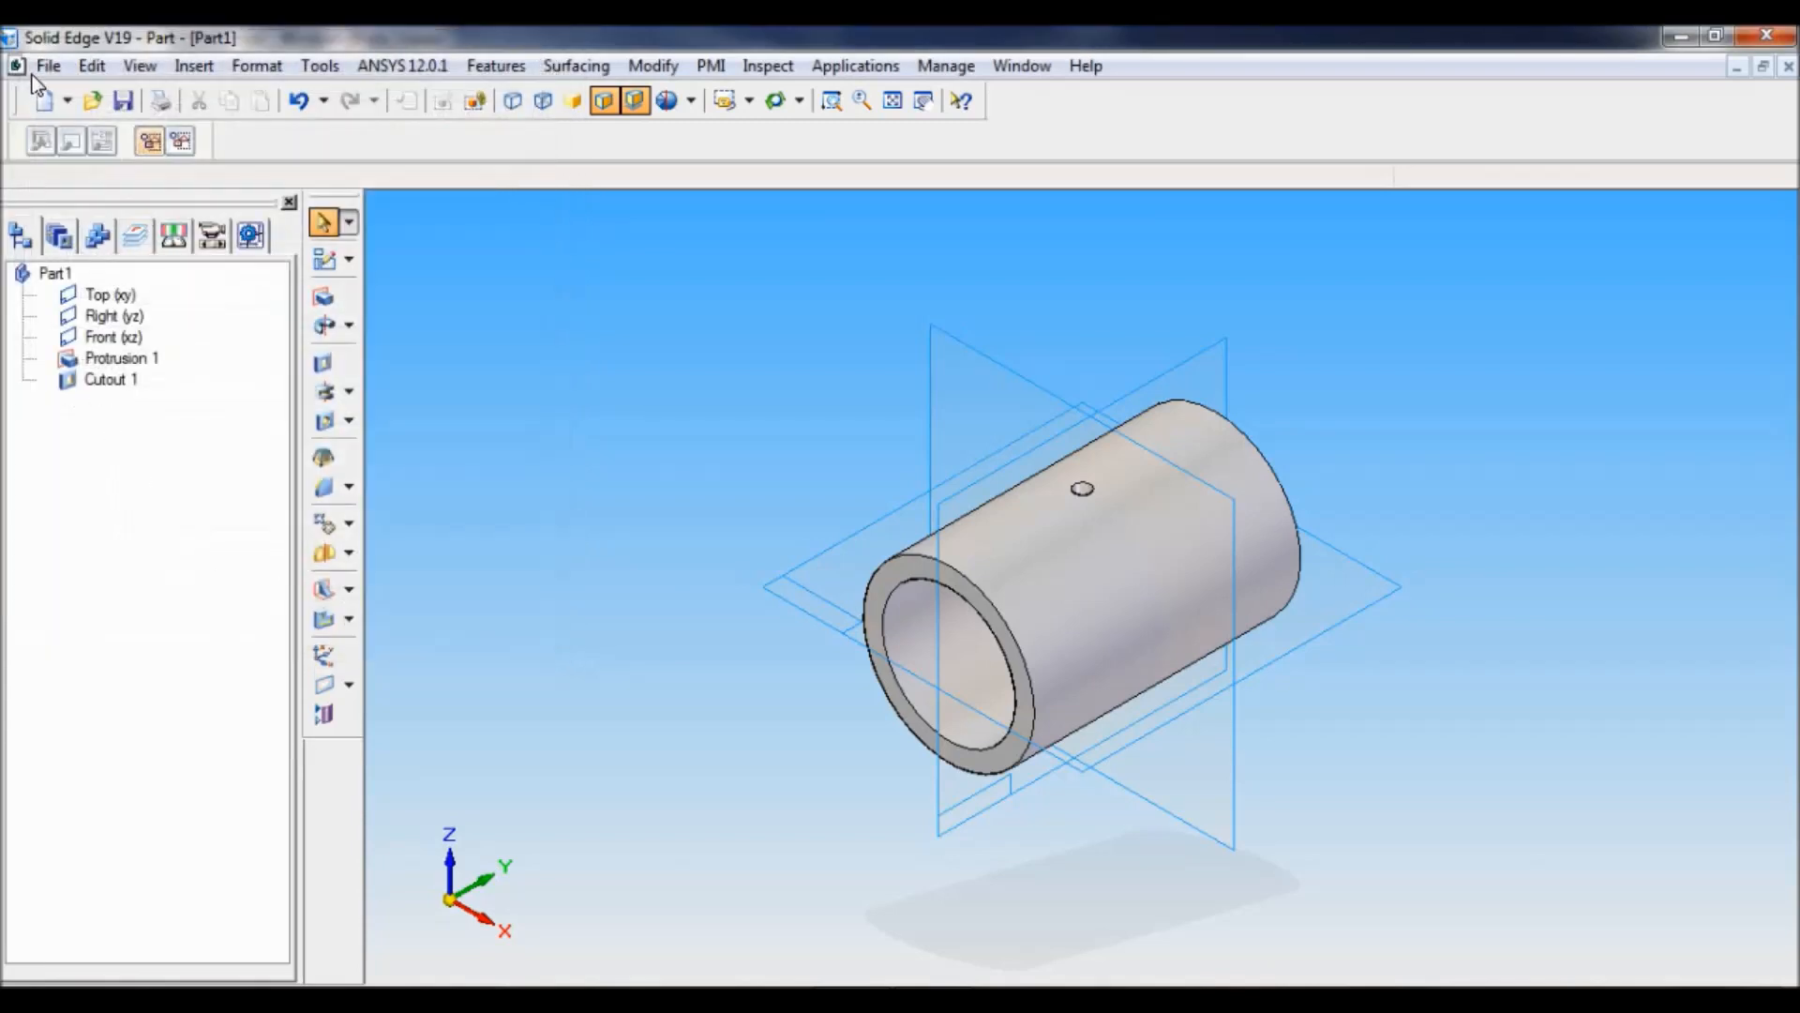
- Save the part as BUSH.par via Save As in the BUSHED BEARING folder
click(49, 66)
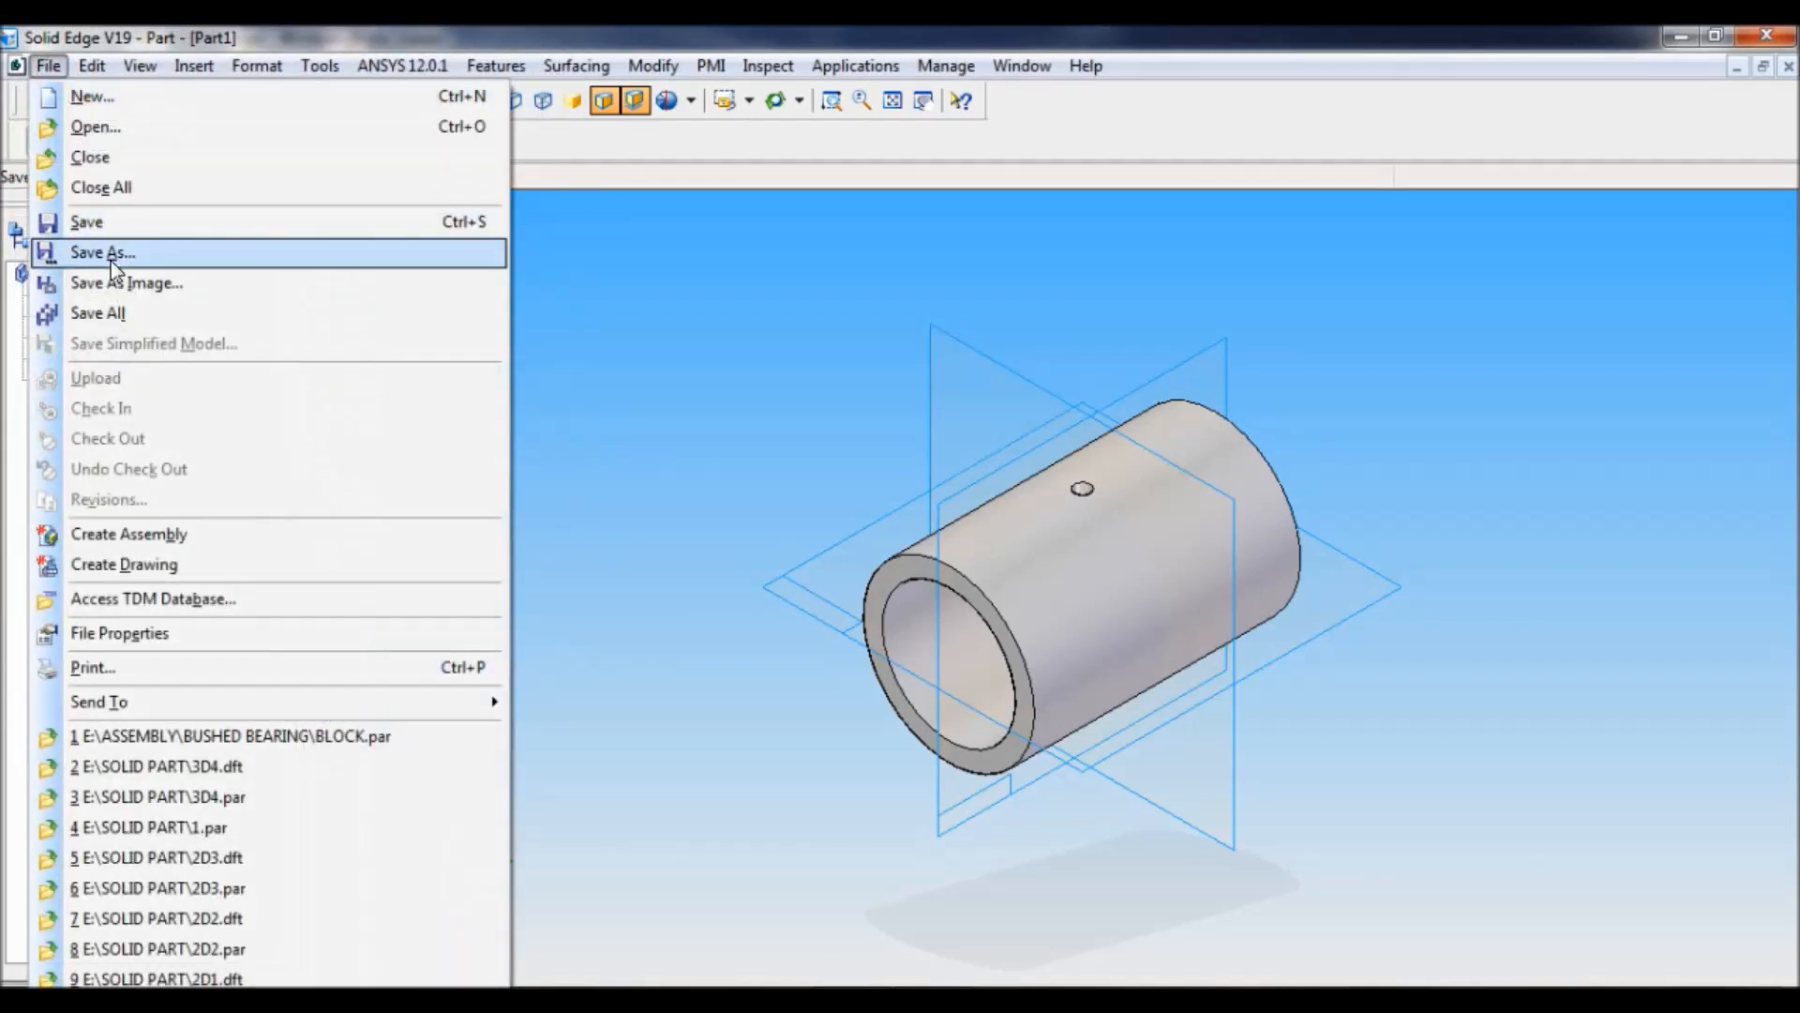
mouse_move(127, 262)
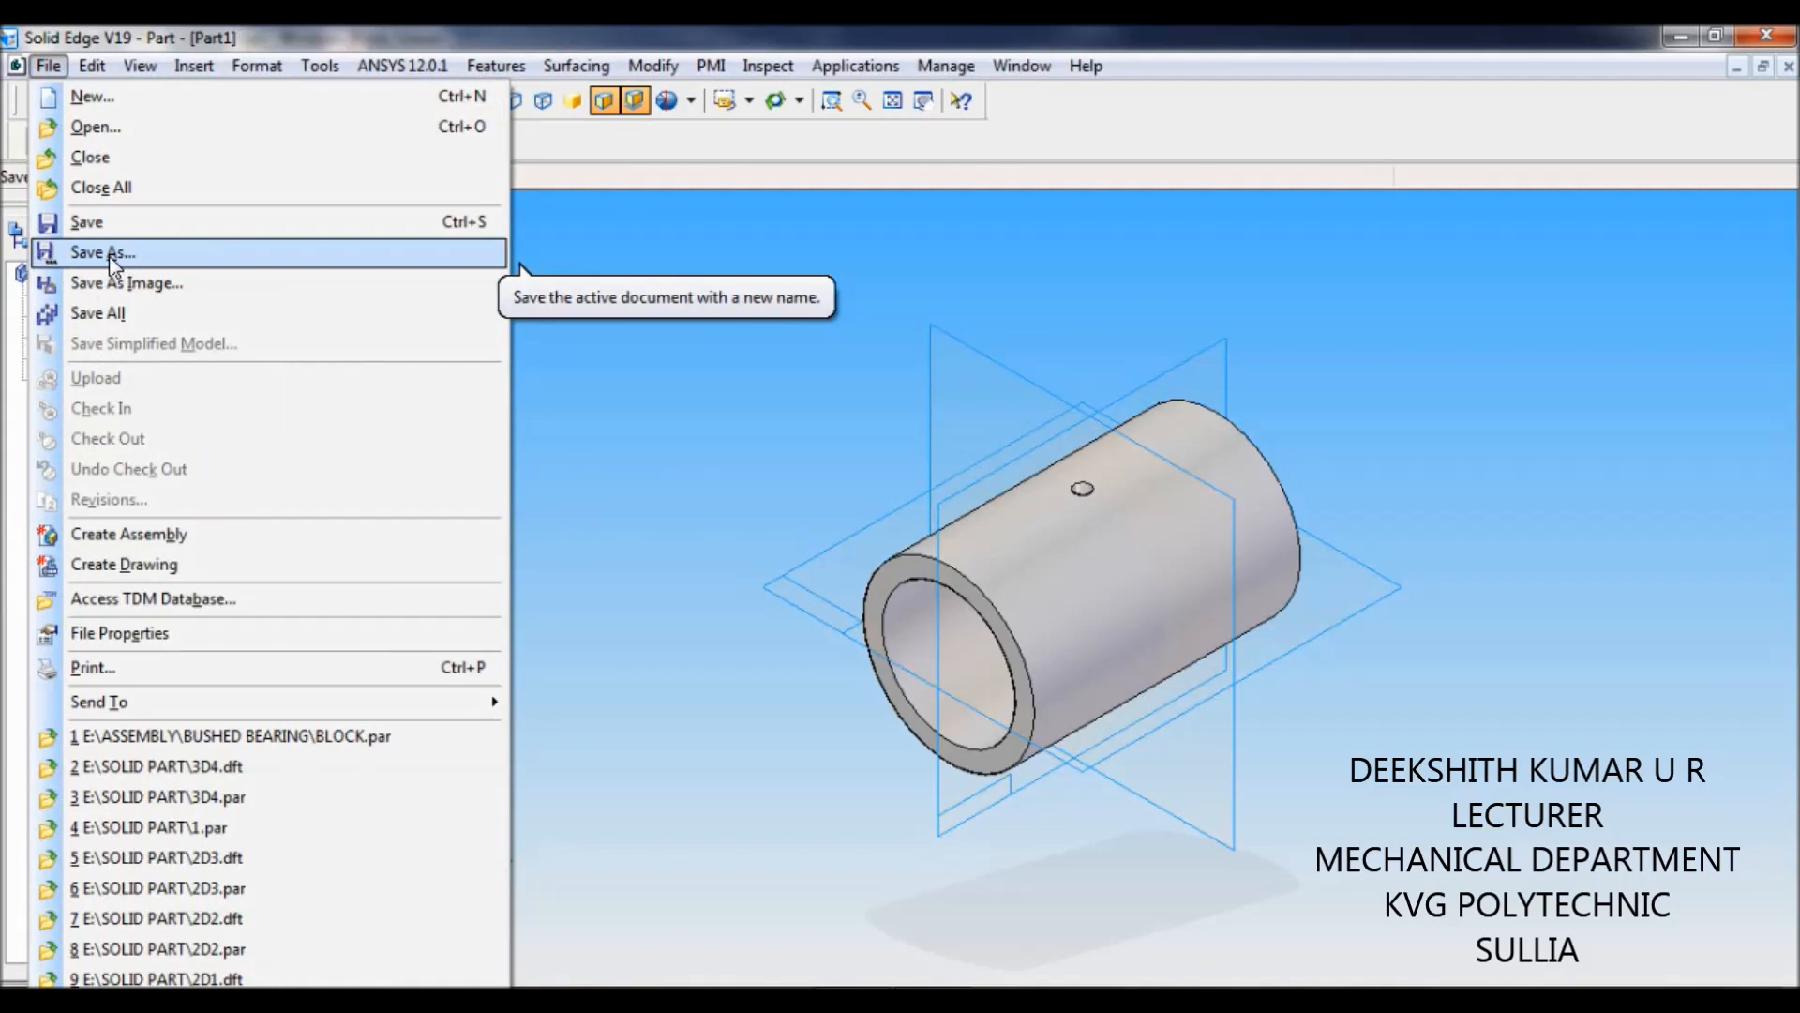
click(103, 252)
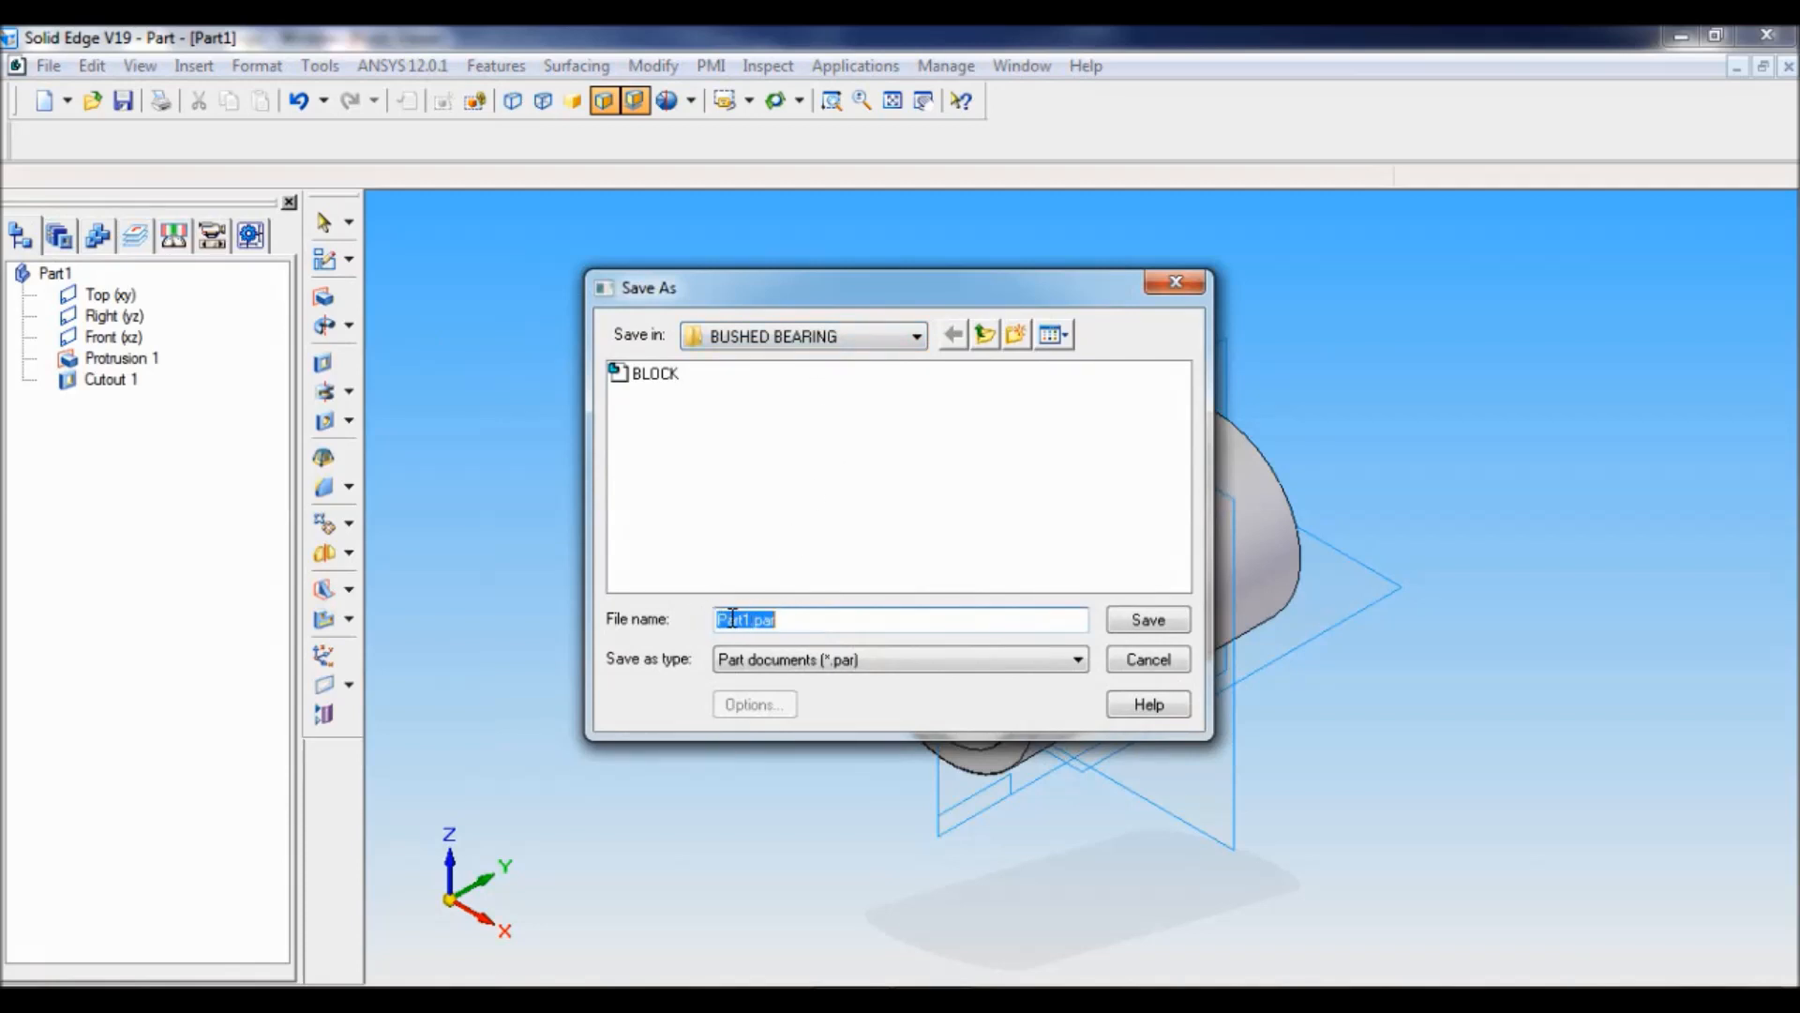
text(BUSH)
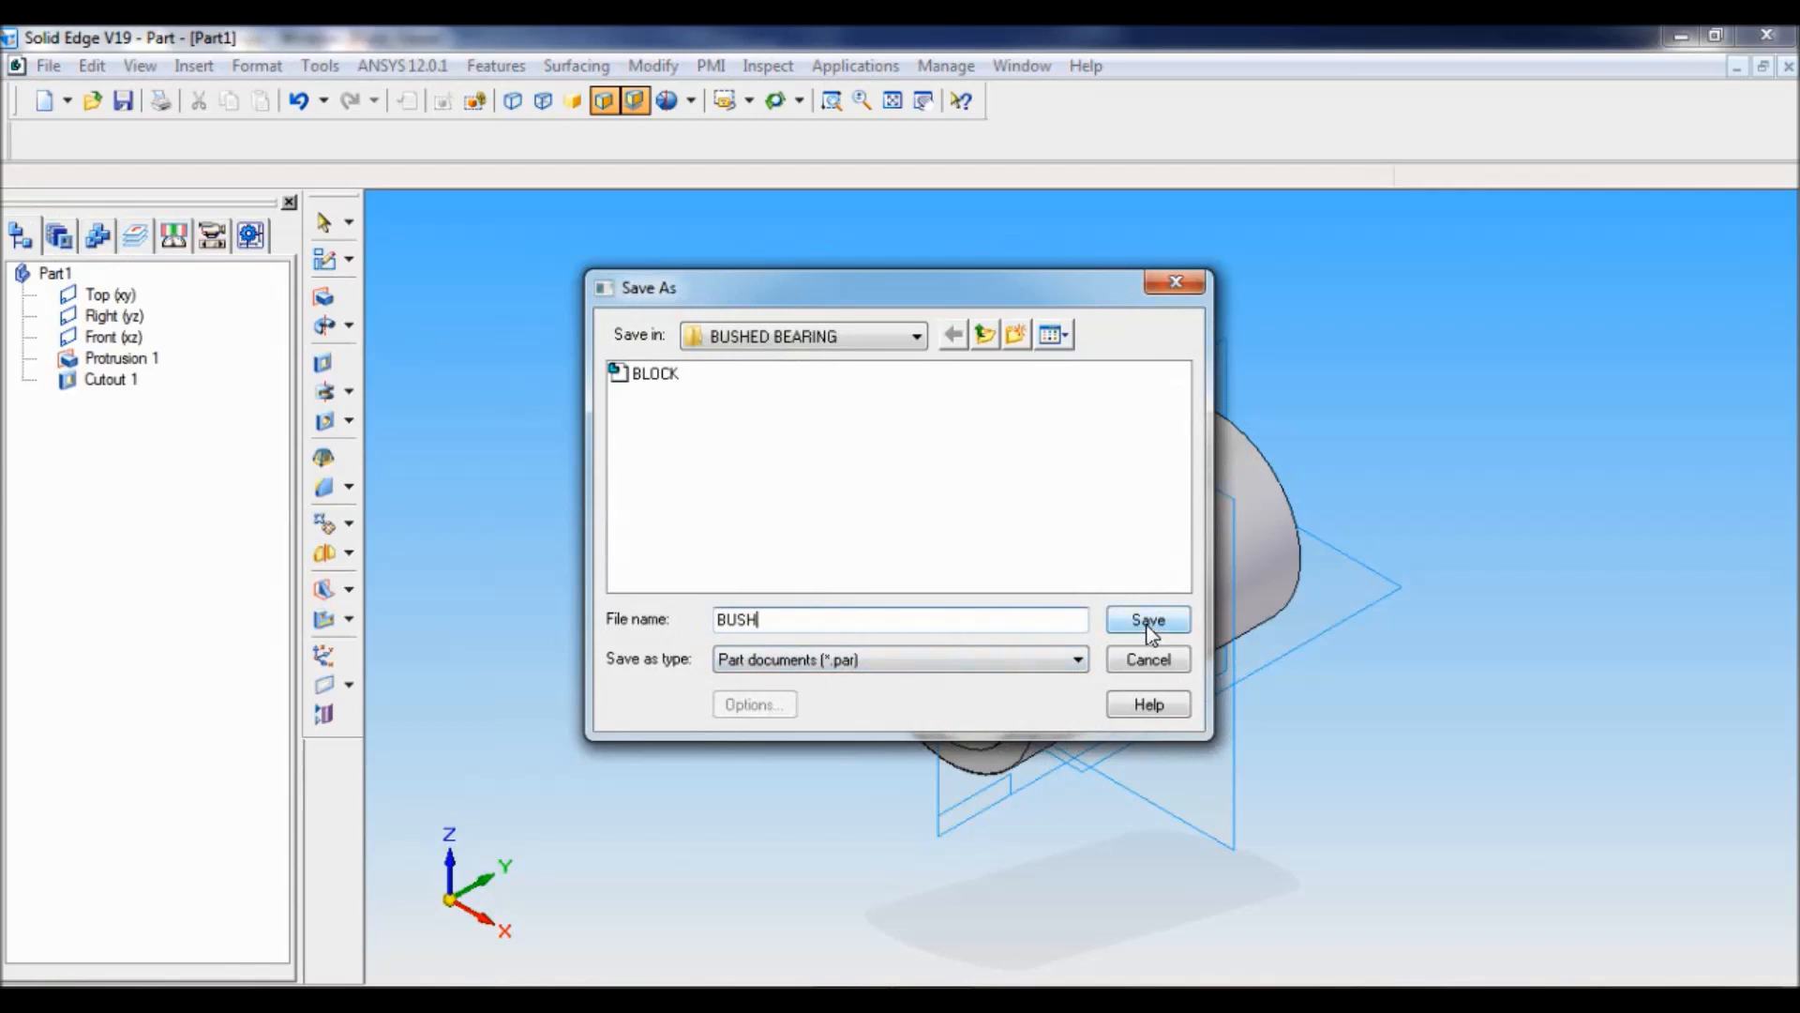
click(1147, 619)
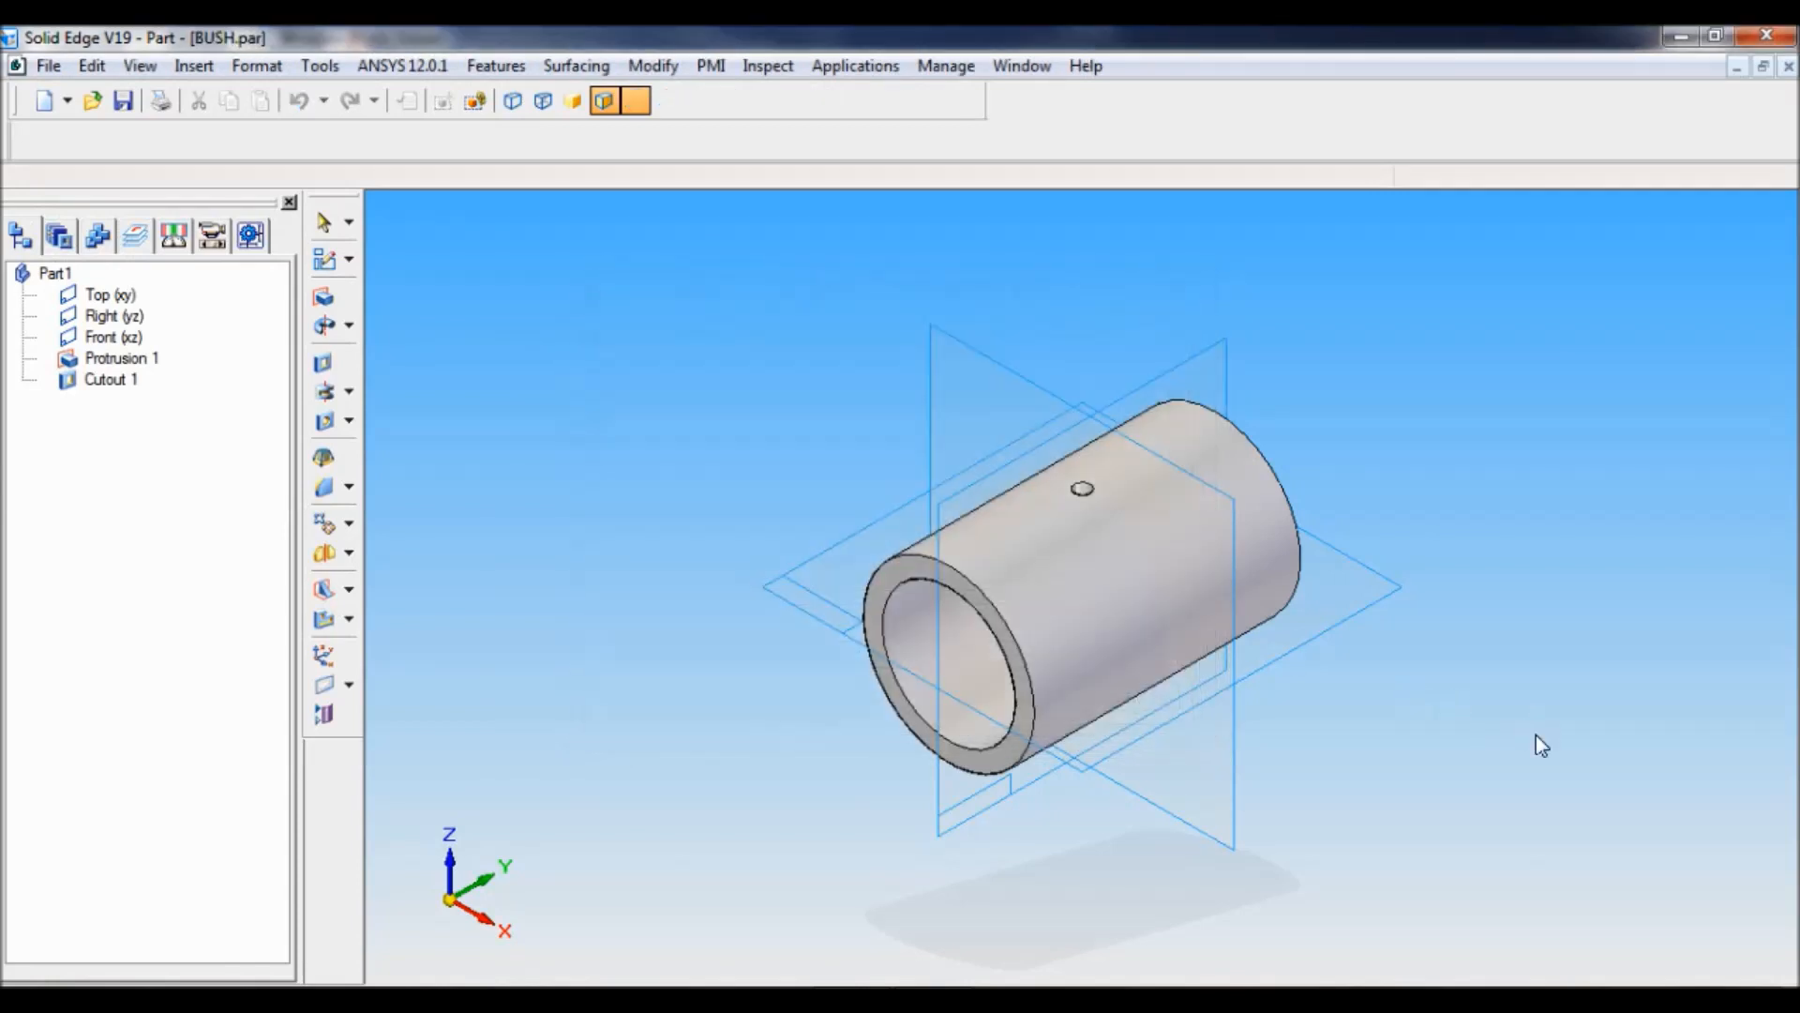